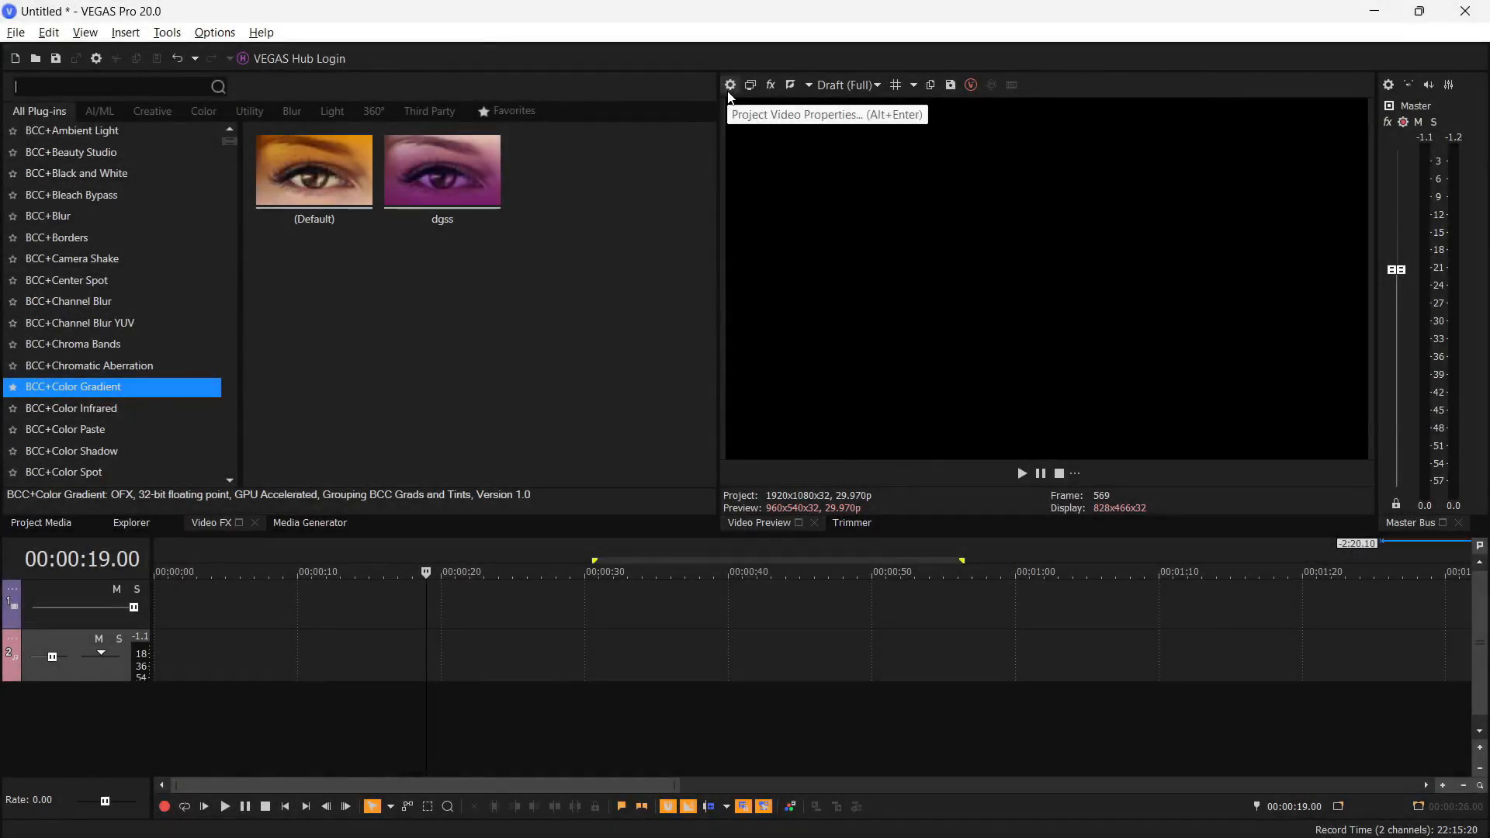
Check the project video properties: 1920×1080 width and height at 29.970 fps
left_click(730, 85)
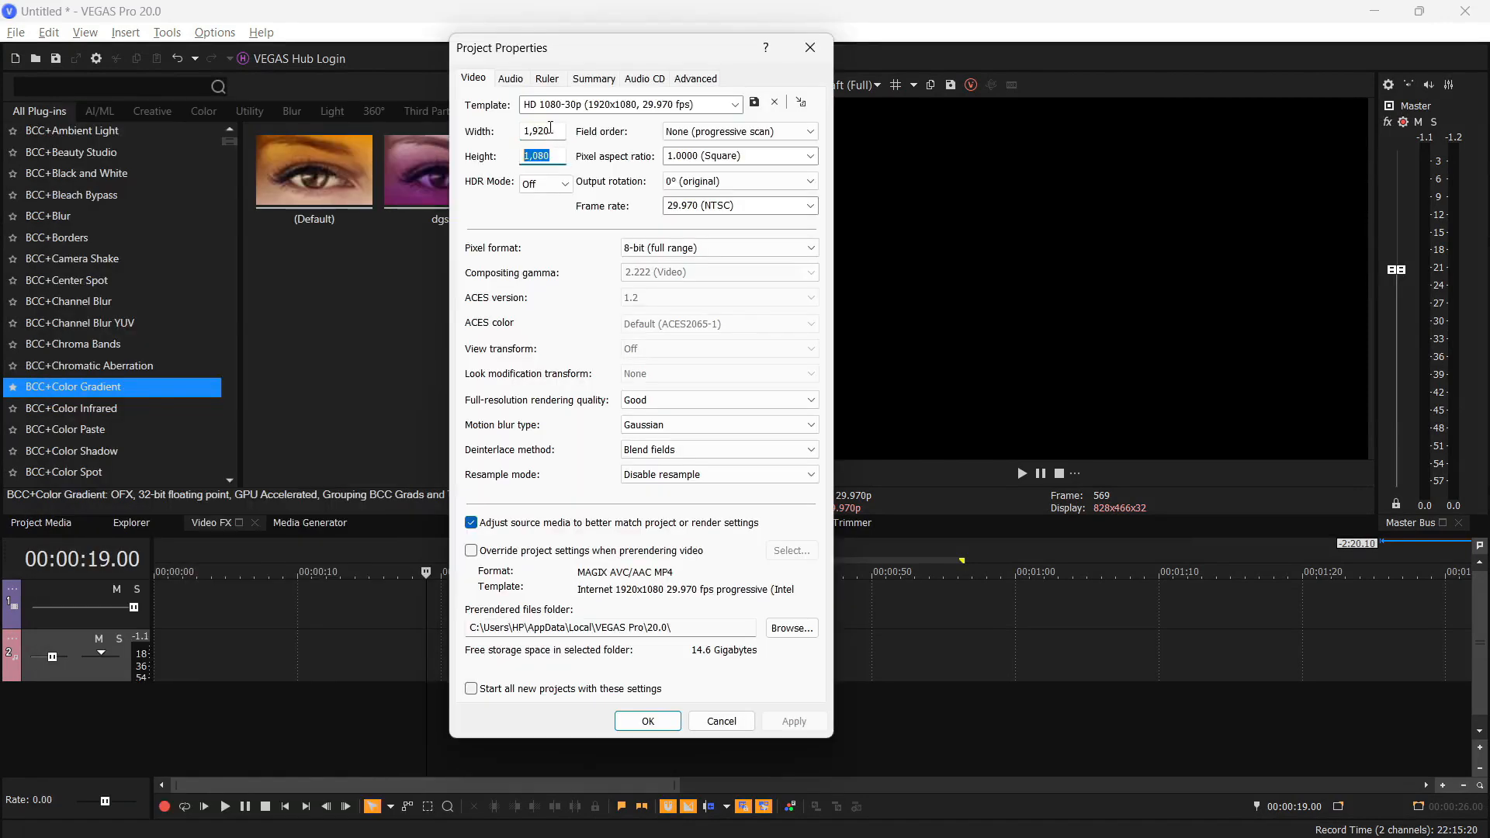
left_click(542, 131)
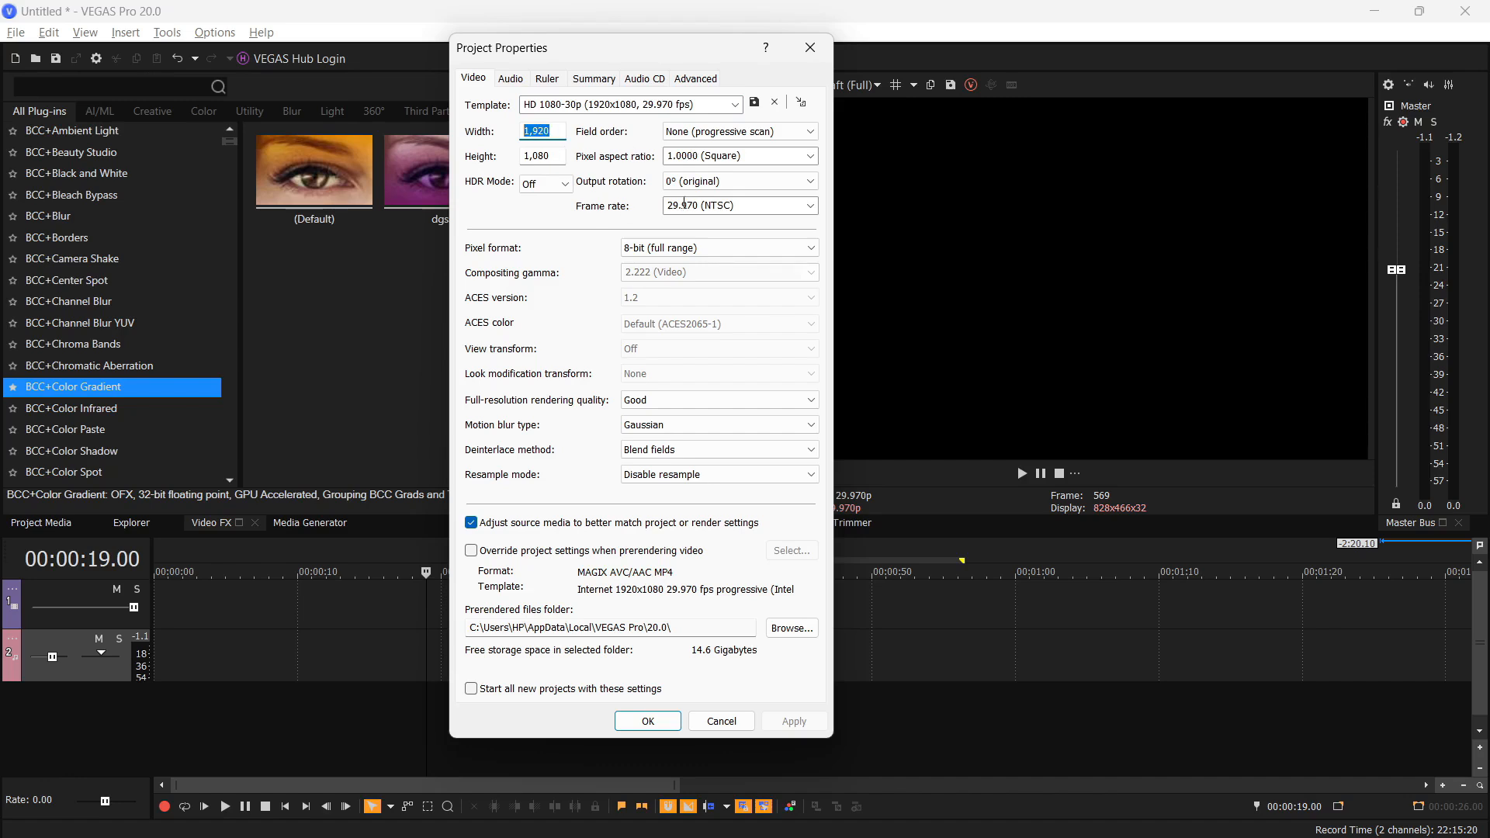
left_click(719, 205)
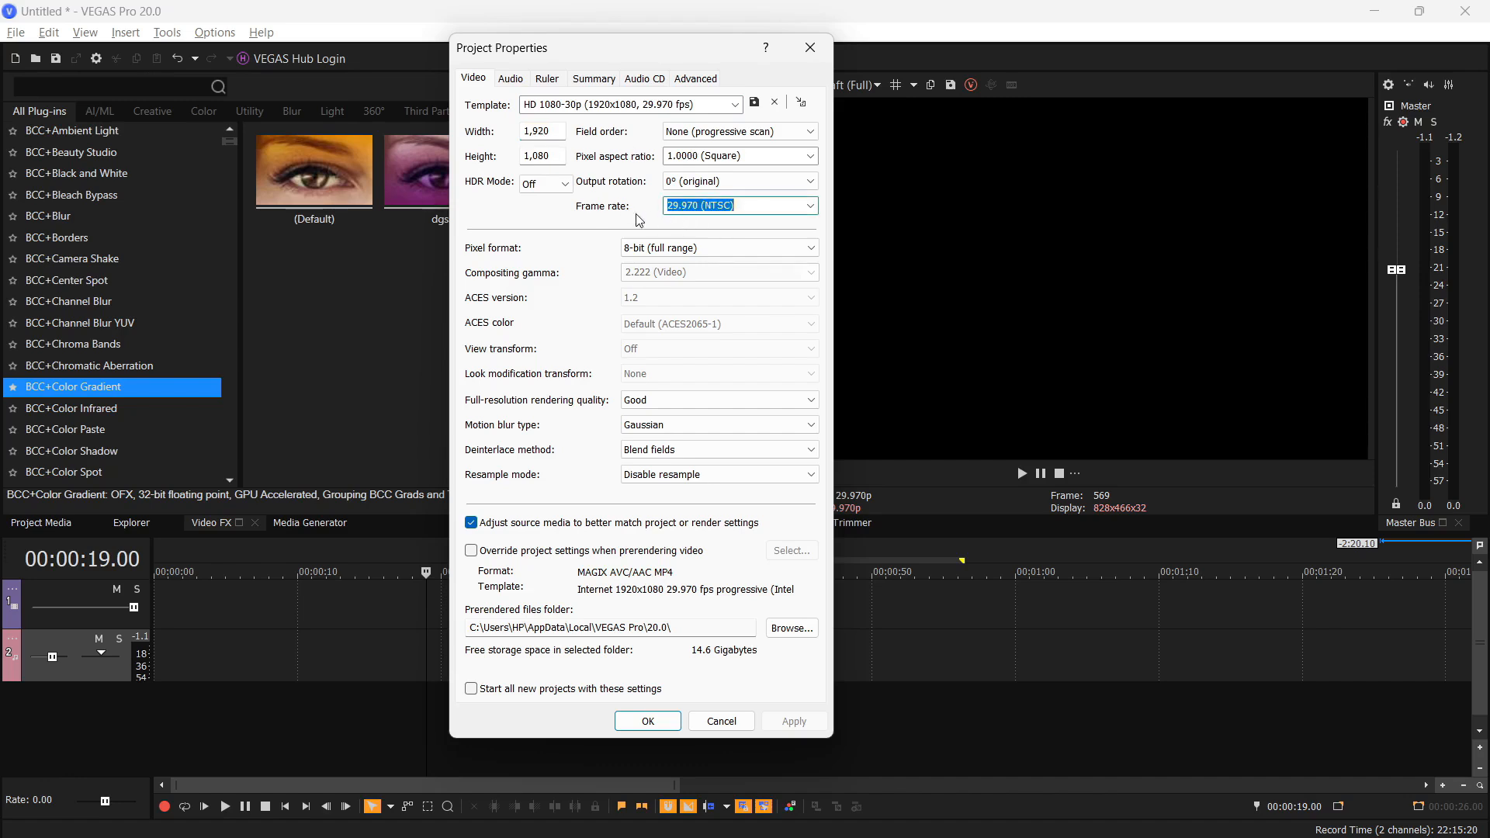
mouse_move(648, 234)
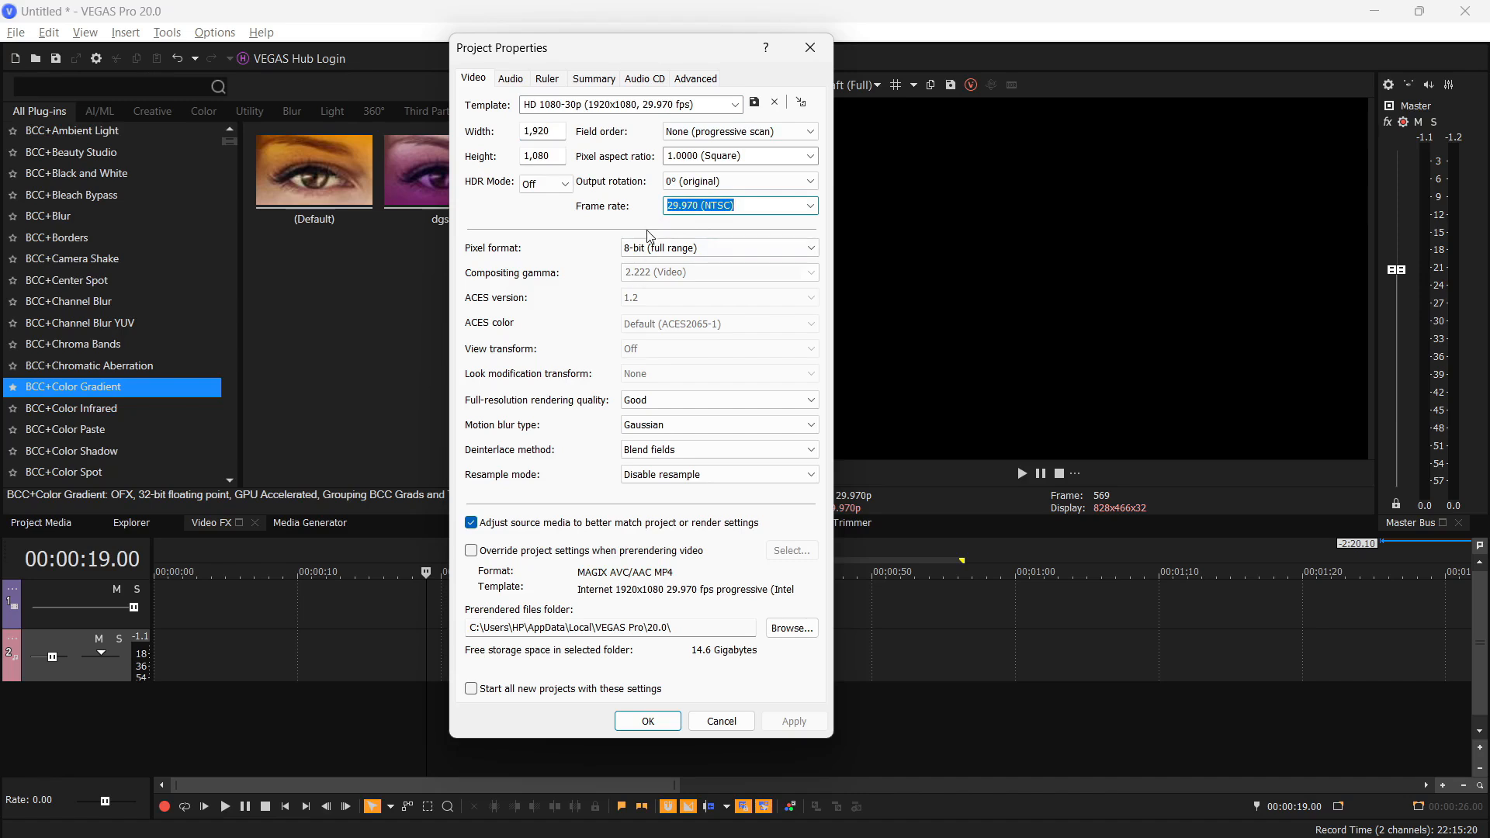
mouse_move(713, 618)
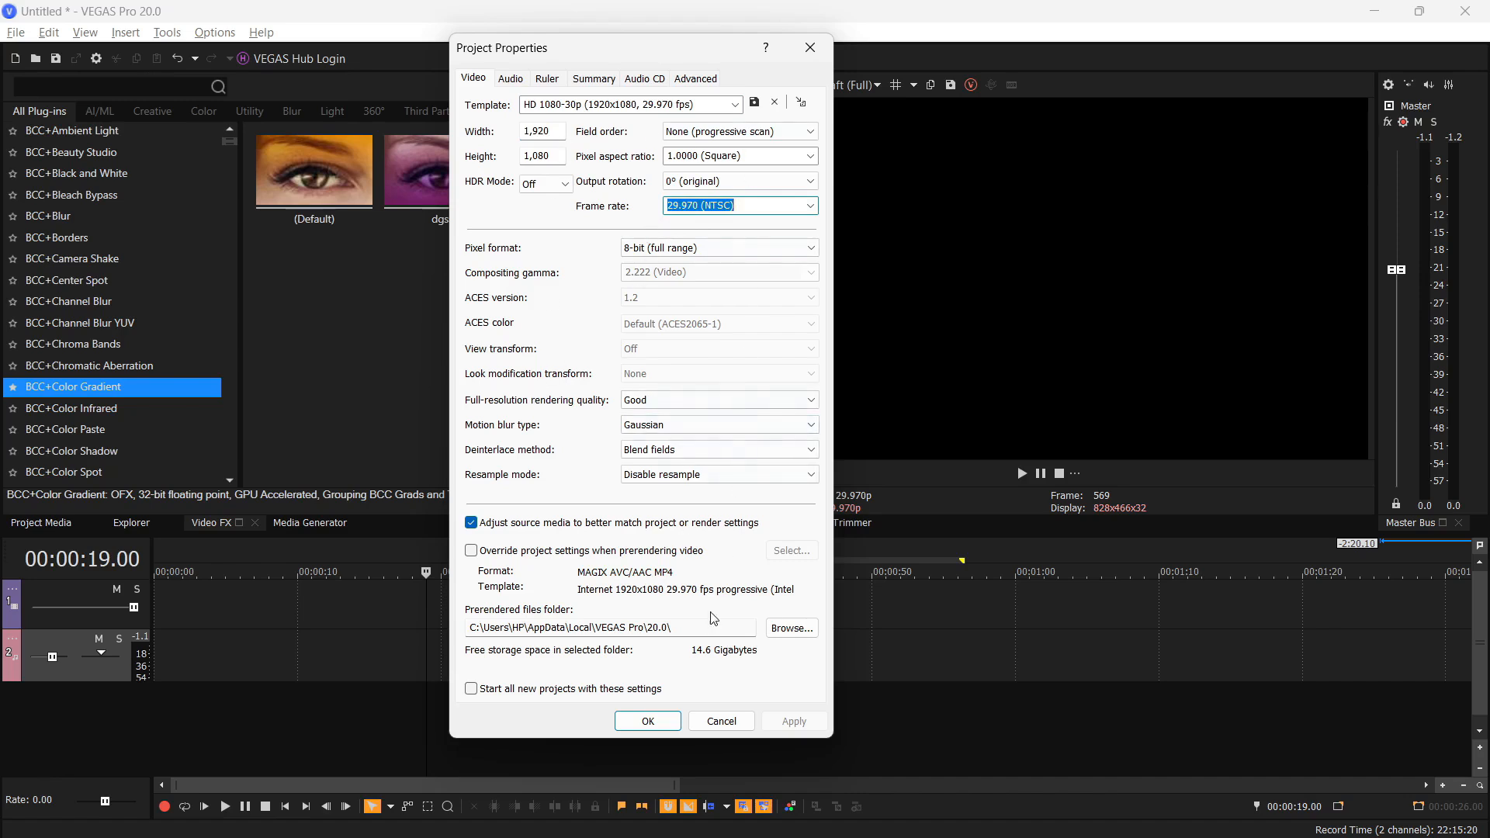
Set video preferences to Intel Iris Xe GPU acceleration with 44 rendering threads, and apply
left_click(215, 32)
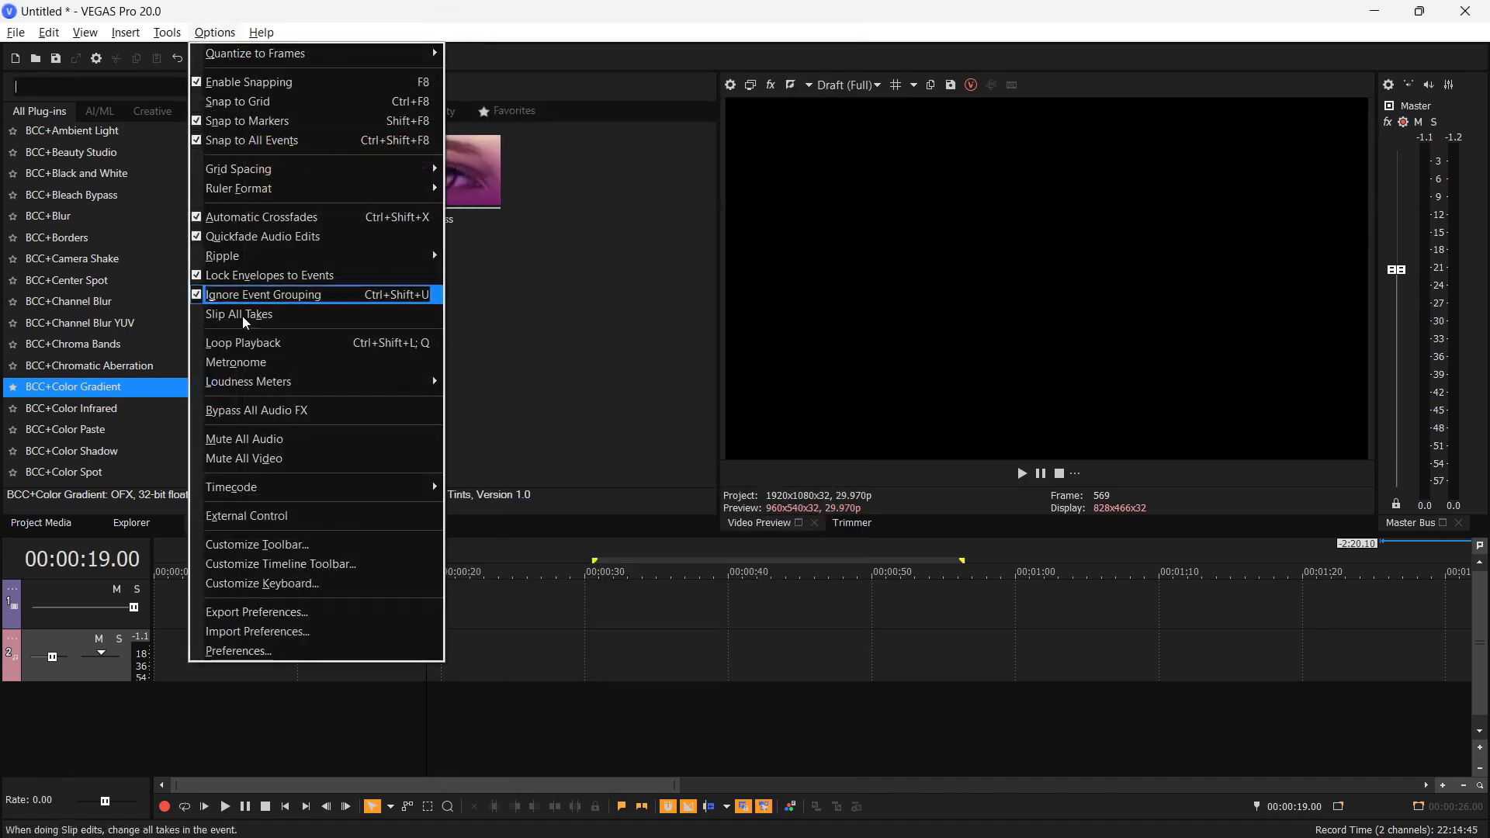
left_click(238, 651)
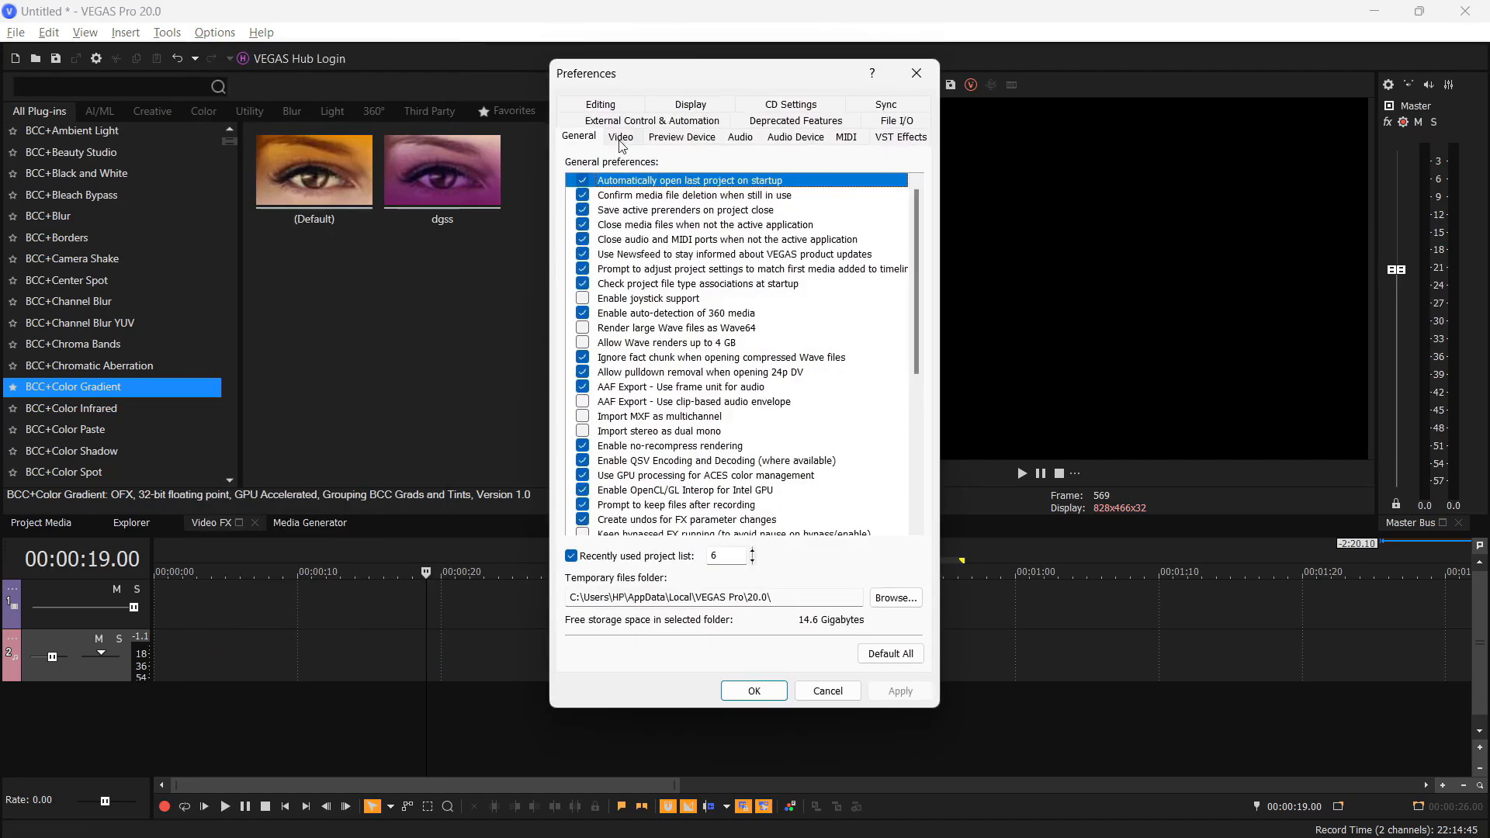
left_click(620, 137)
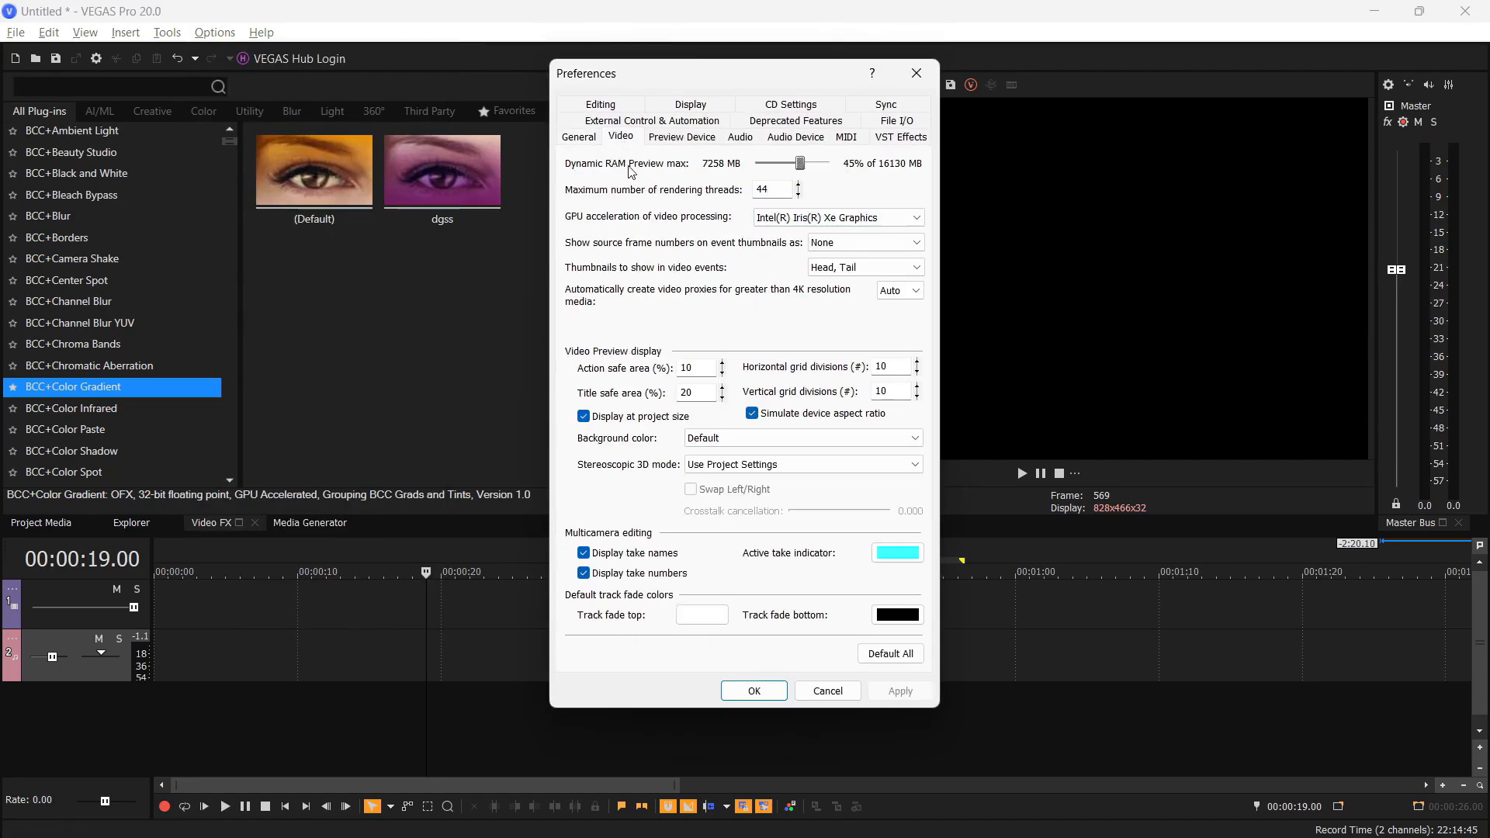
mouse_move(832, 173)
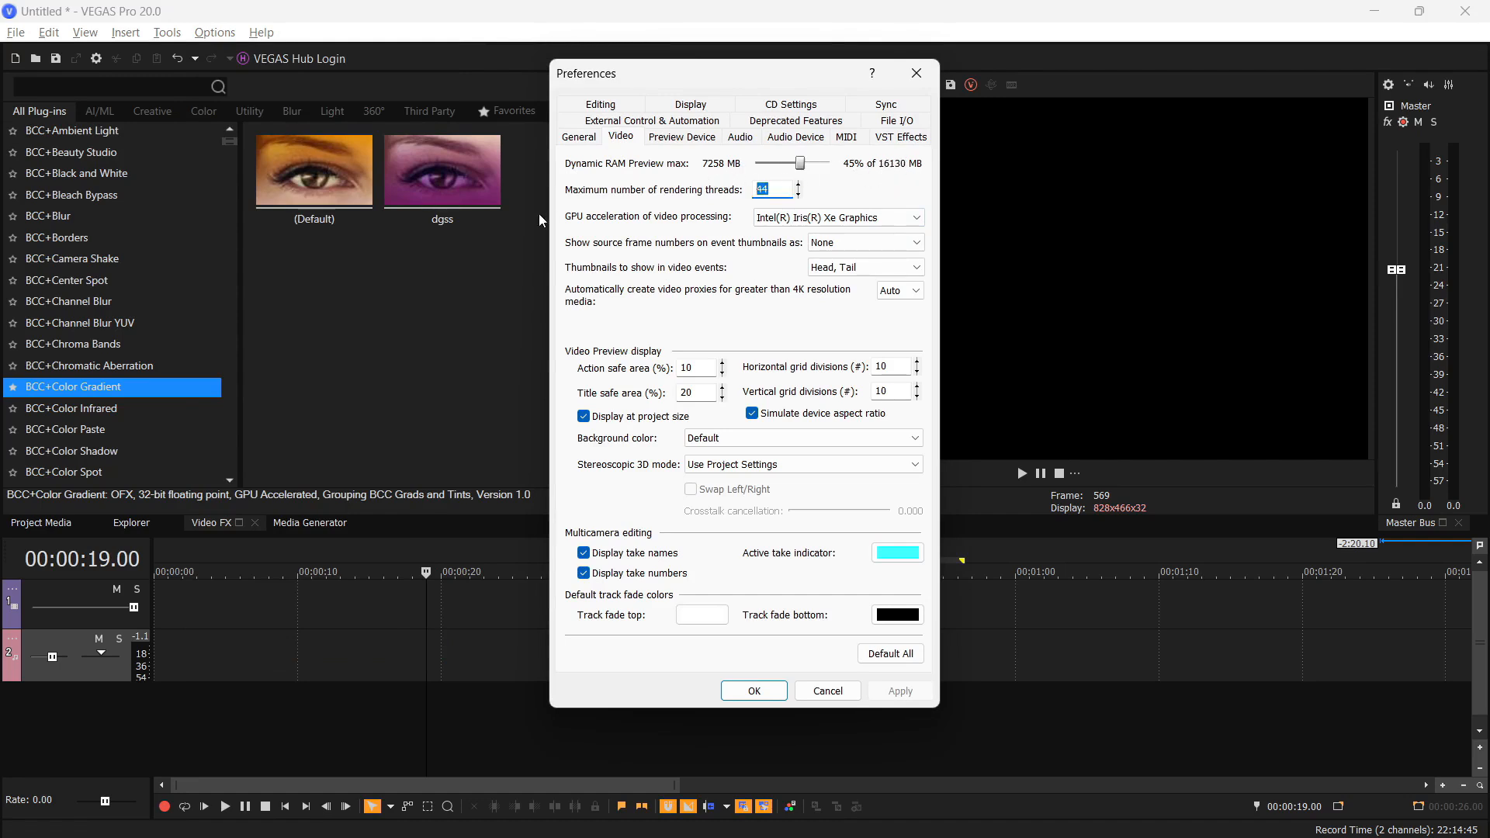
mouse_move(766, 258)
type("44")
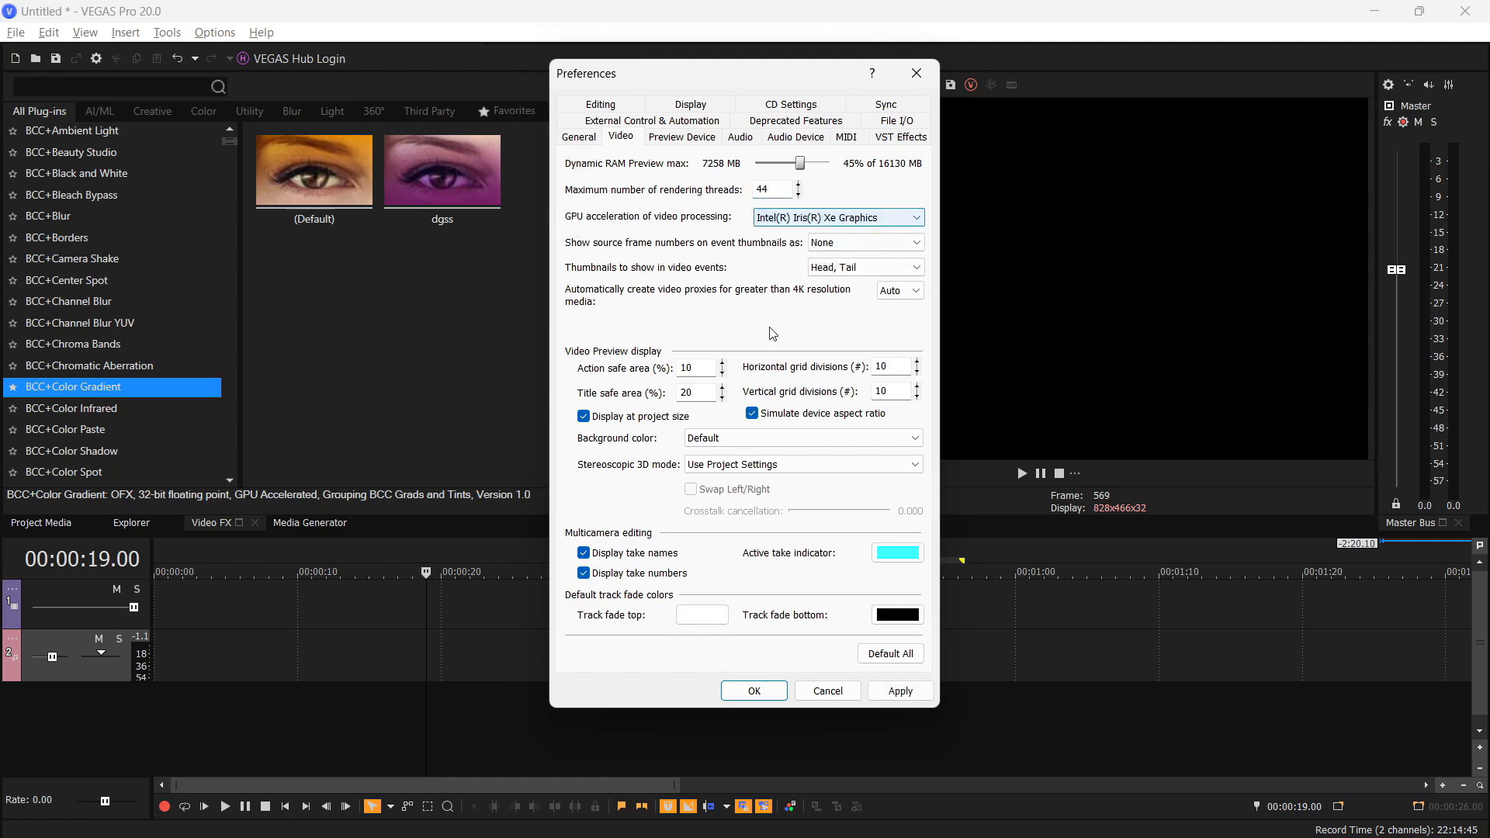
left_click(753, 691)
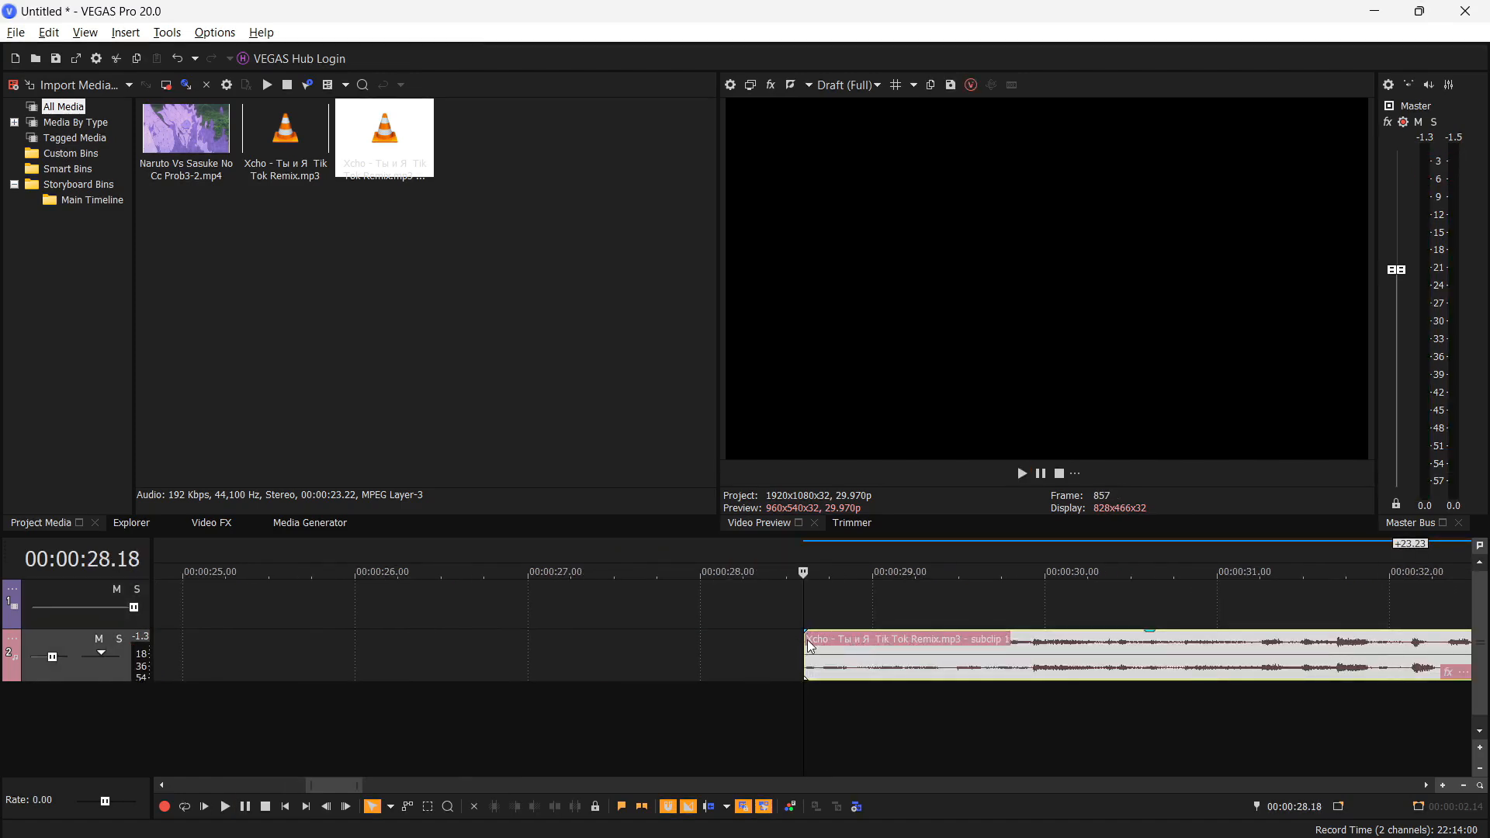
mouse_move(803, 651)
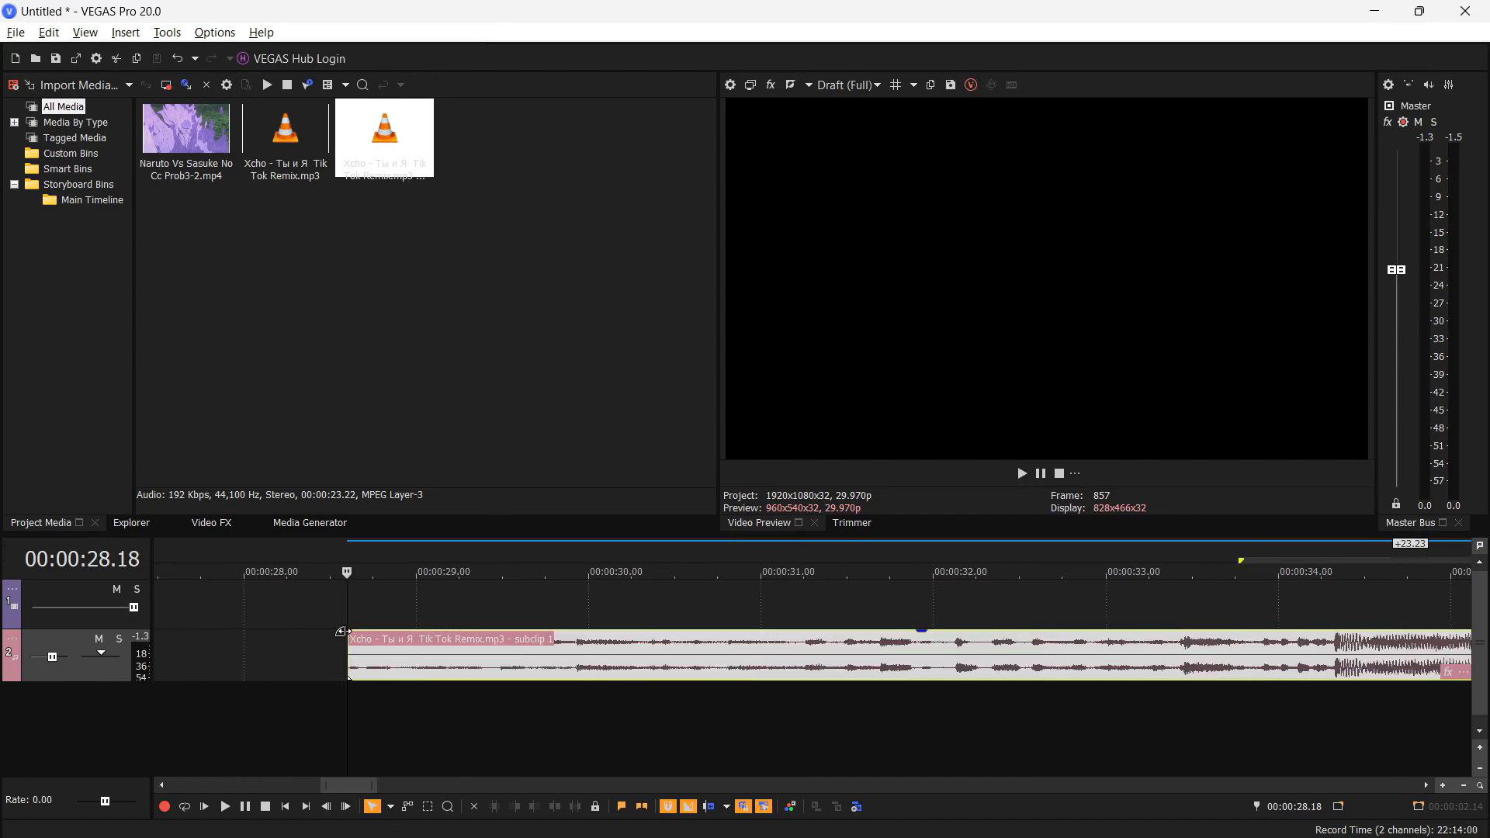
Trim the beginning off the remix song on the audio track
left_click_drag(350, 638, 1330, 639)
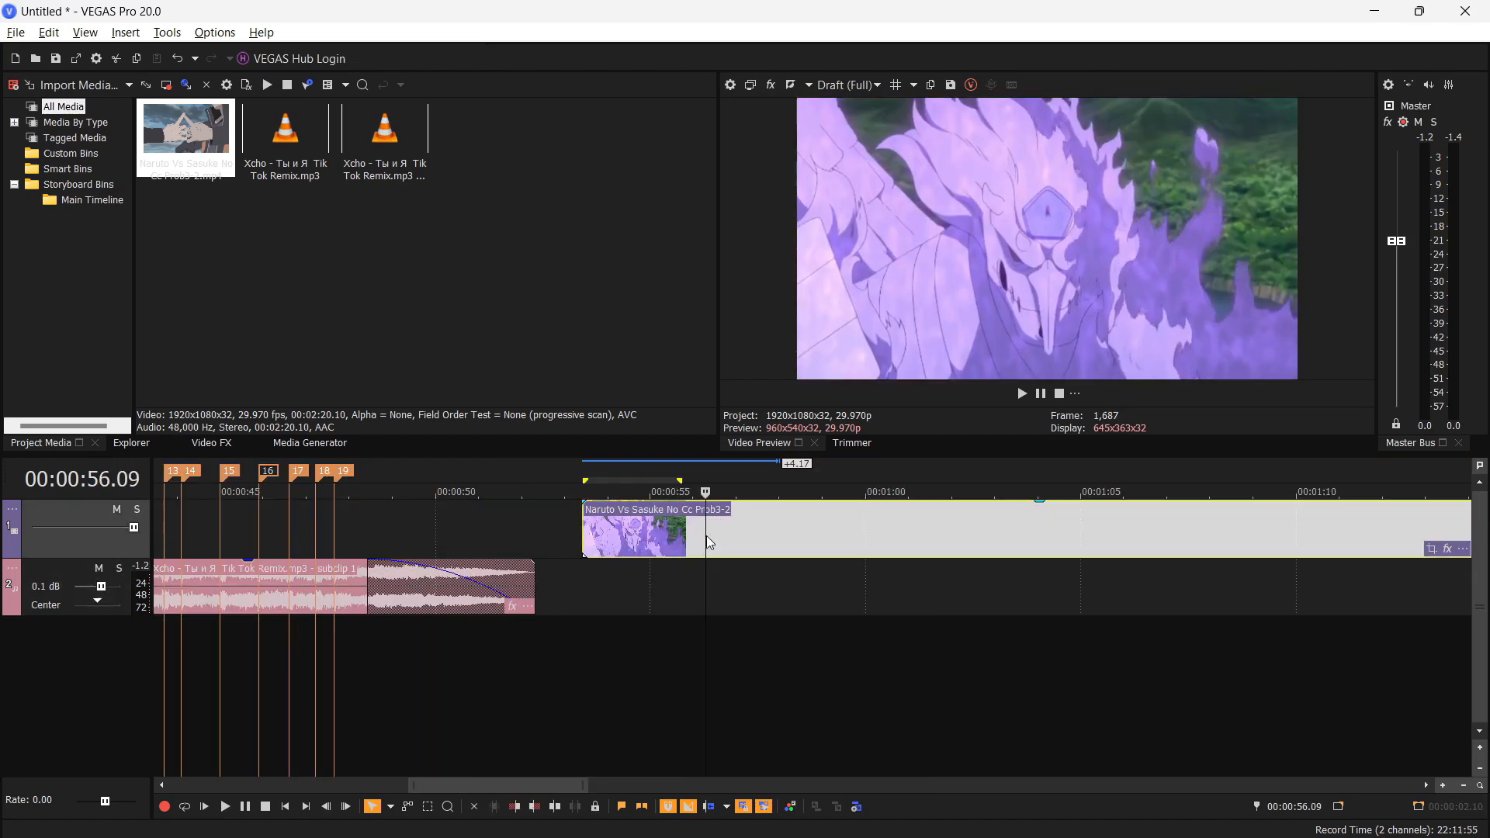
Create a subclip from the Naruto video event and split it at the beat markers
right_click(634, 532)
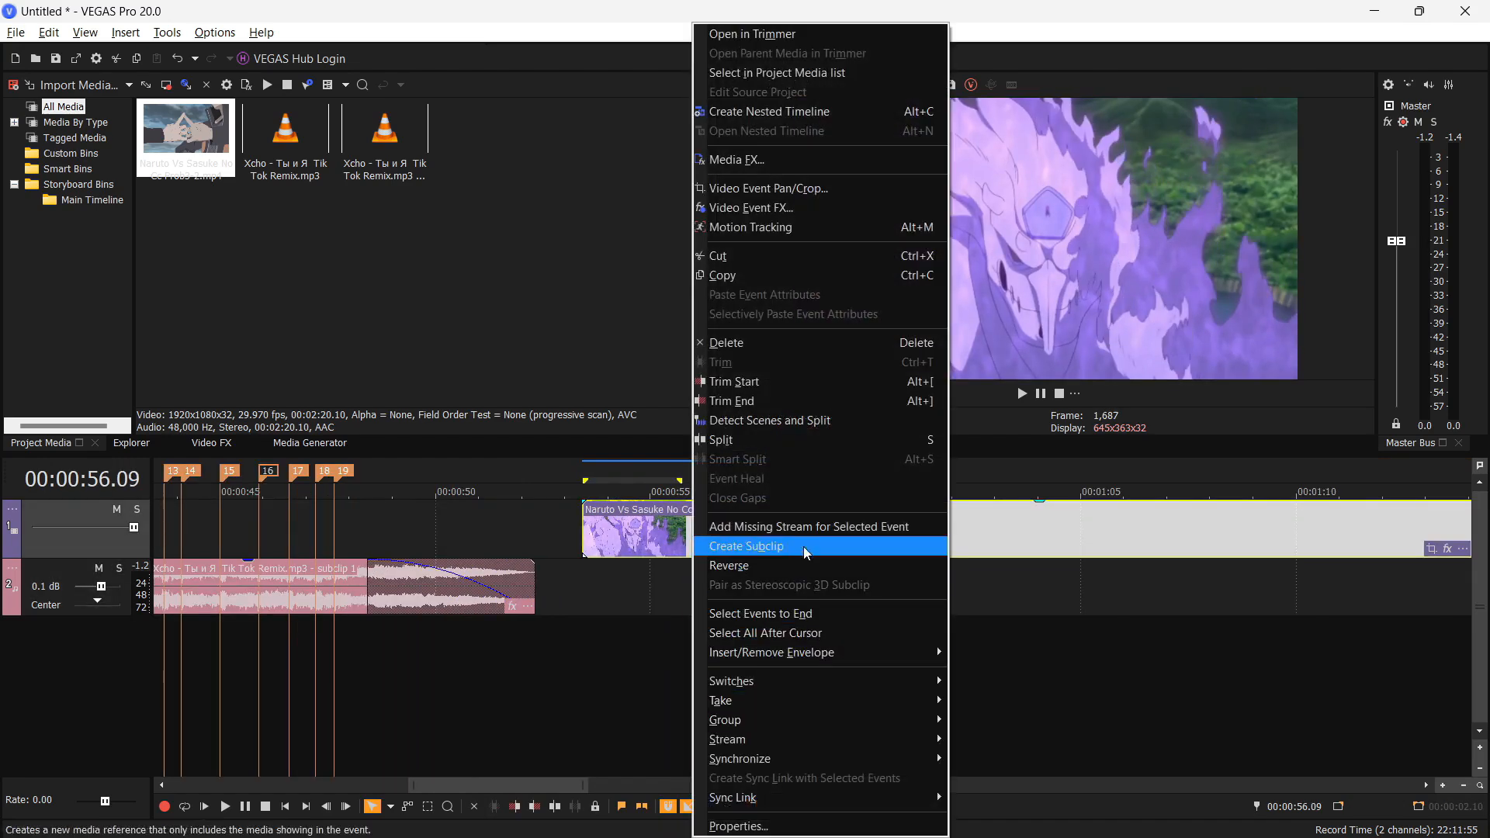
mouse_move(782, 432)
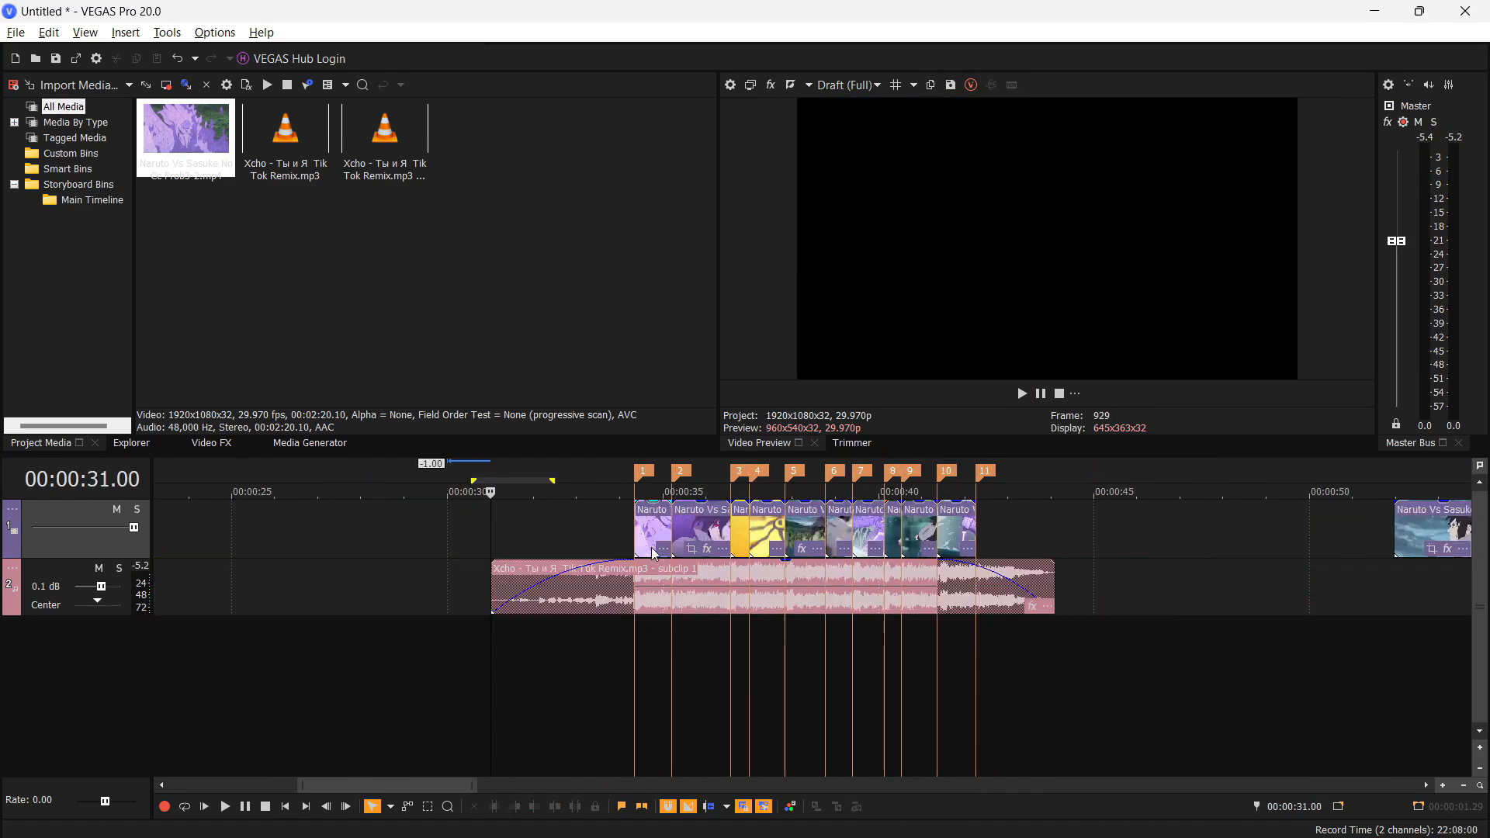
mouse_move(629, 582)
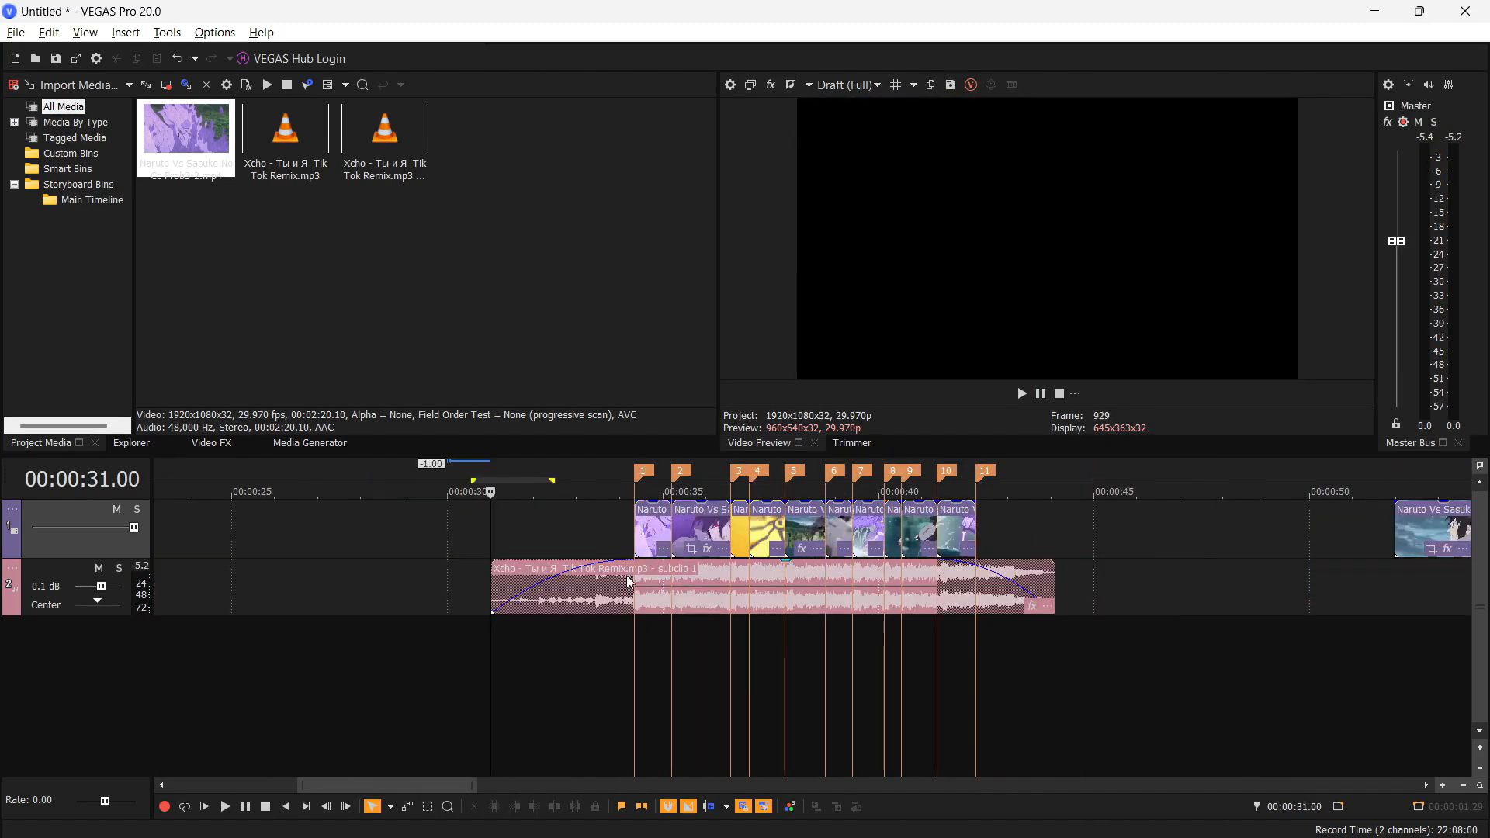
left_click(225, 806)
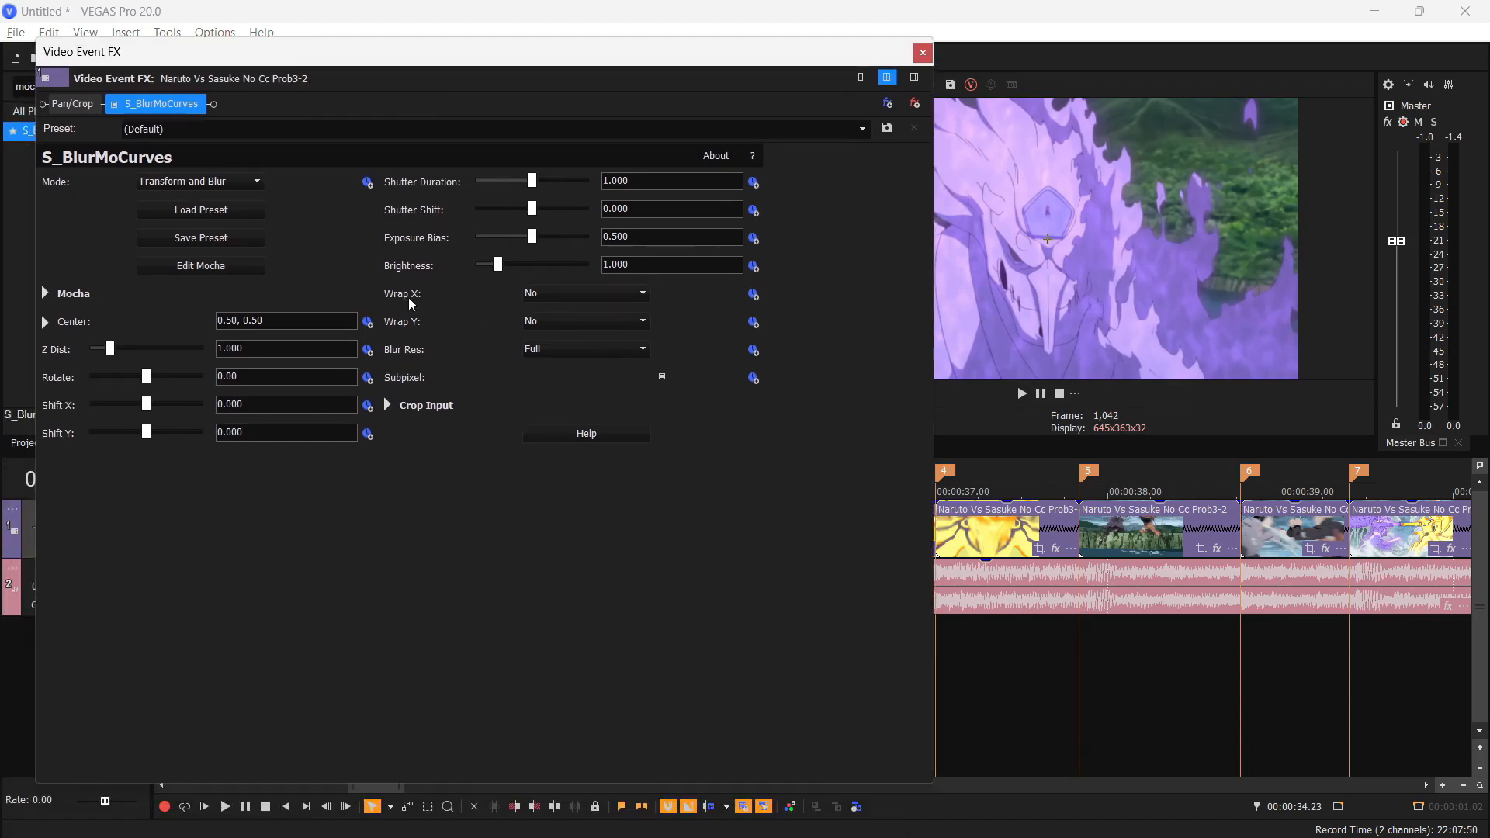
Set S_BlurMoCurves Wrap X and Y to Reflect and shutter duration to 0.8
left_click(584, 294)
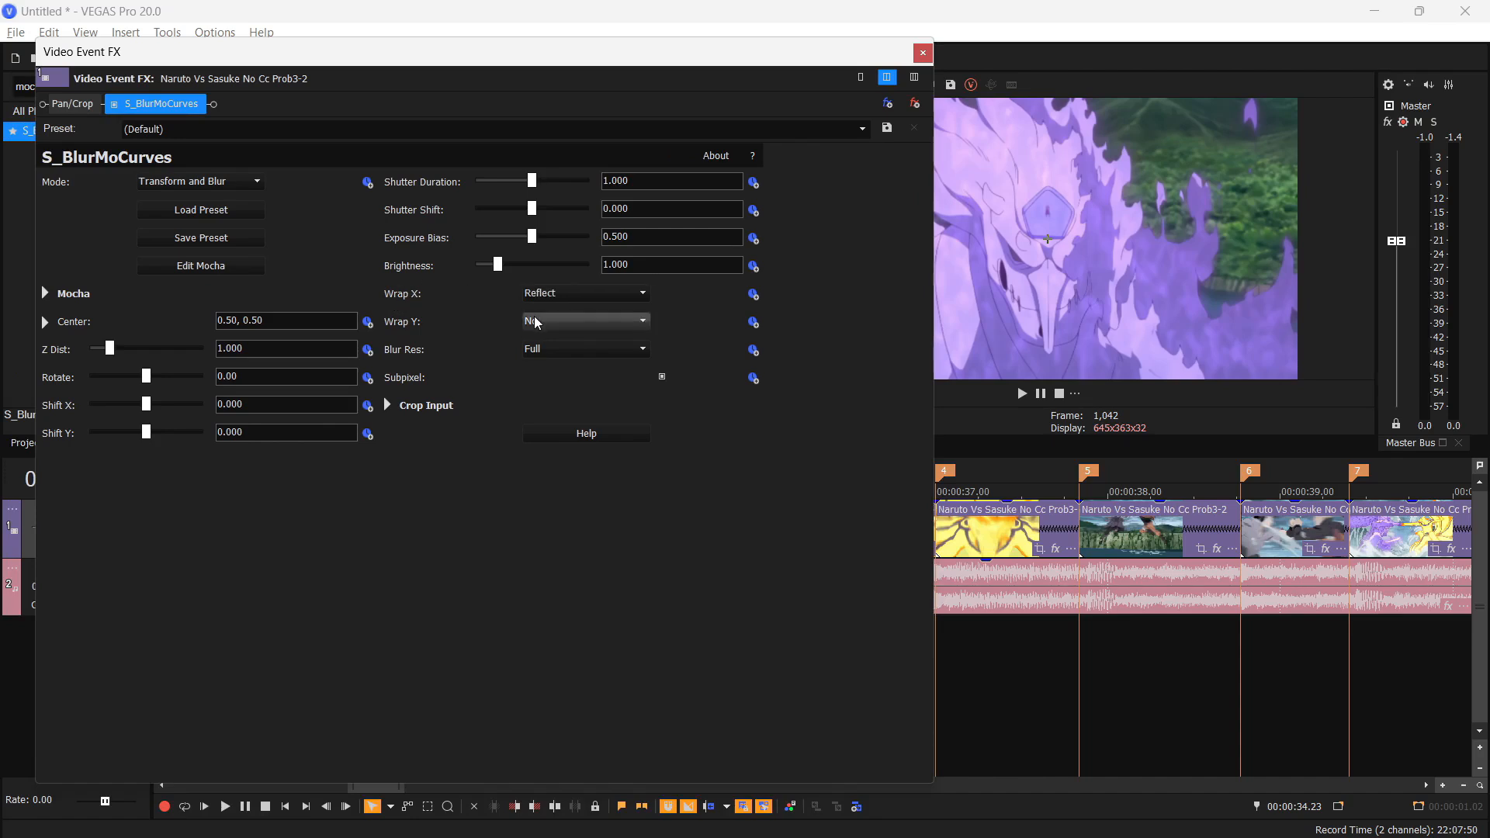
left_click(585, 322)
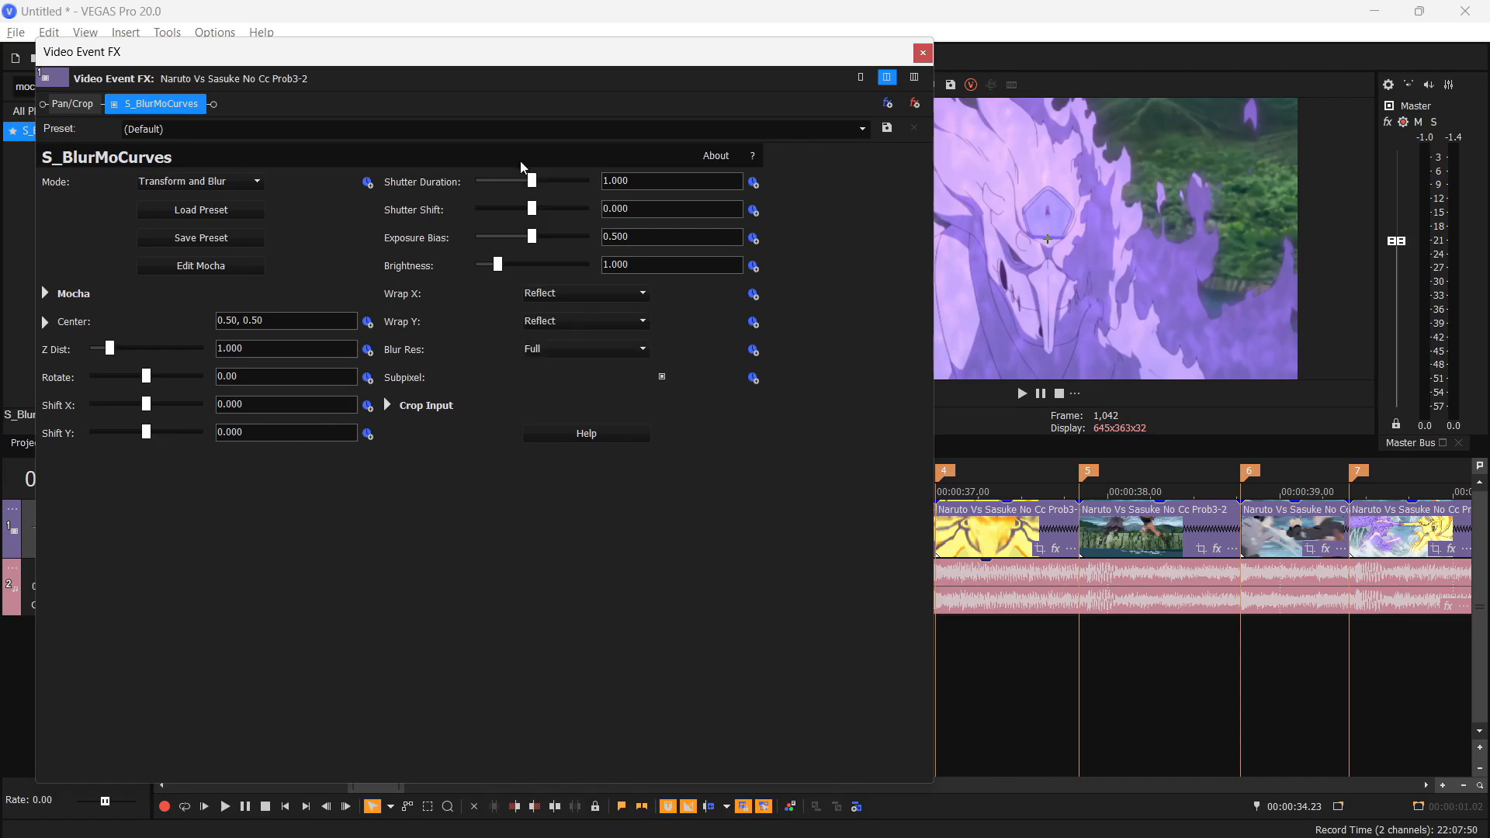
left_click_drag(530, 180, 520, 181)
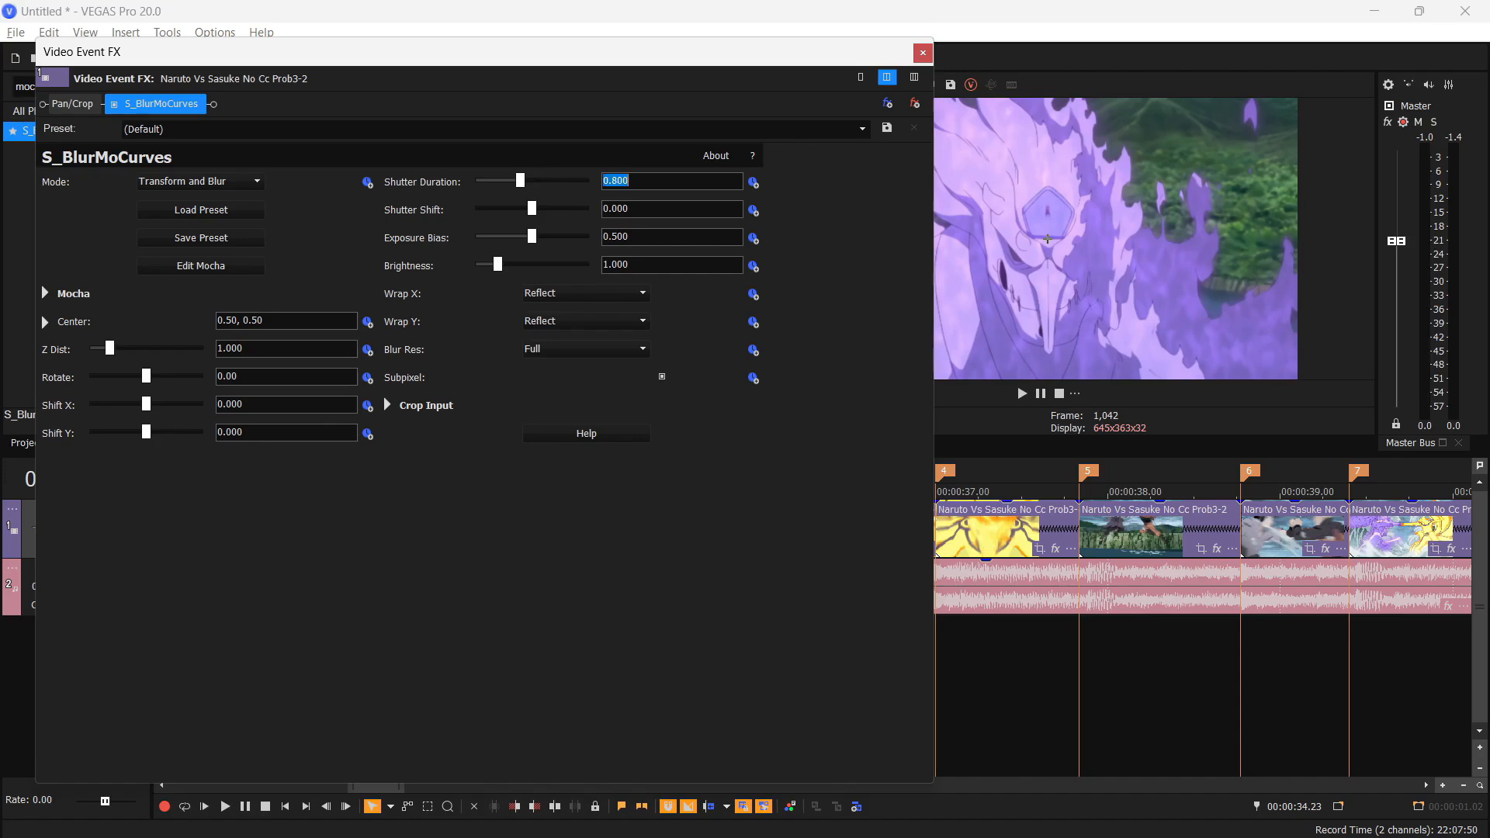
type("sasf")
left_click(497, 128)
type("save this")
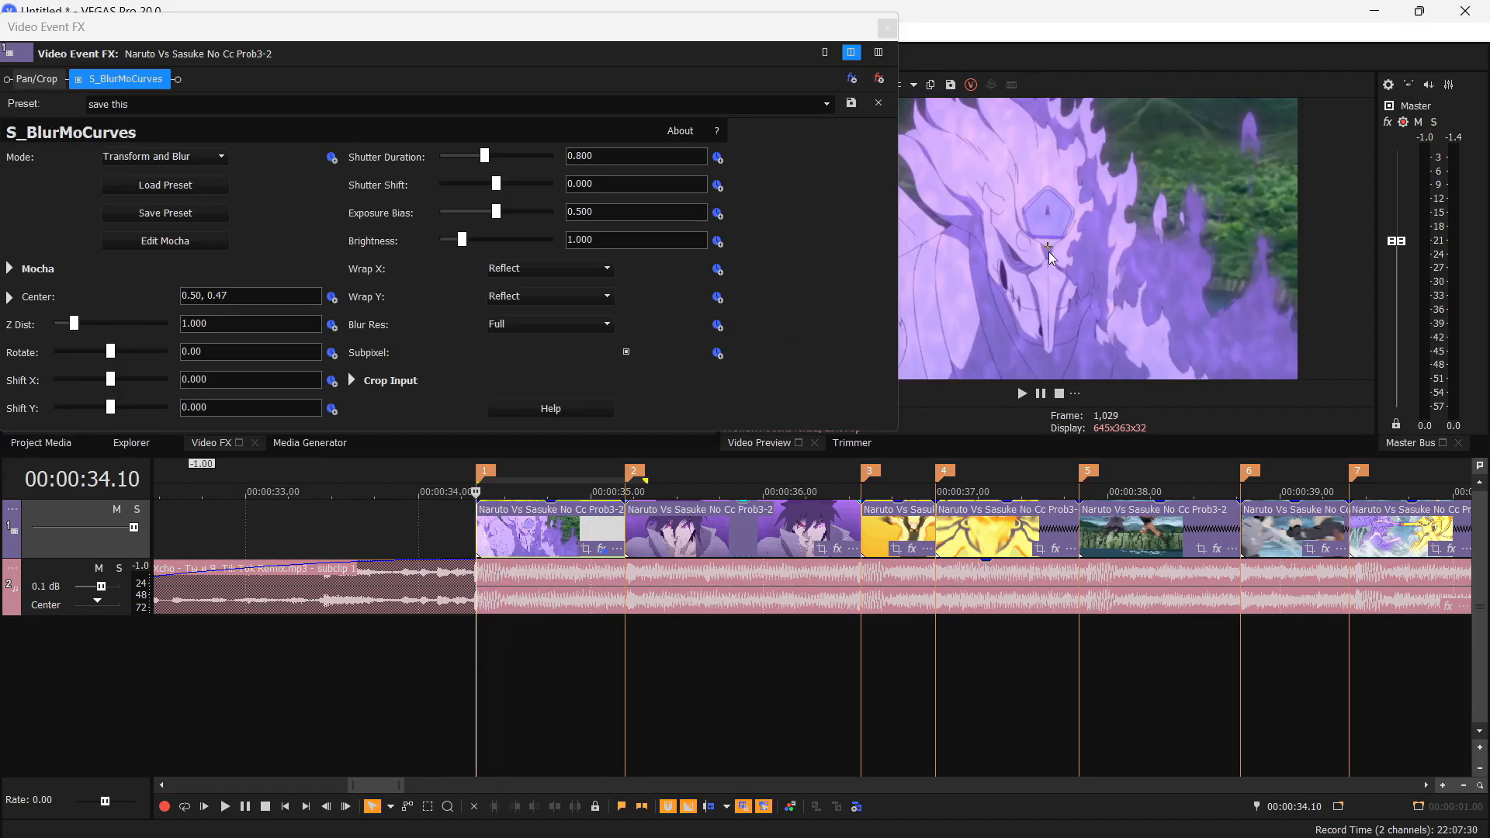
Reposition the effect centre on the frame and raise Z Dist to about 0.17
left_click_drag(1049, 254, 1048, 214)
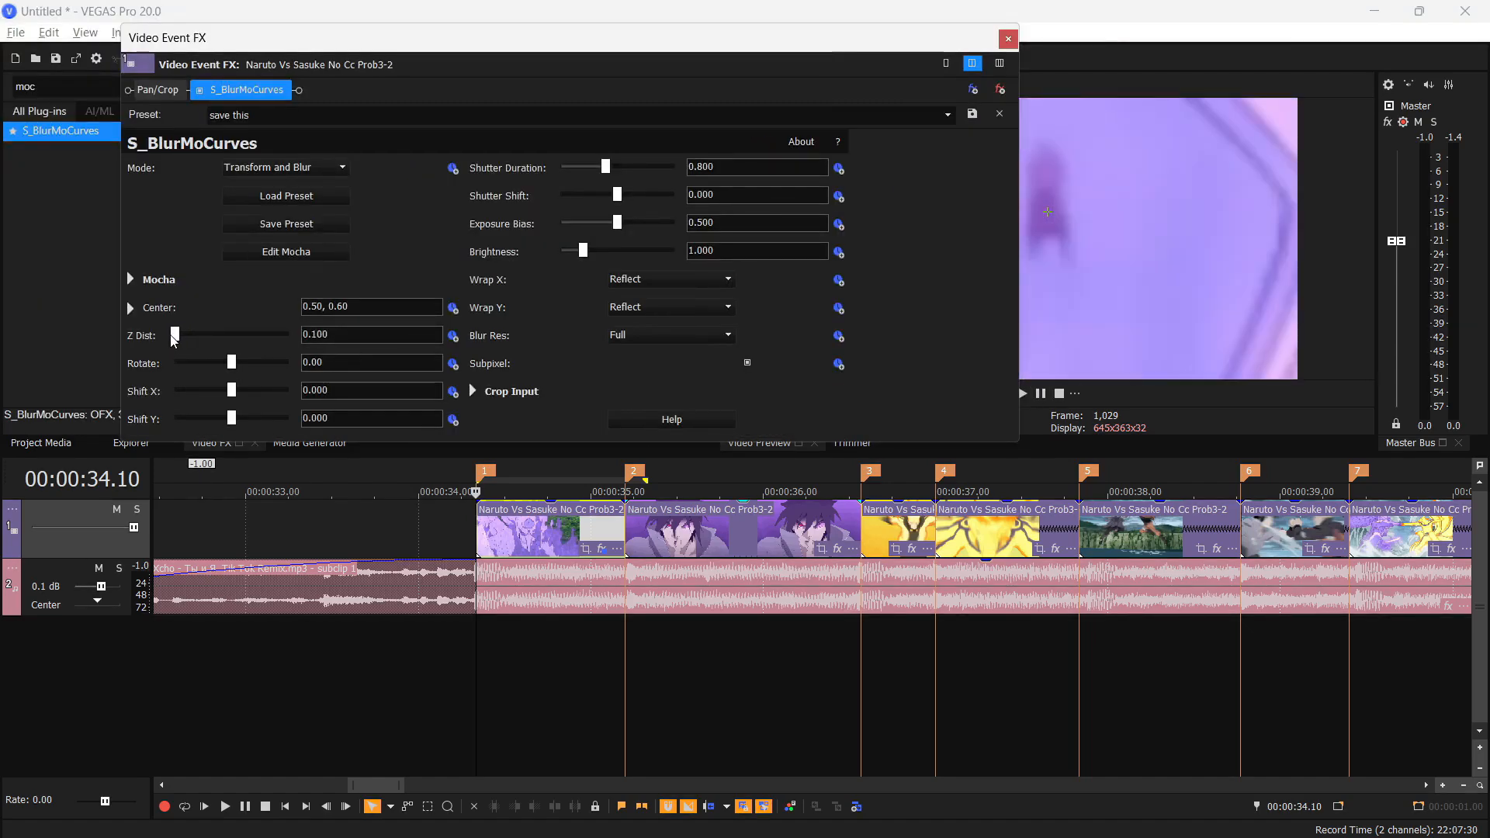
left_click_drag(173, 334, 178, 335)
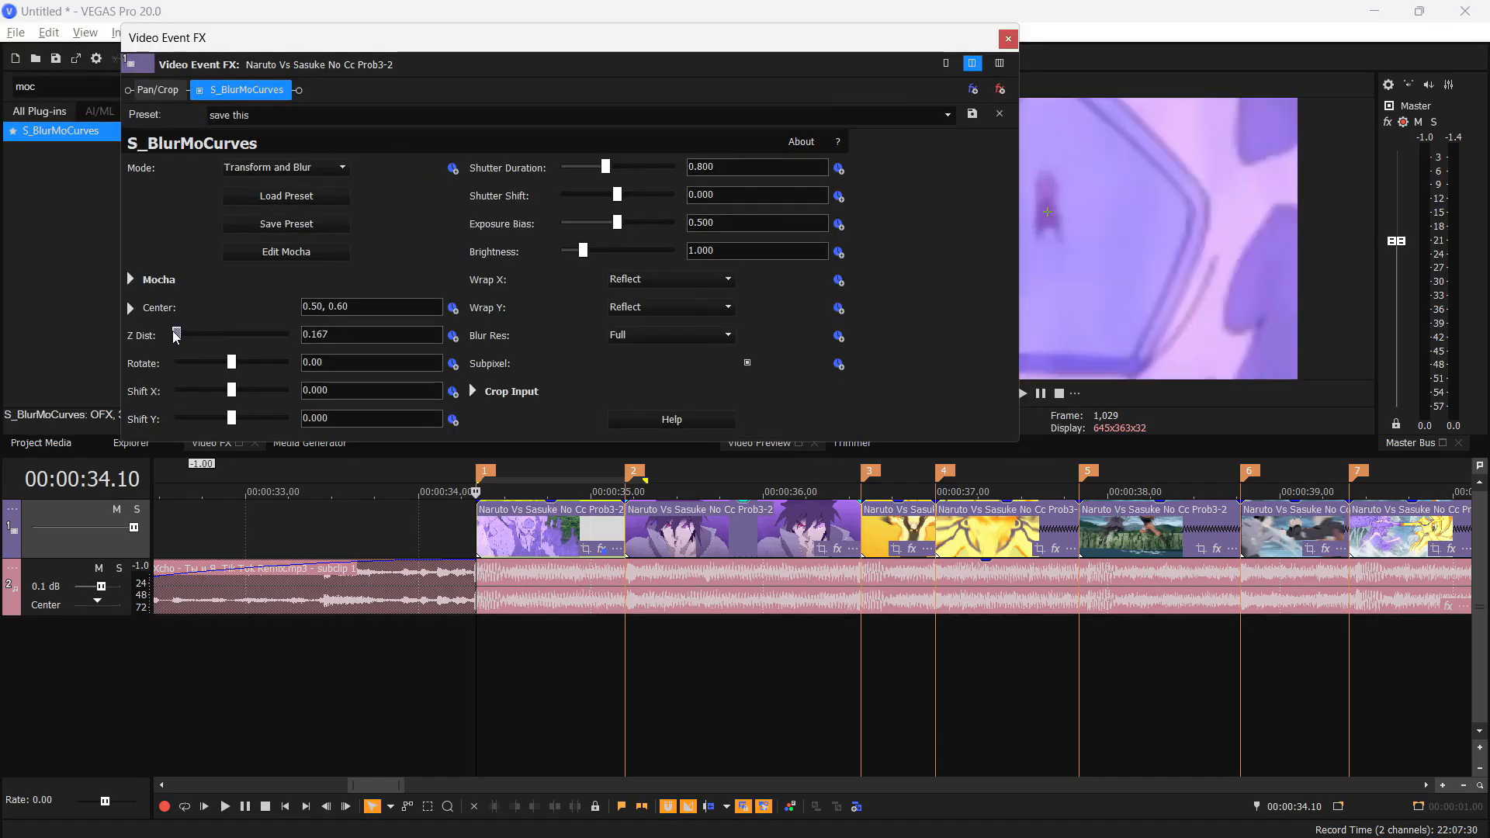
left_click_drag(174, 335, 182, 334)
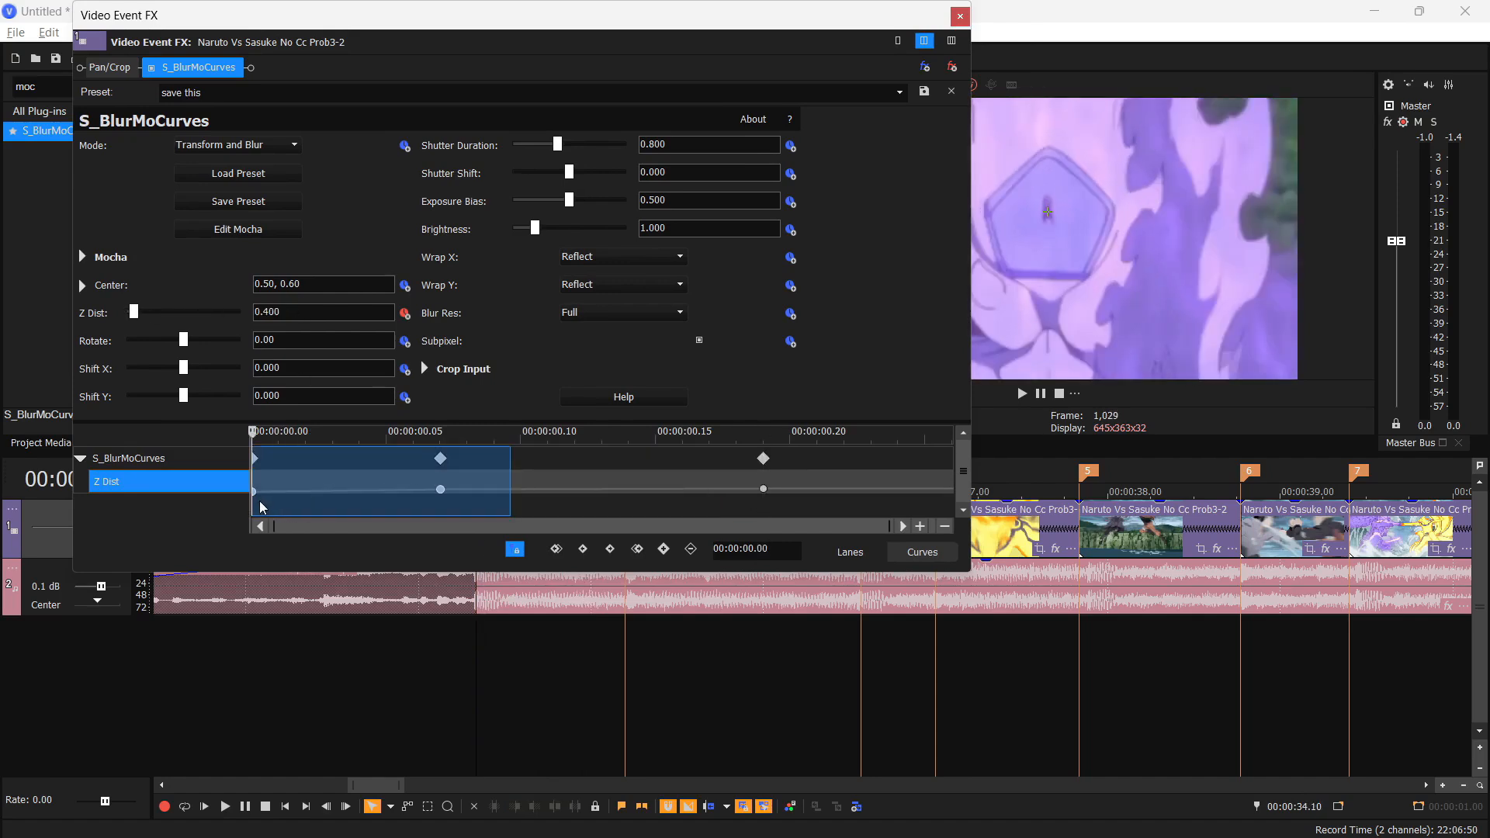
Give the Z Dist keyframes Fast Fade, with 1.0 at 0:05 and 0.8 at 1:03
right_click(440, 490)
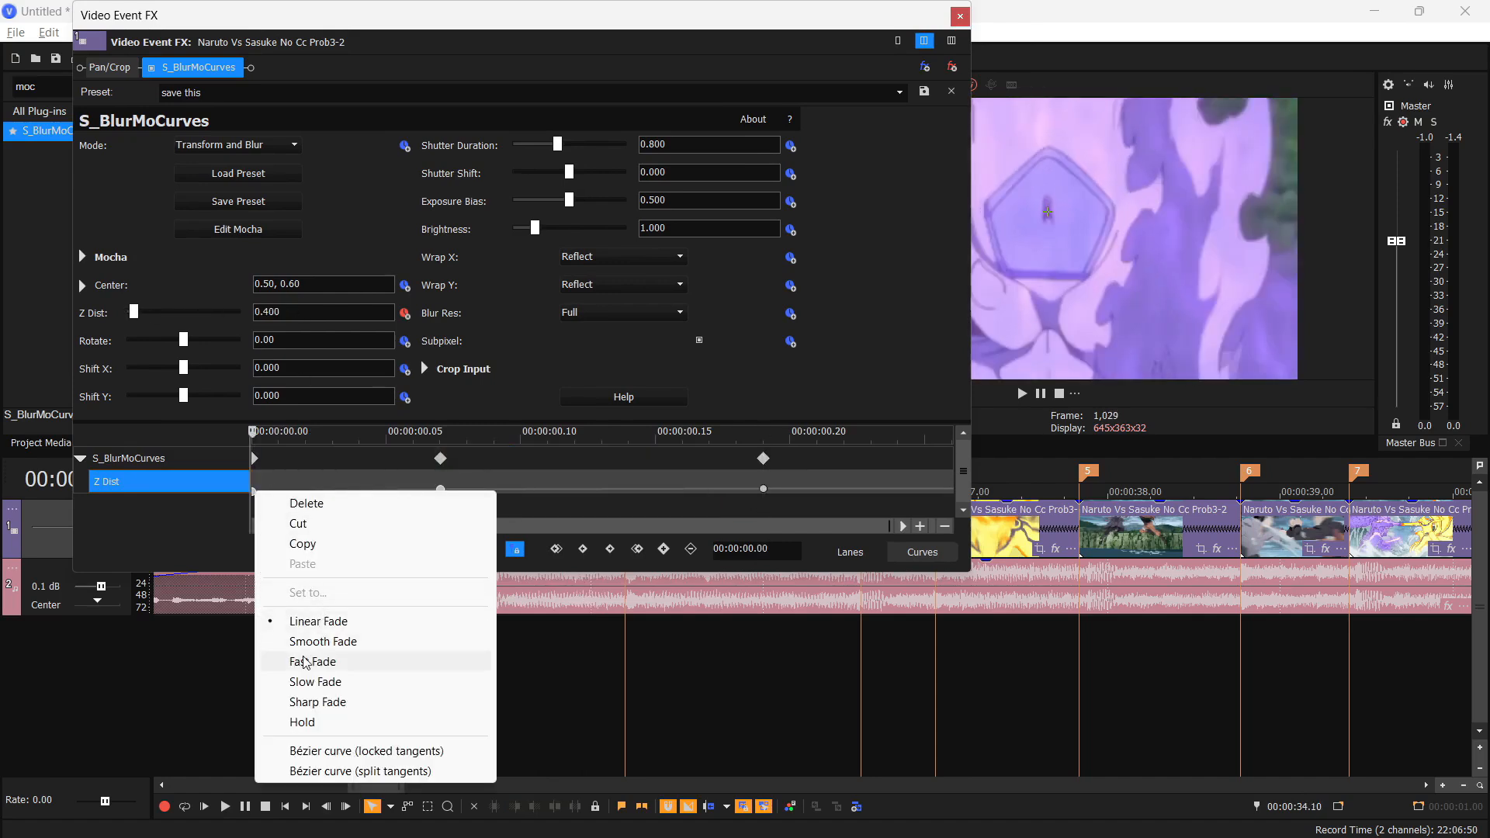
left_click(959, 17)
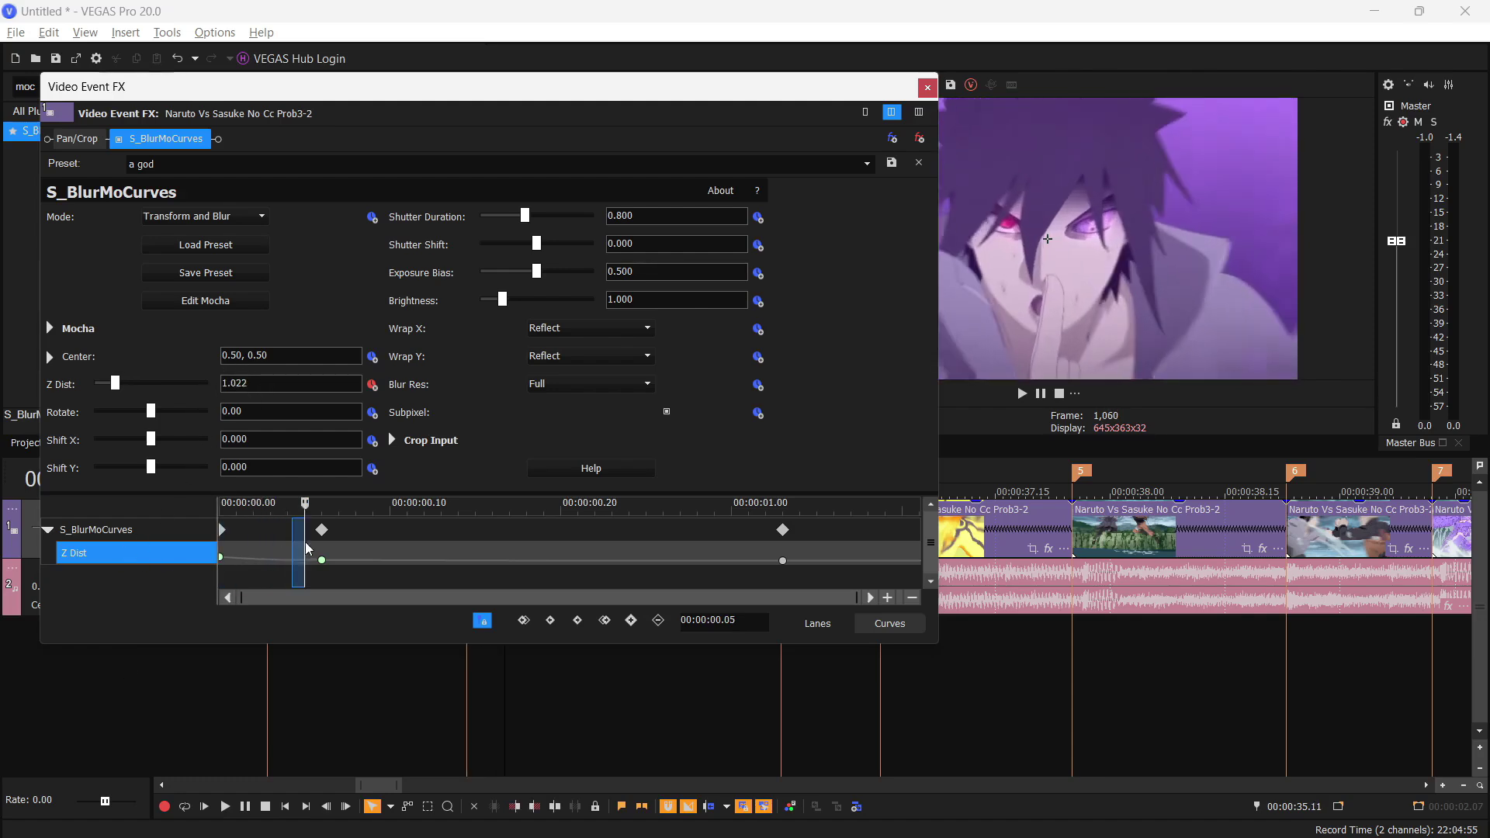
left_click_drag(321, 559, 304, 559)
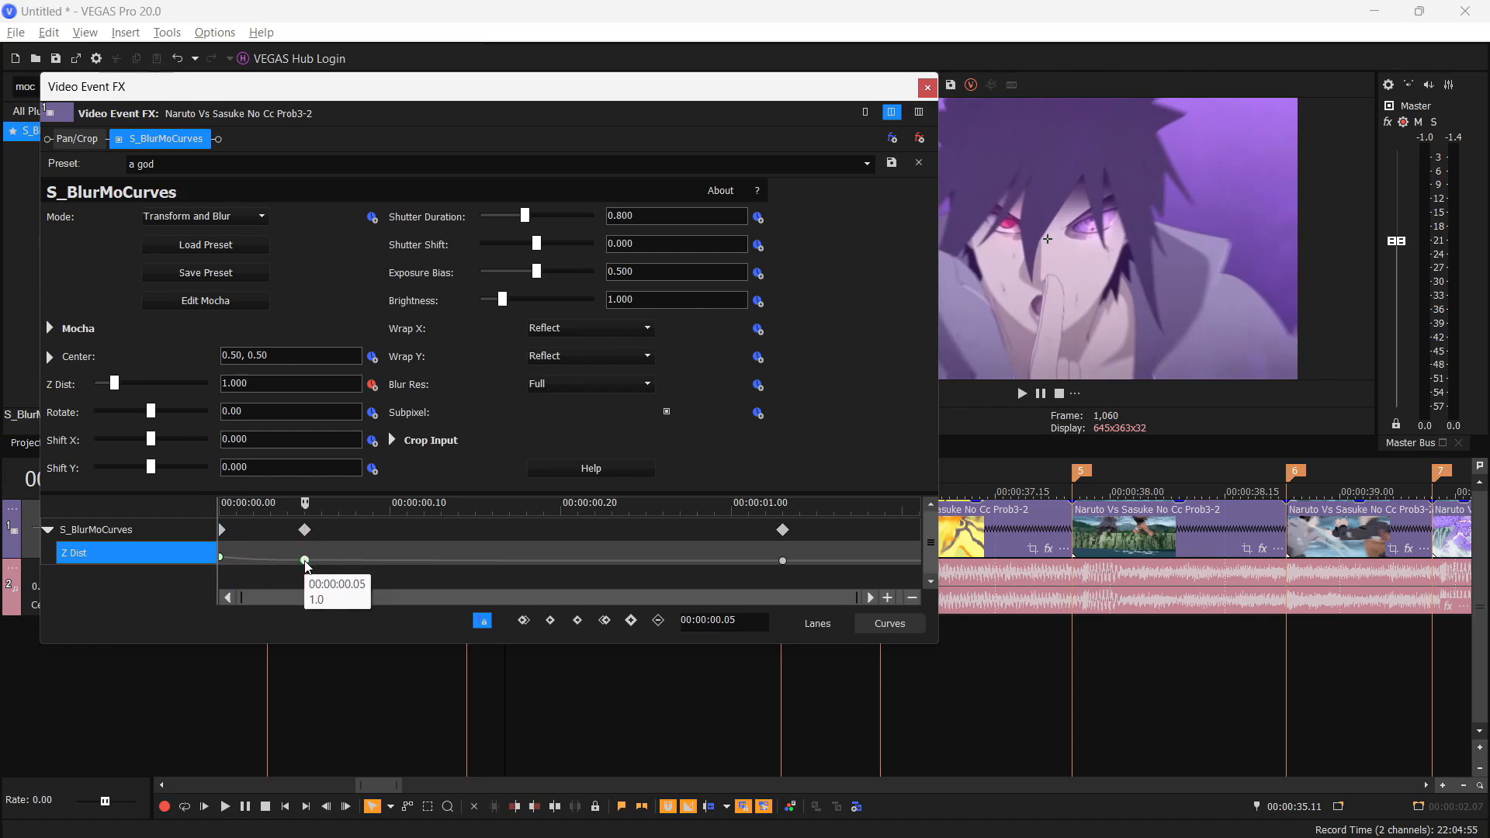
left_click_drag(304, 559, 782, 559)
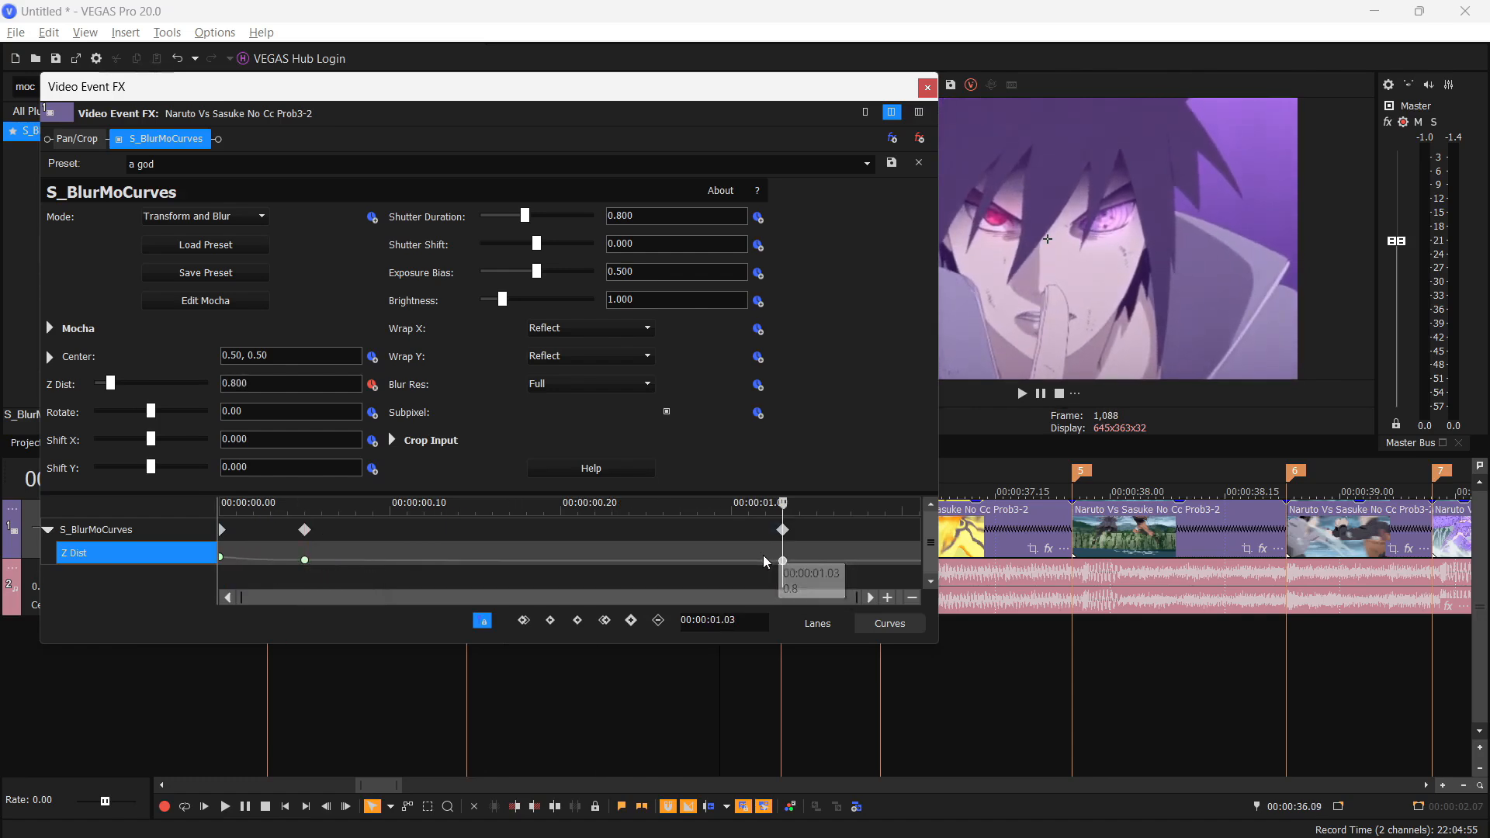
left_click(928, 86)
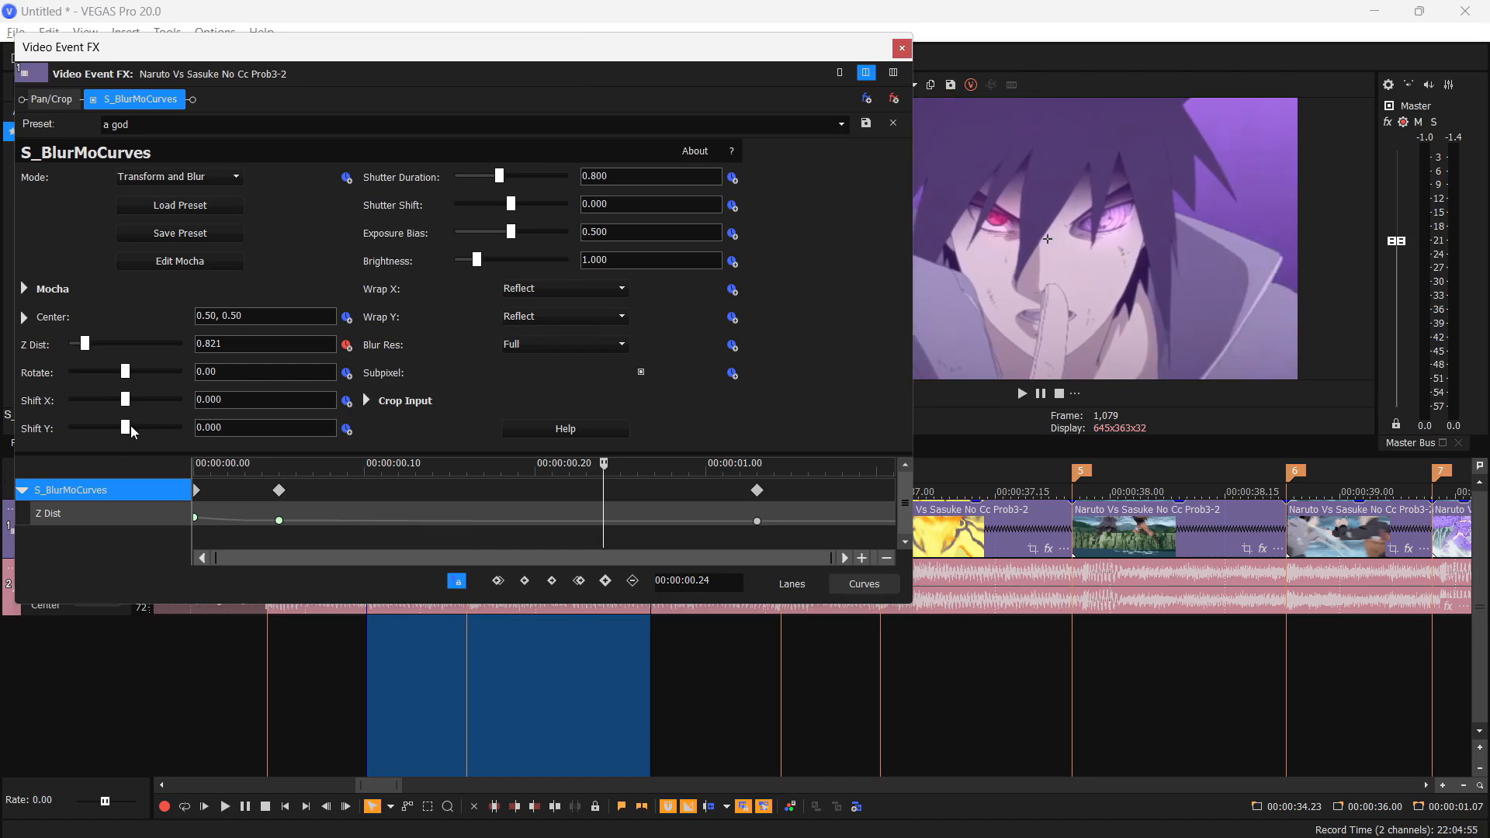
Keyframe Shift X near the clip end, sliding the close-up sideways then back to zero
left_click_drag(124, 426, 125, 428)
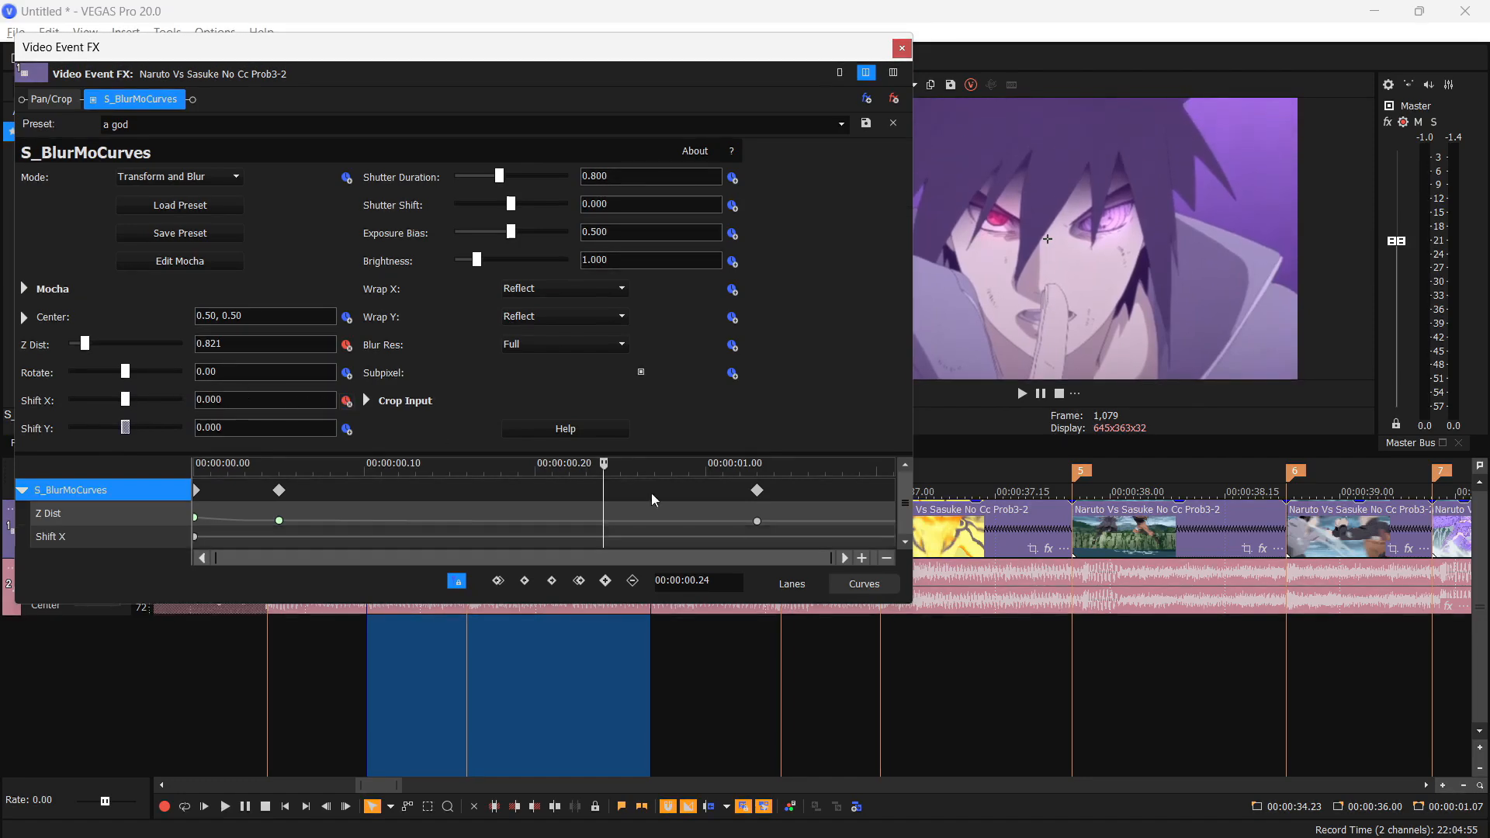
mouse_move(195, 537)
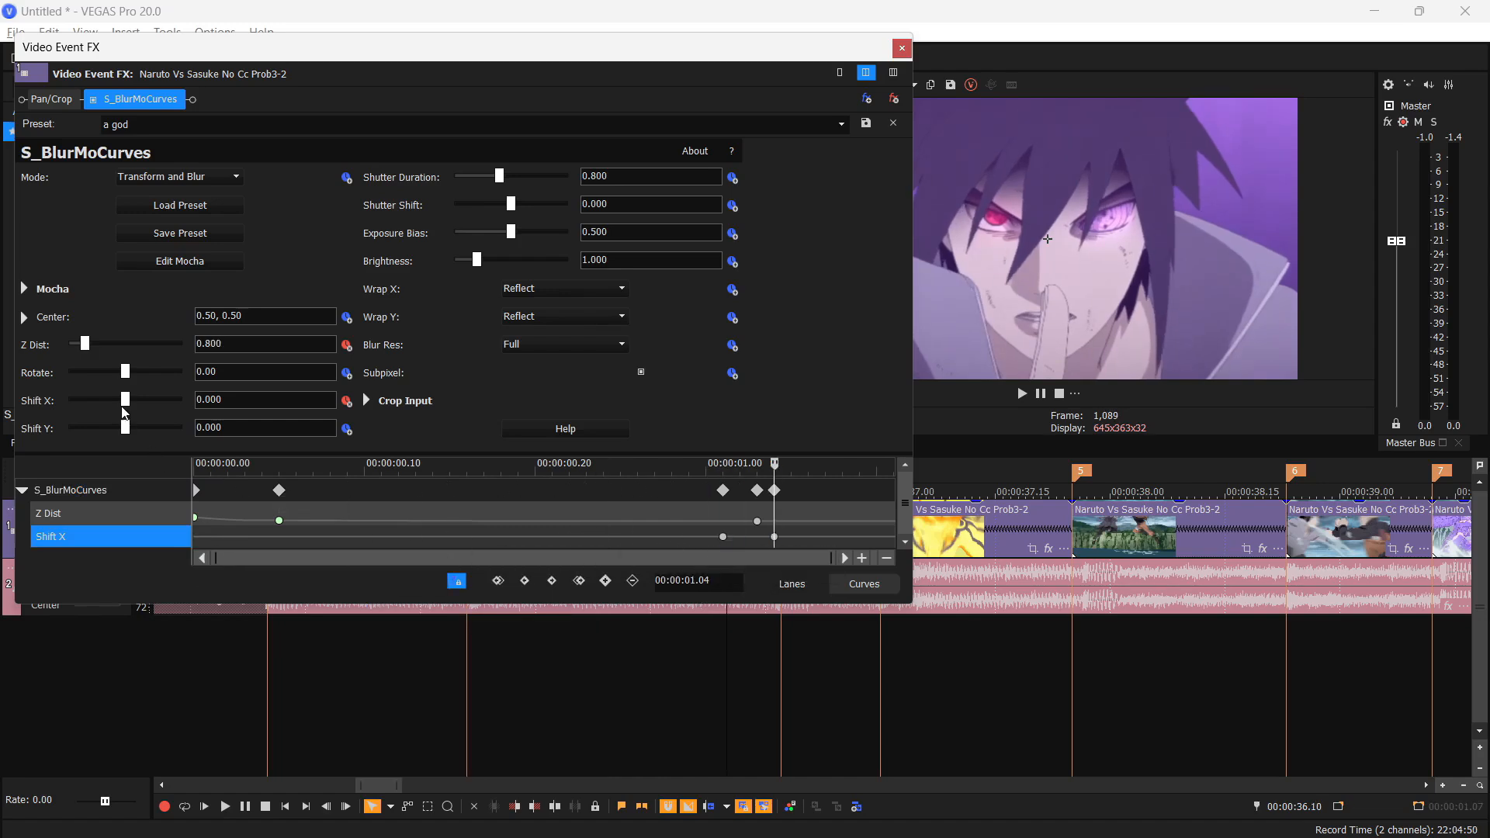
left_click_drag(123, 399, 69, 399)
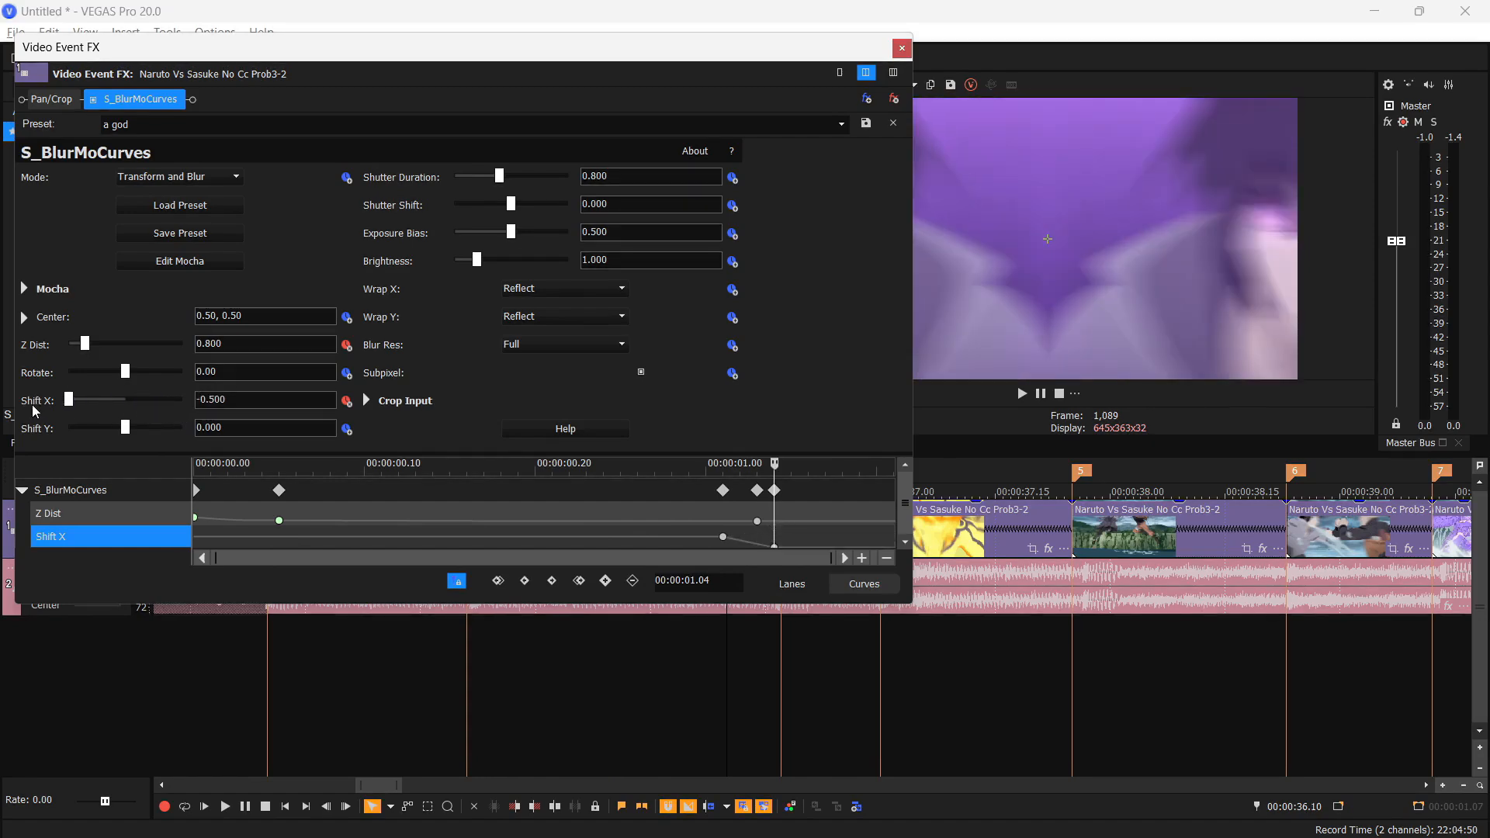
left_click_drag(67, 399, 124, 399)
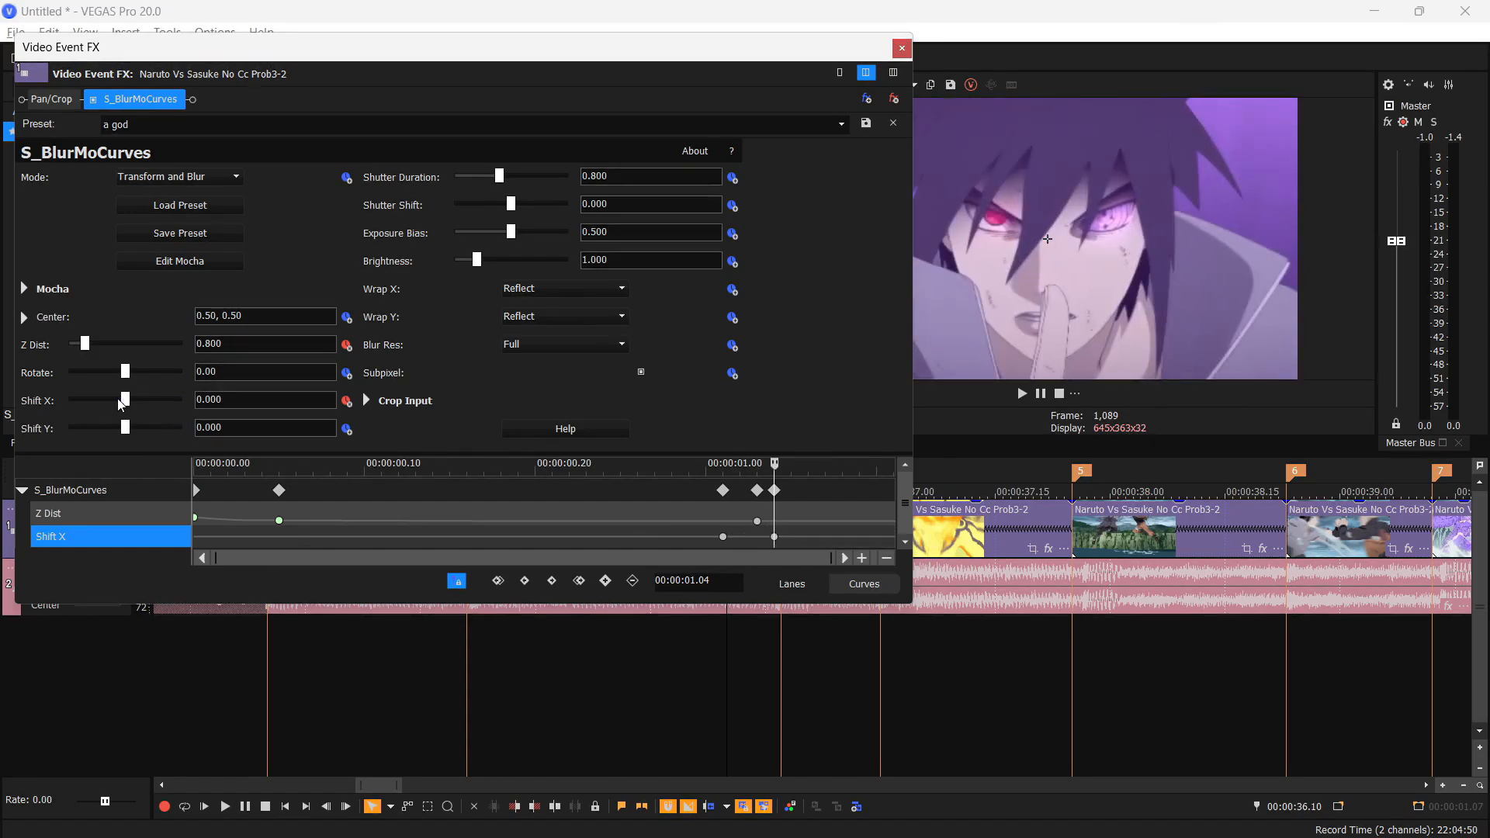
mouse_move(124, 399)
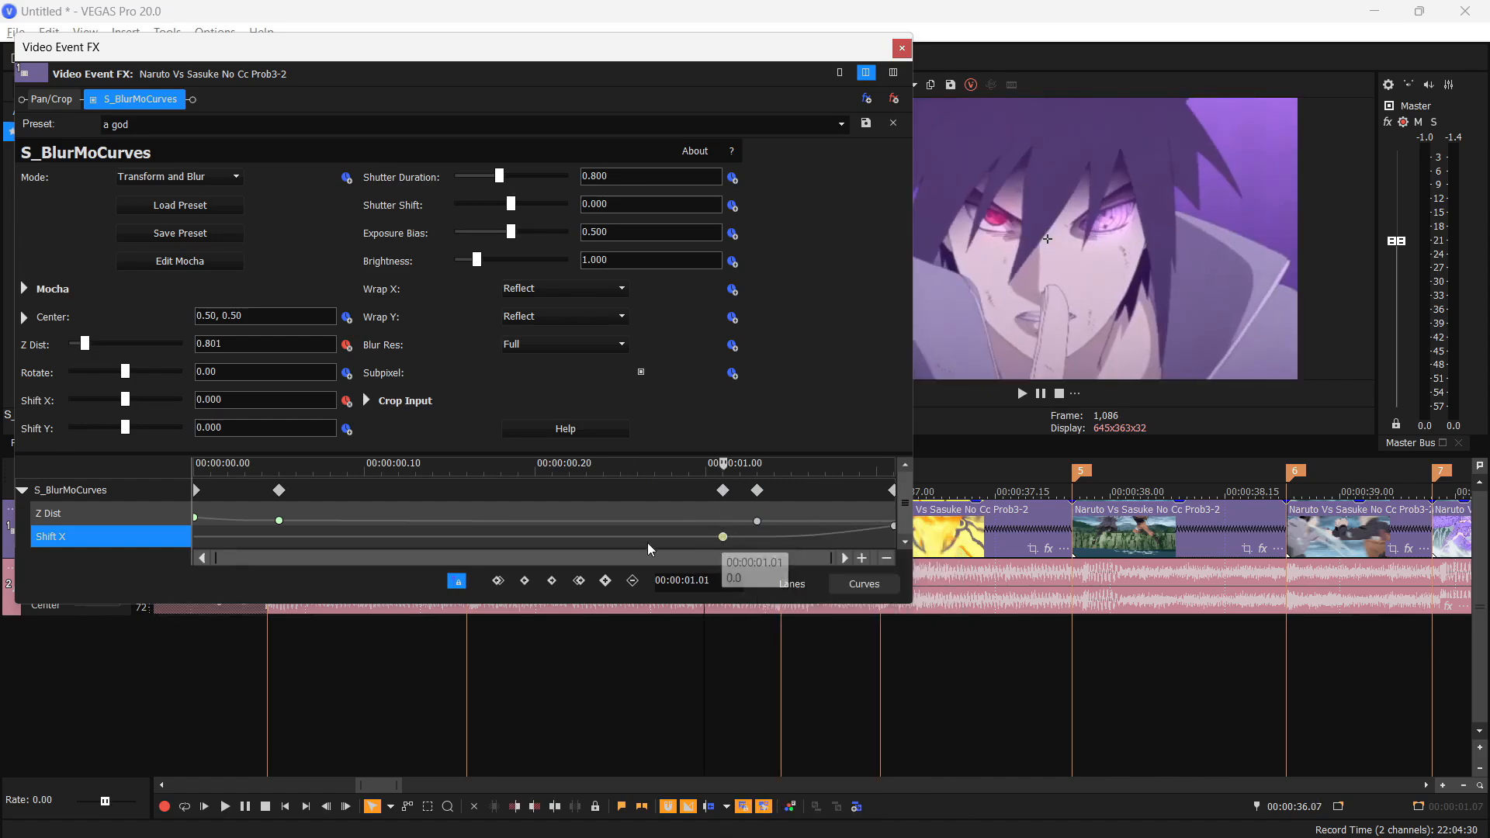
left_click(902, 47)
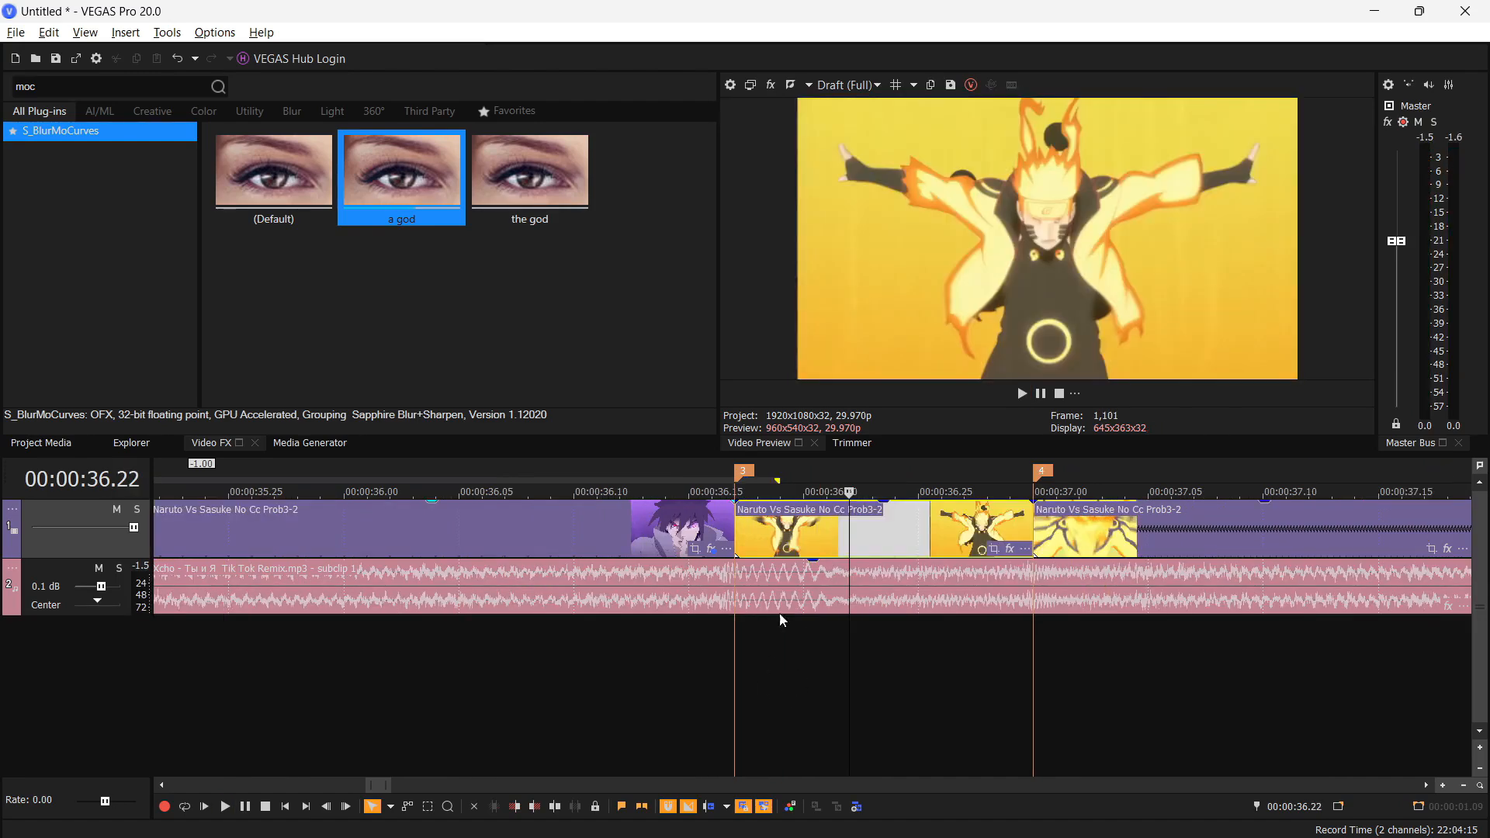
mouse_move(357, 180)
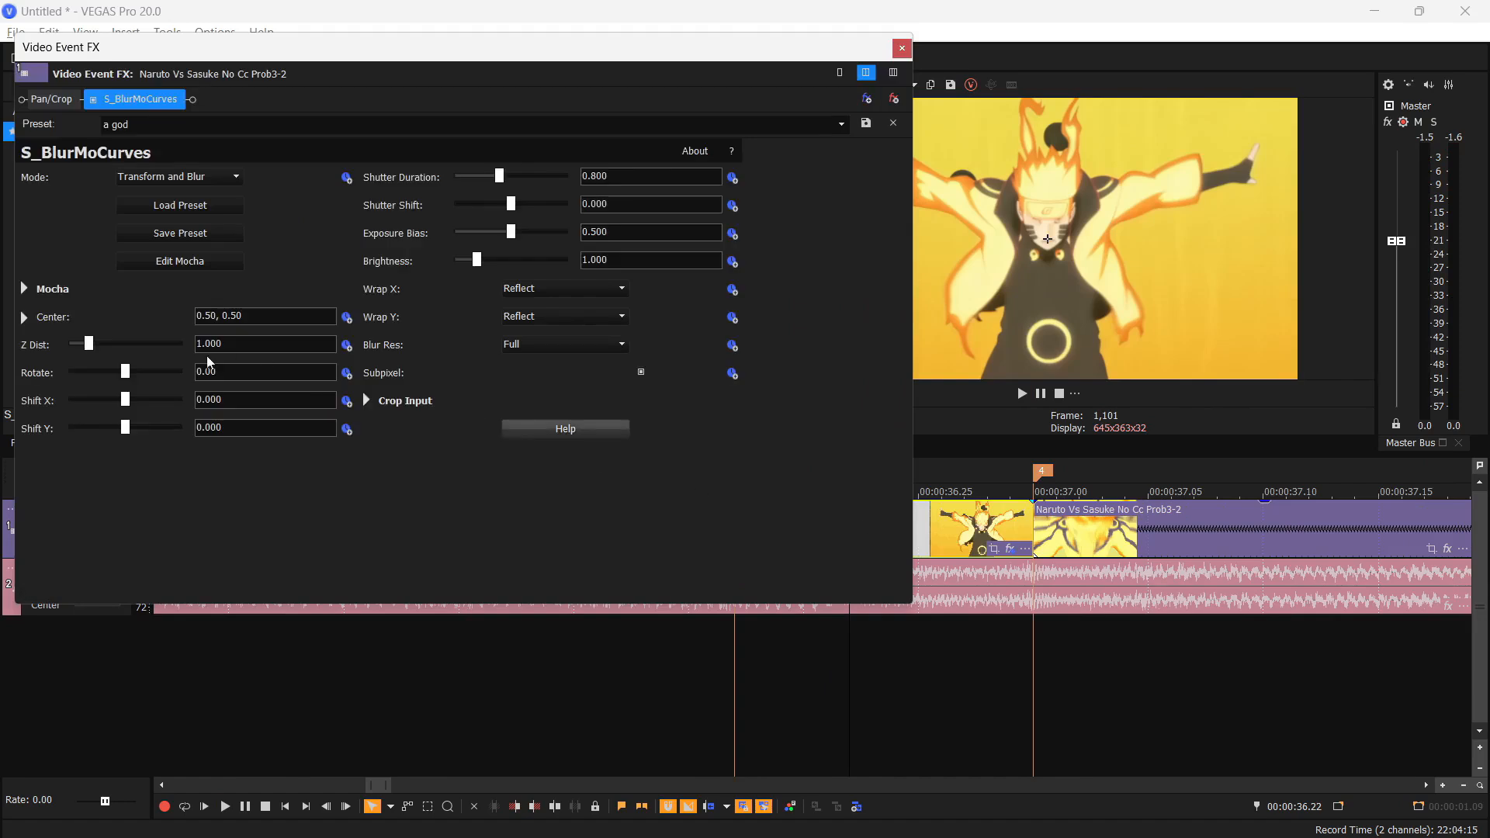
Keyframe the yellow clip's Shift X to about -0.32 at its start
left_click_drag(124, 399, 130, 399)
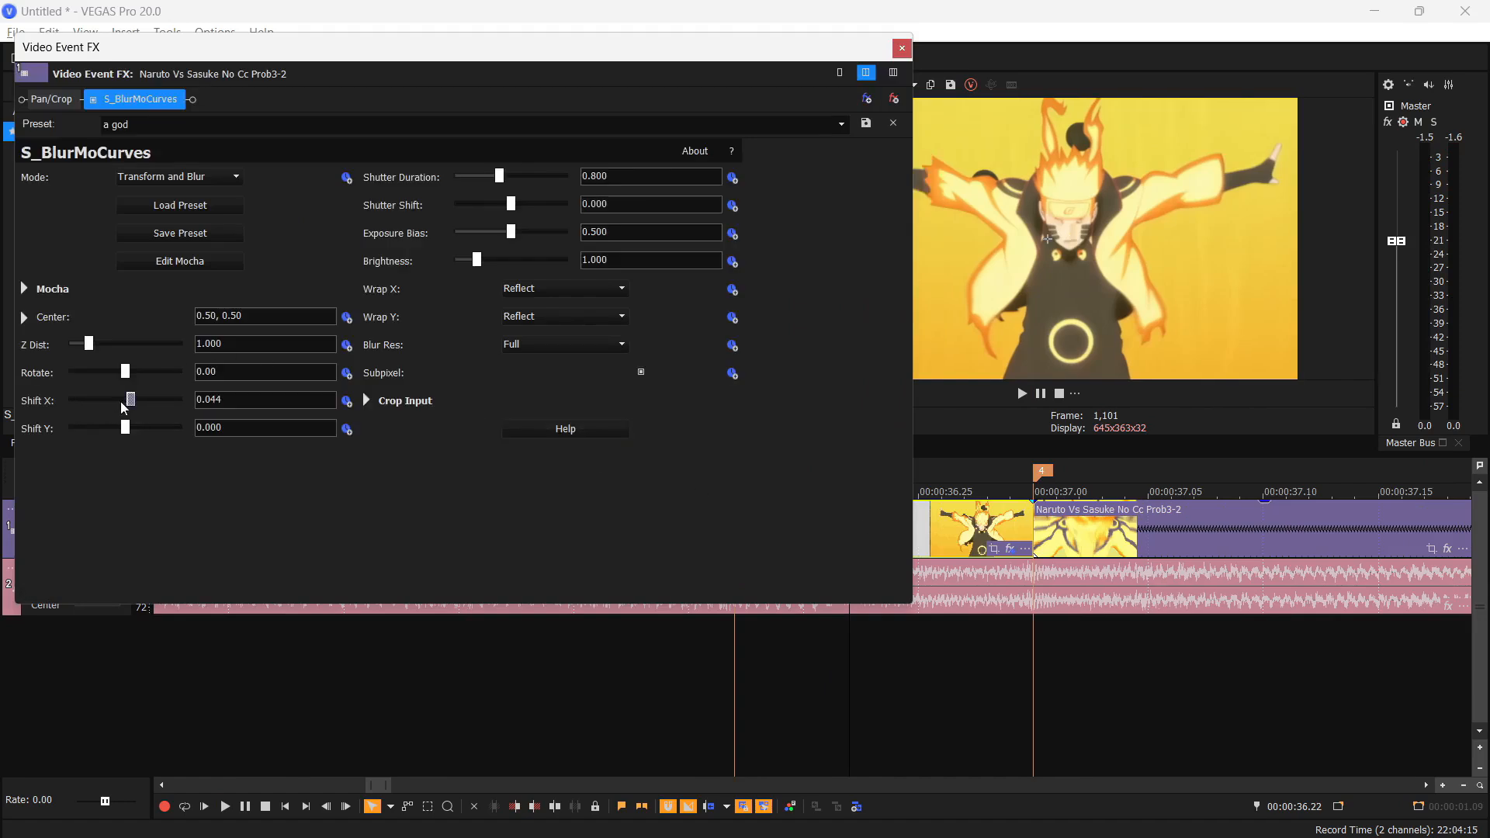
left_click_drag(130, 399, 68, 399)
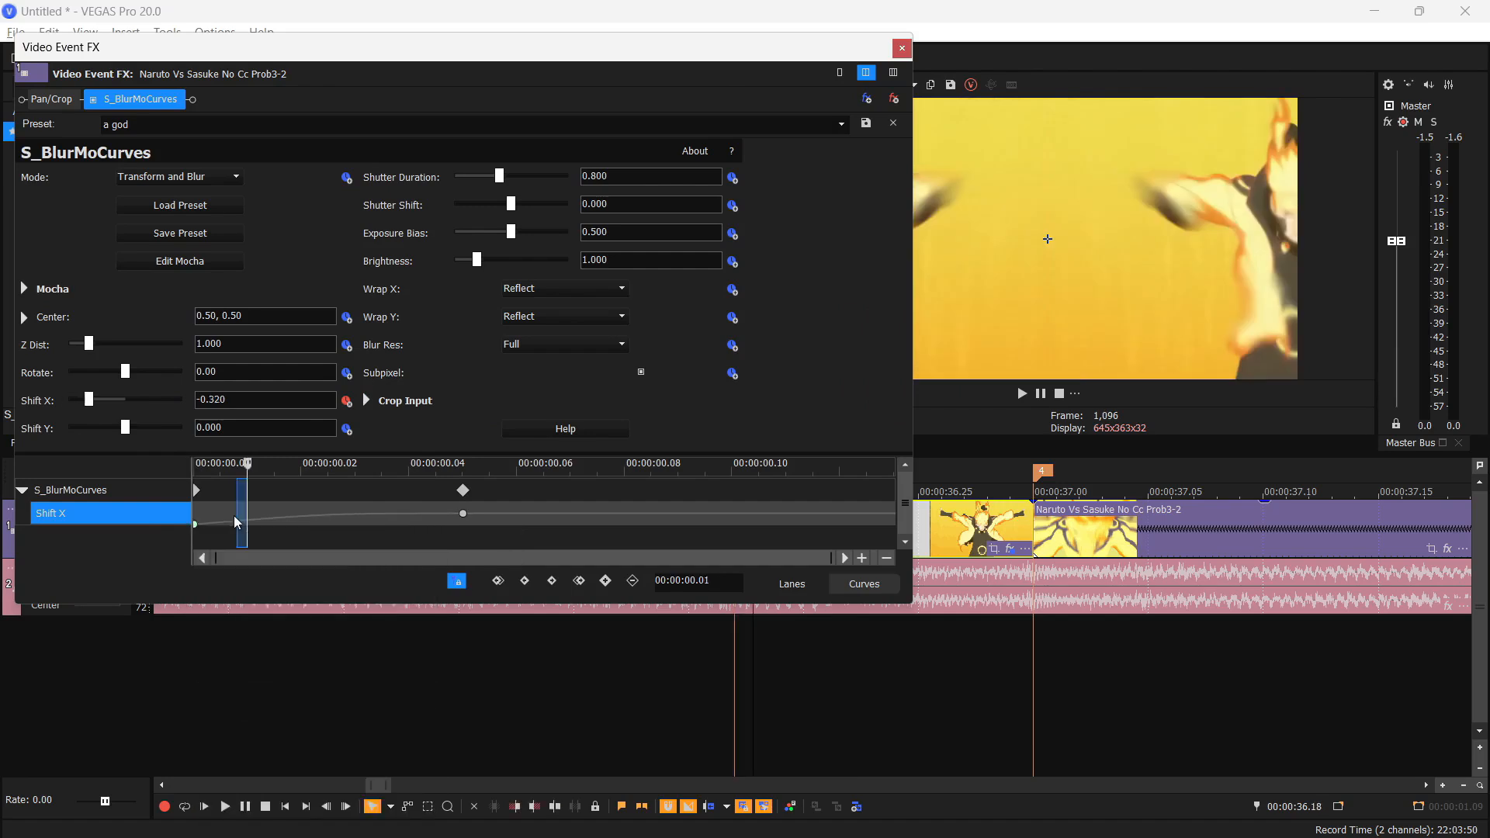
left_click(902, 48)
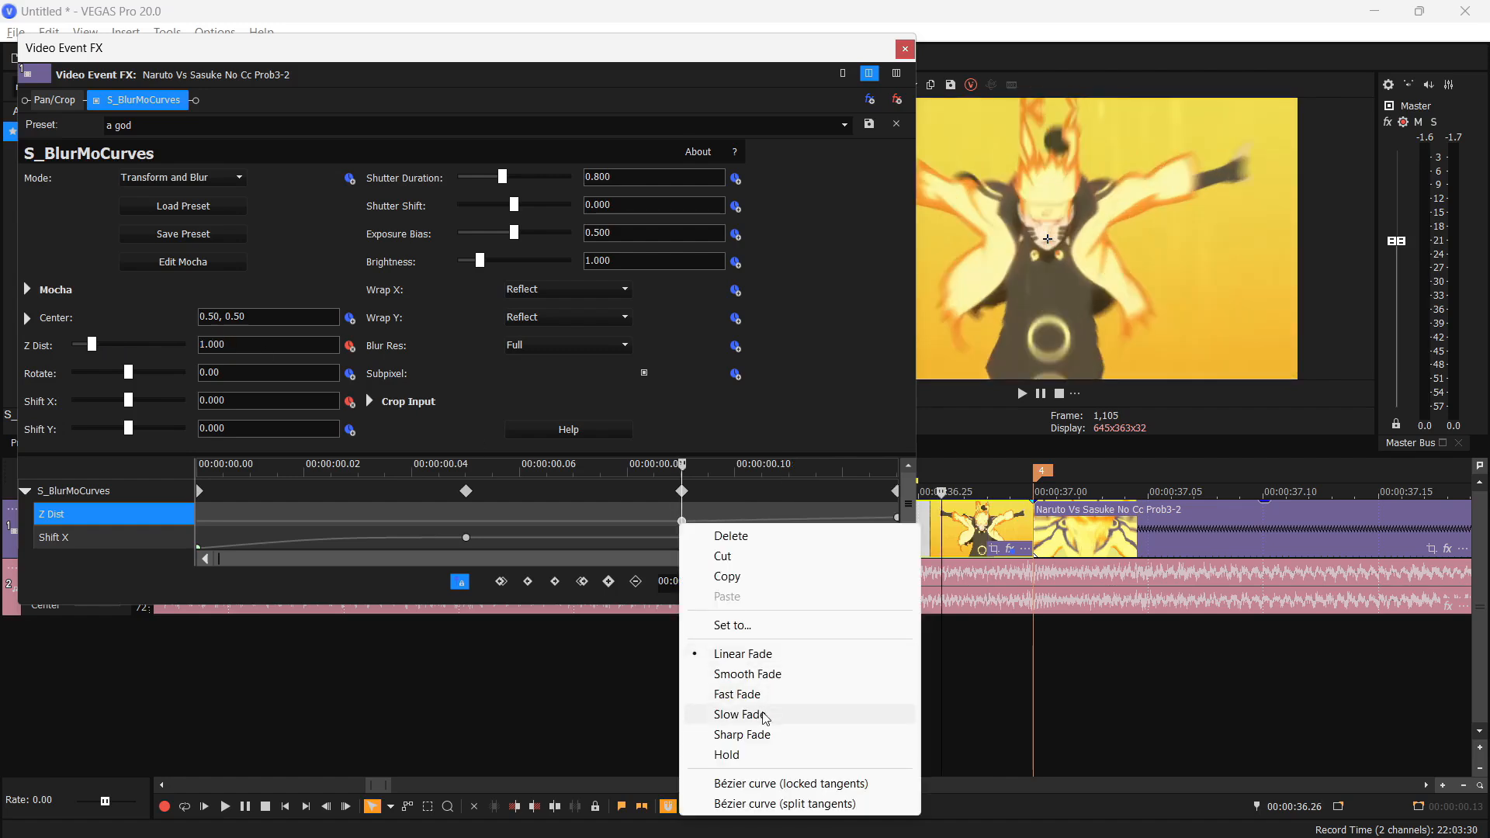
Switch the yellow clip's Z Dist keyframe to Slow Fade and close the effect editor
left_click(740, 714)
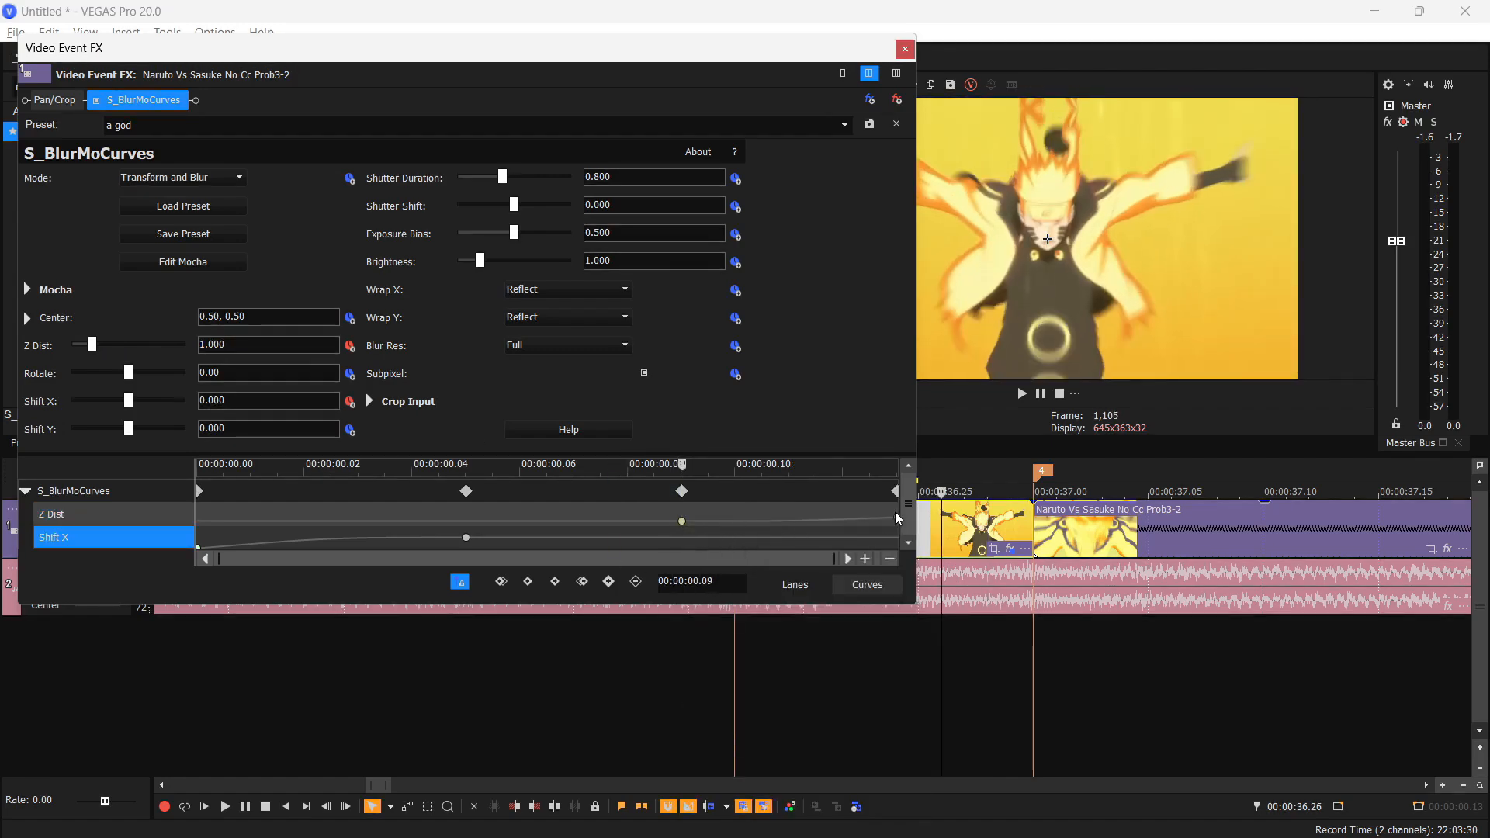
left_click(904, 49)
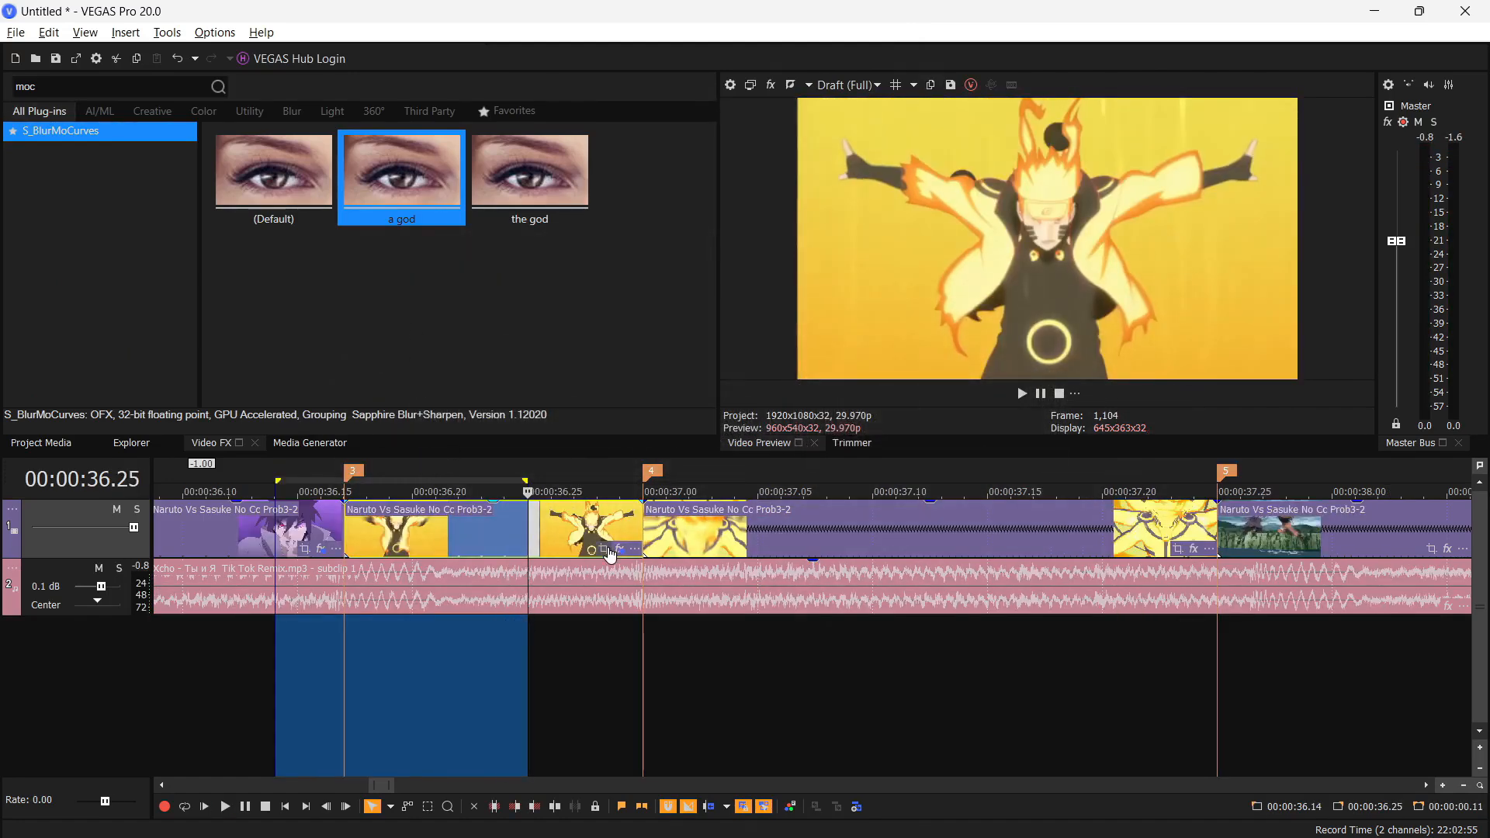
Keyframe a Rotate twist at the clip's end and a -50 Fast Fade spin-in on the next clip
left_click(618, 550)
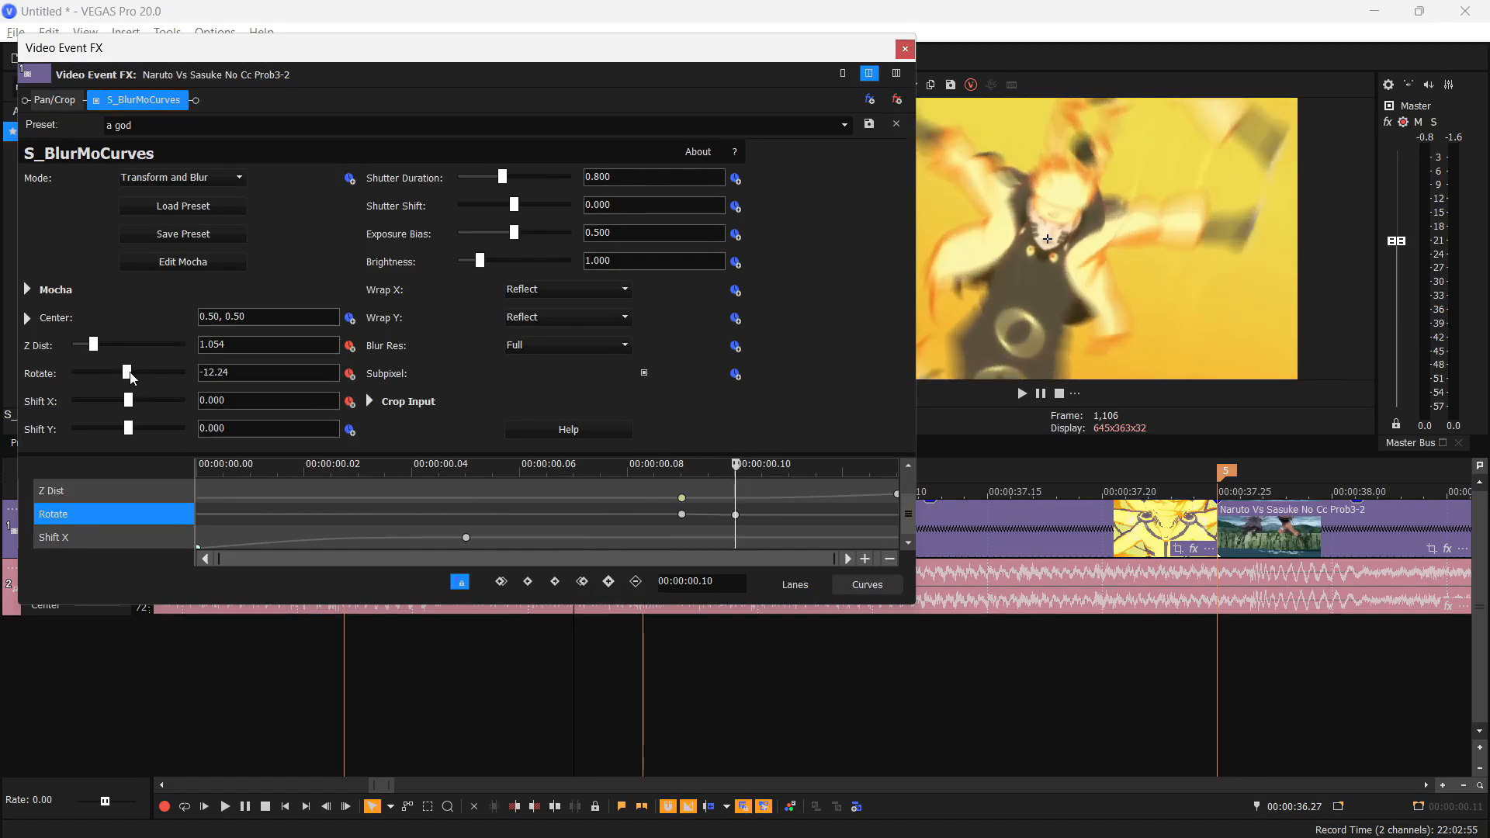
left_click_drag(128, 372, 139, 372)
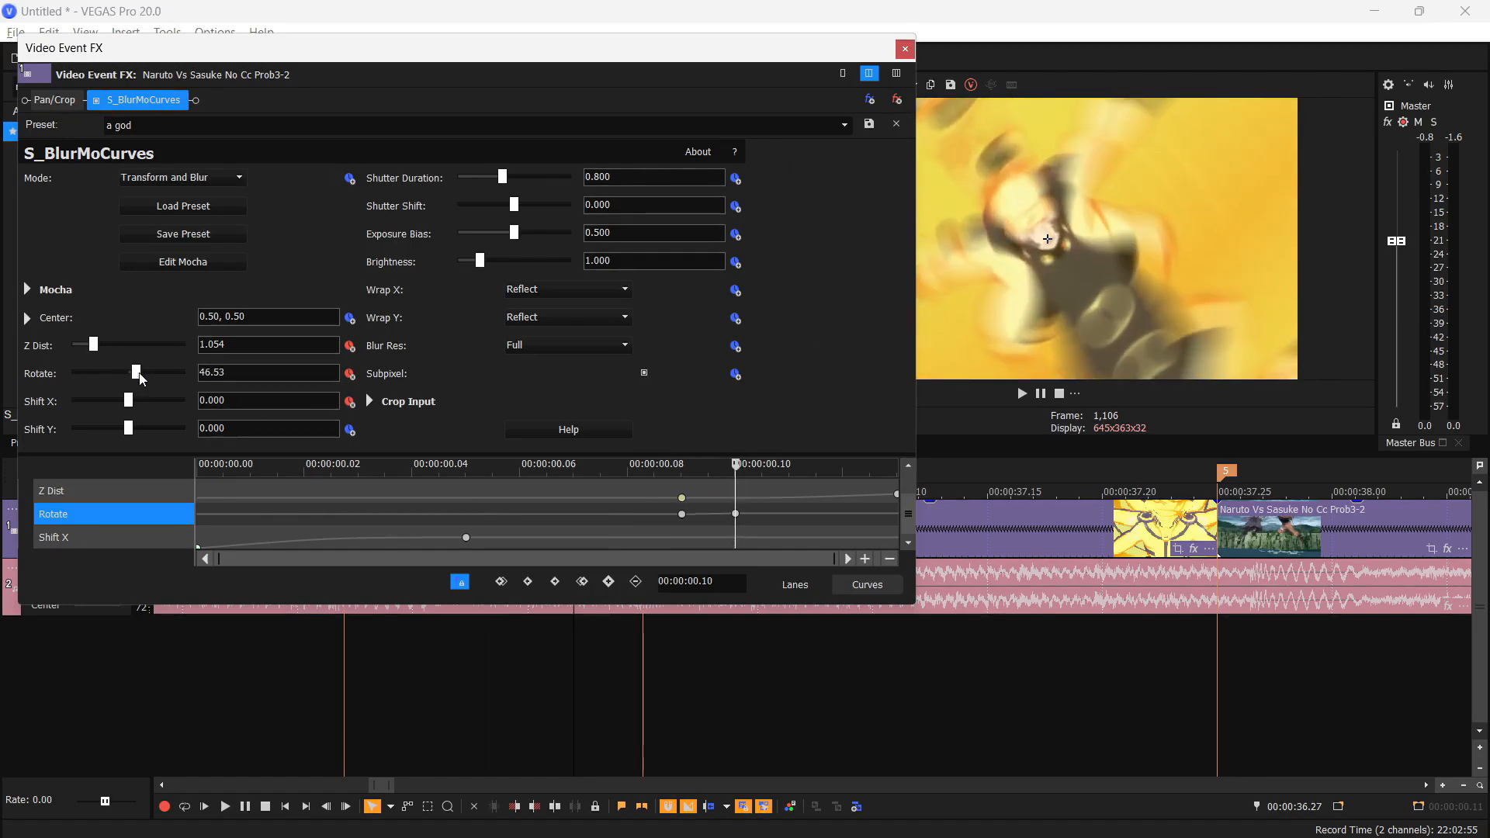
left_click_drag(135, 372, 131, 372)
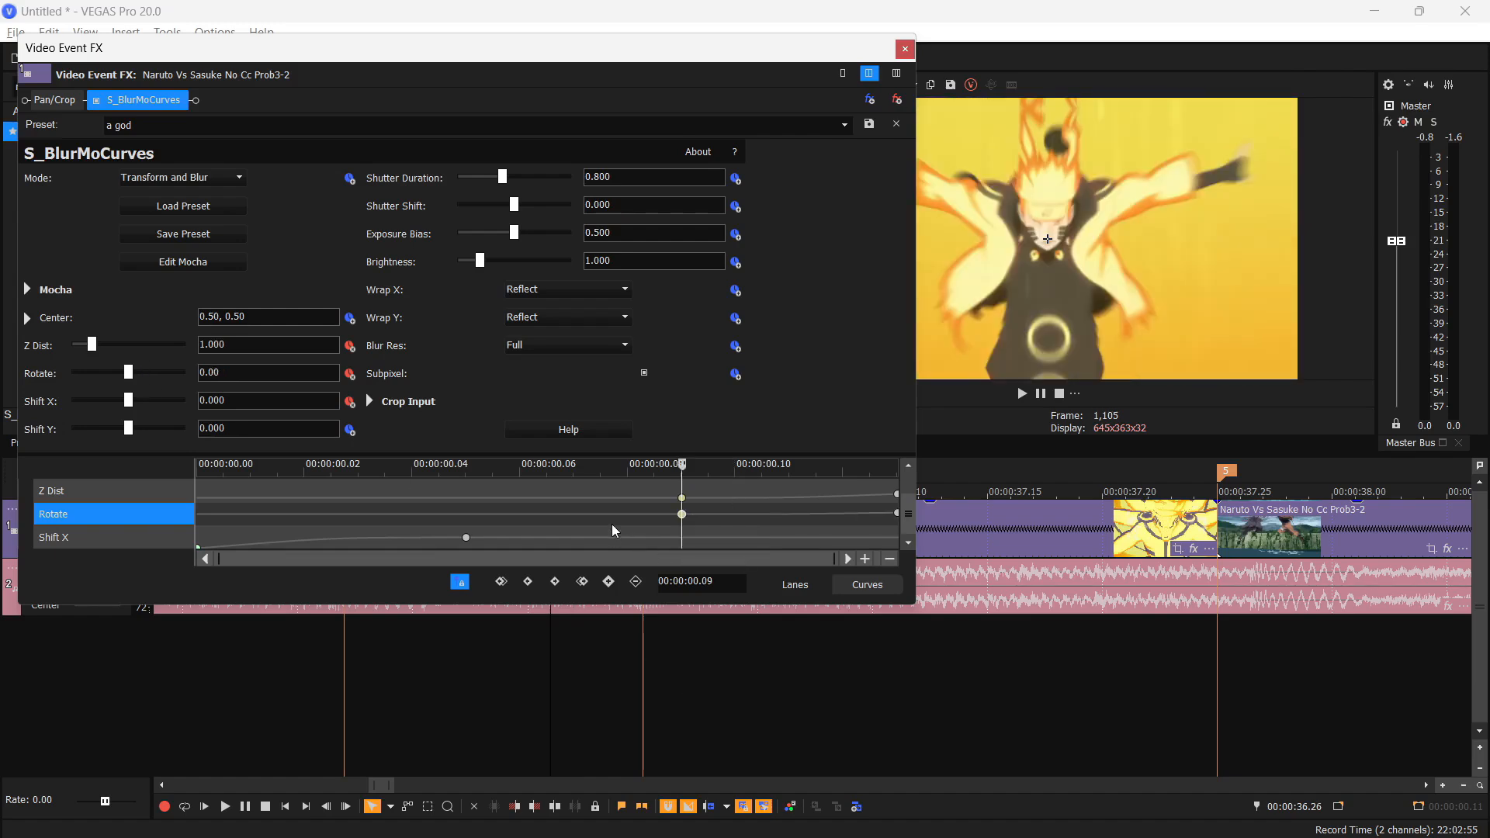
left_click(905, 49)
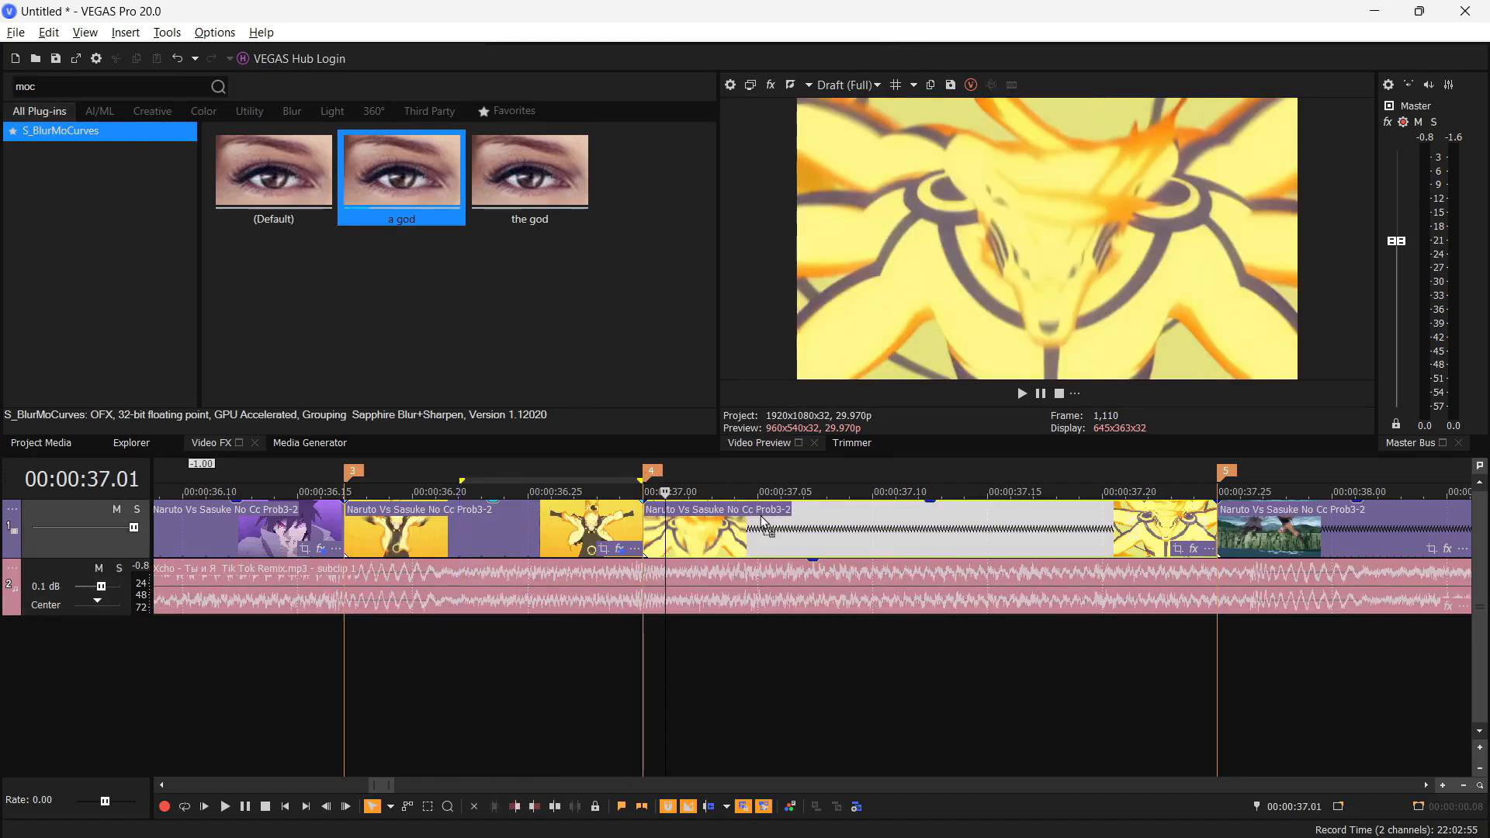
mouse_move(720, 554)
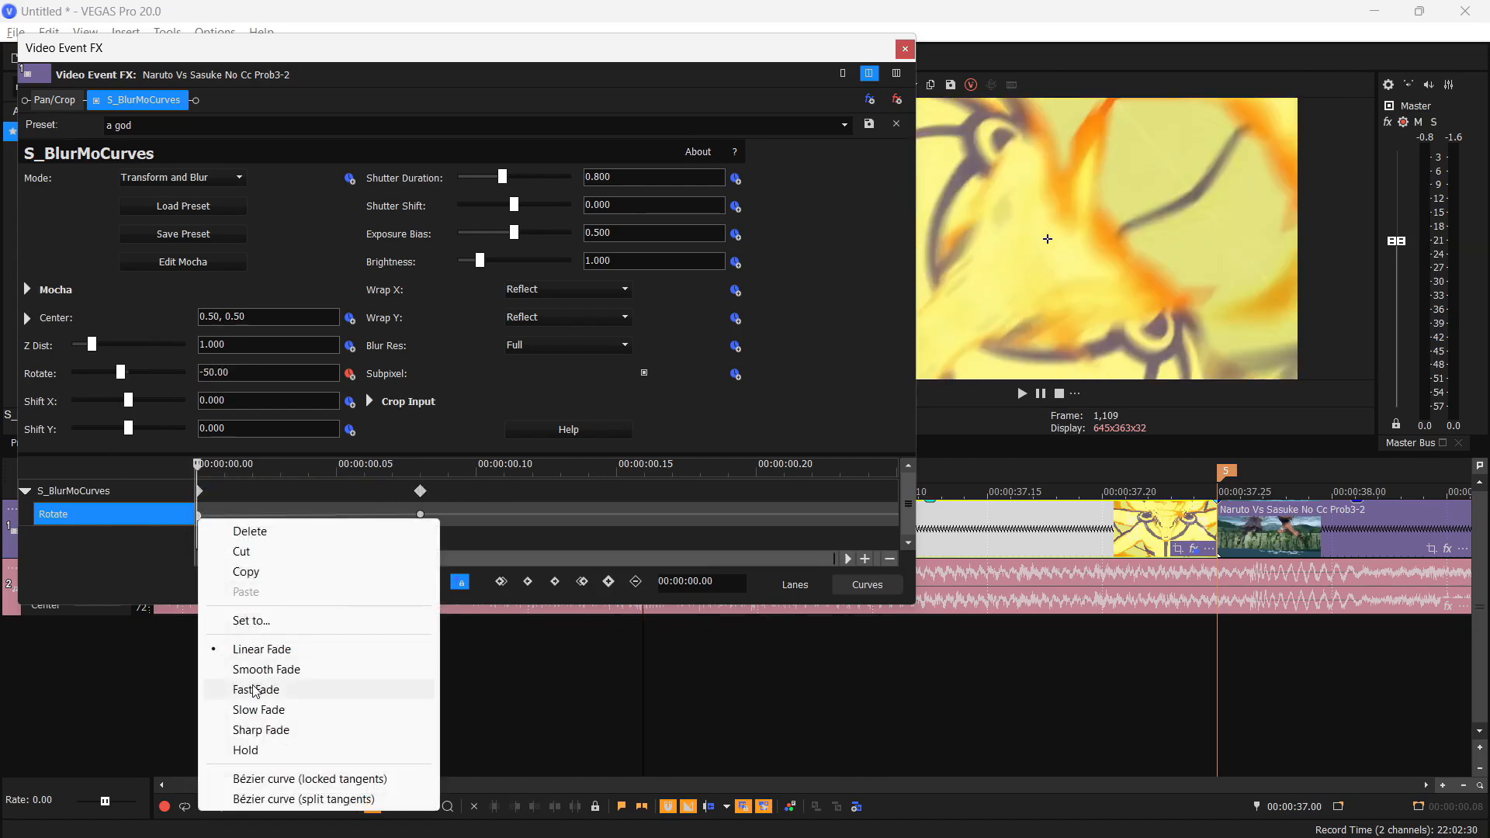
left_click(905, 49)
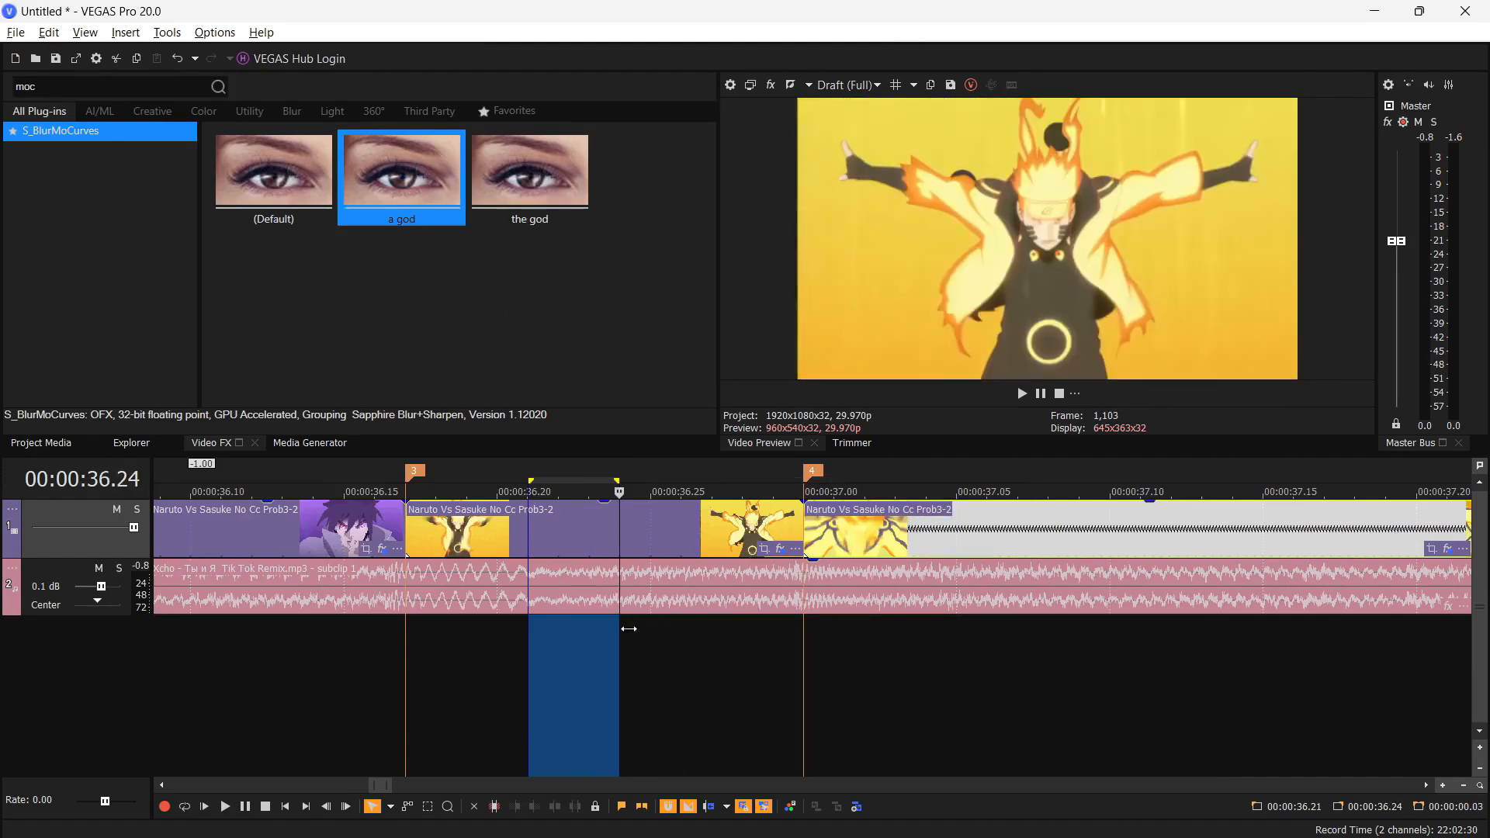
Stack the 'a god' preset on the yellow close-up, with Z Dist 0.400 and a Smooth Fade at frame 0
left_click_drag(622, 628, 710, 619)
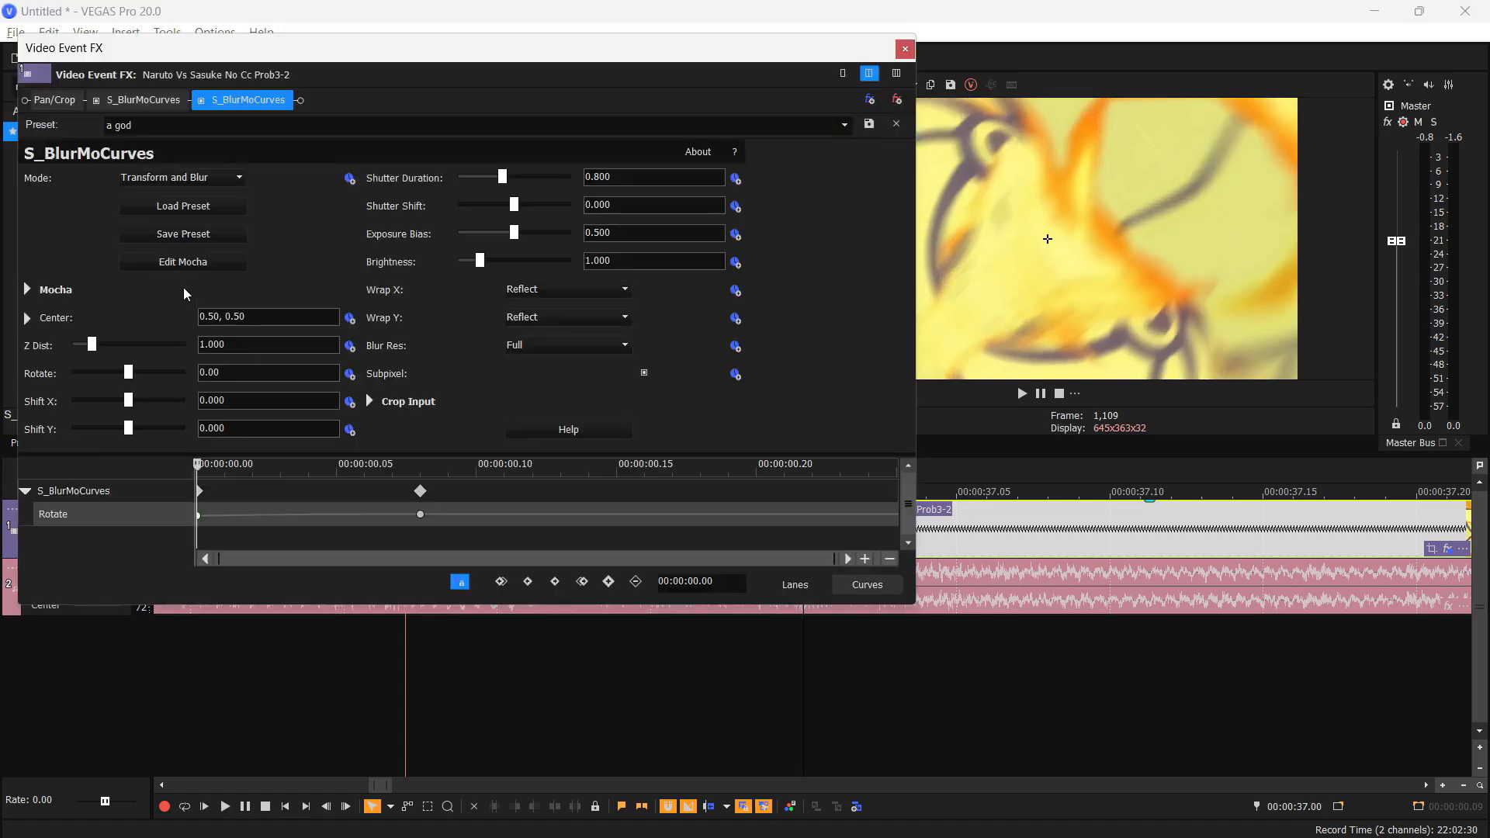
triple_click(268, 344)
type("0.400")
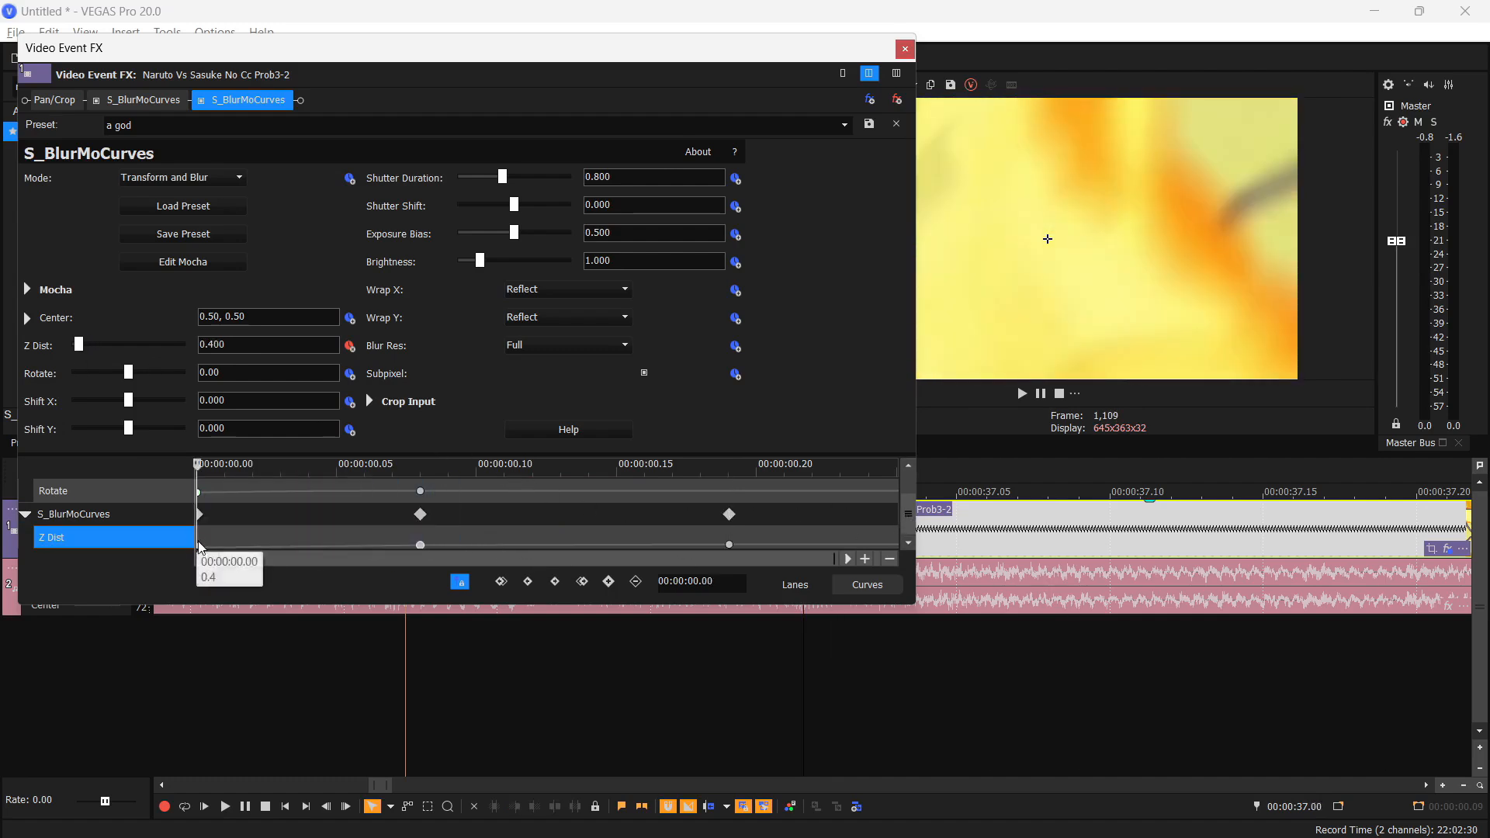
right_click(198, 544)
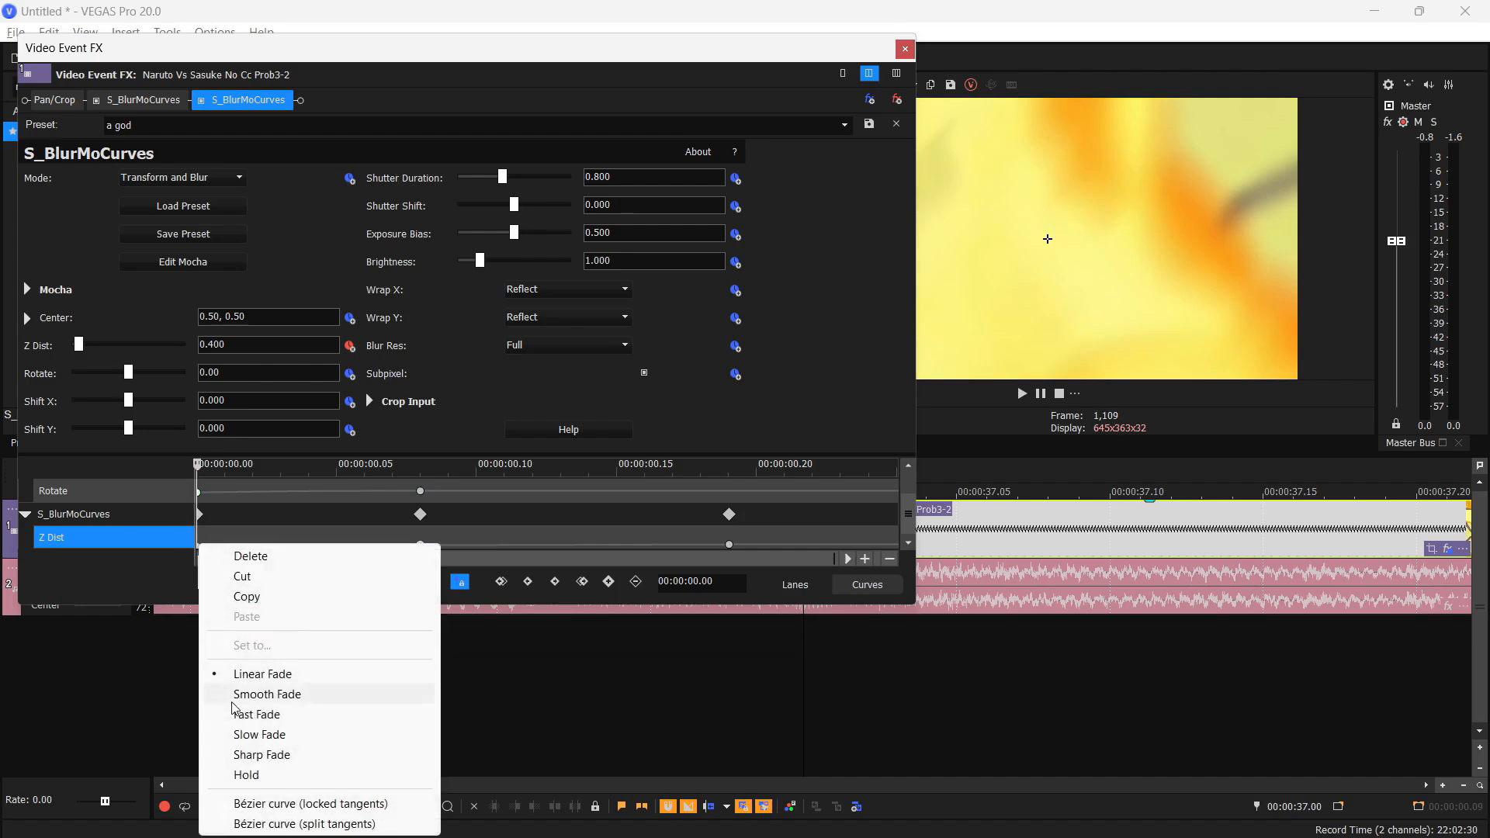
left_click(267, 694)
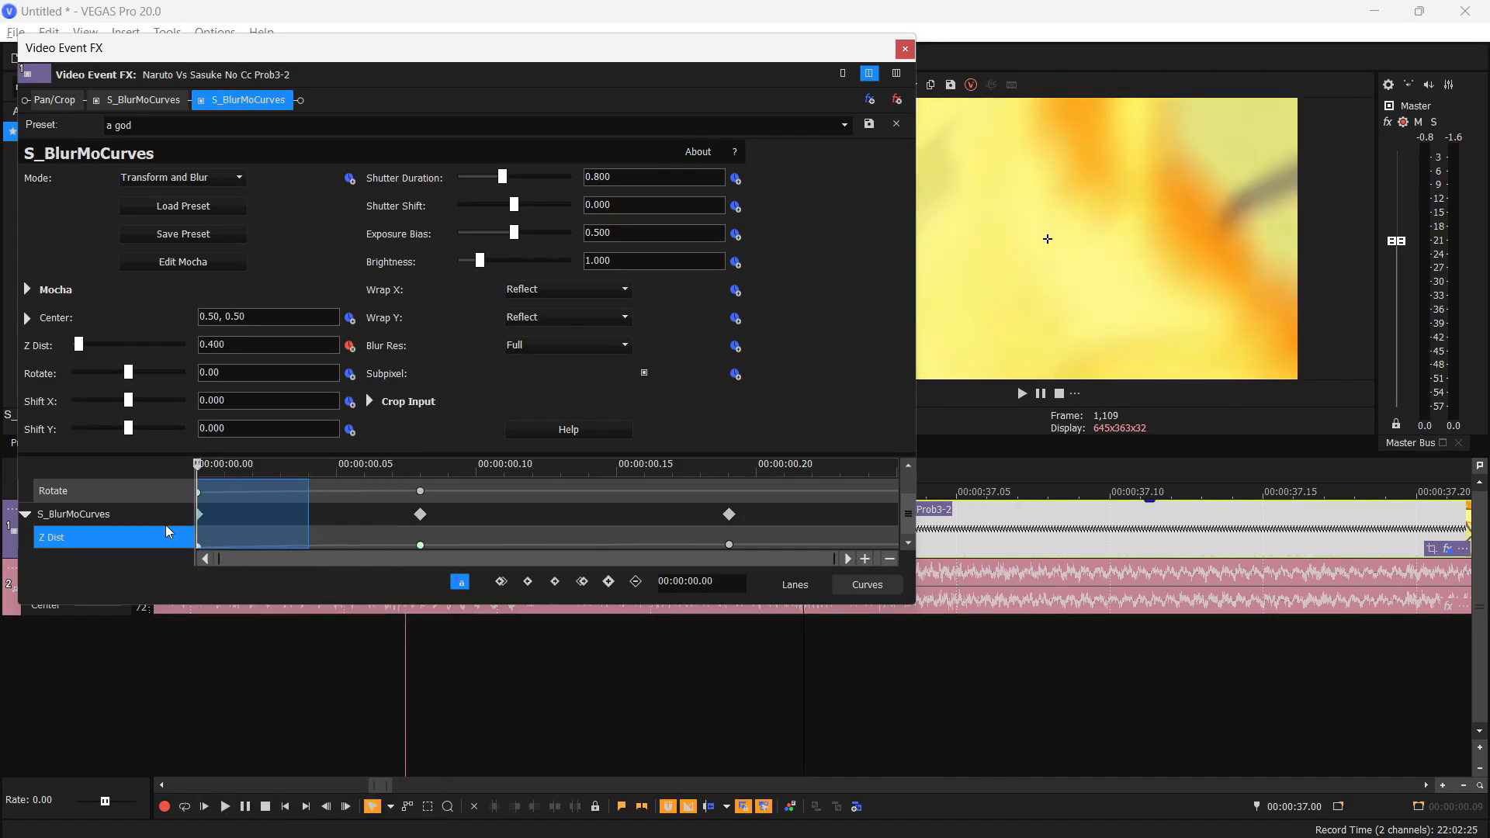
left_click(905, 49)
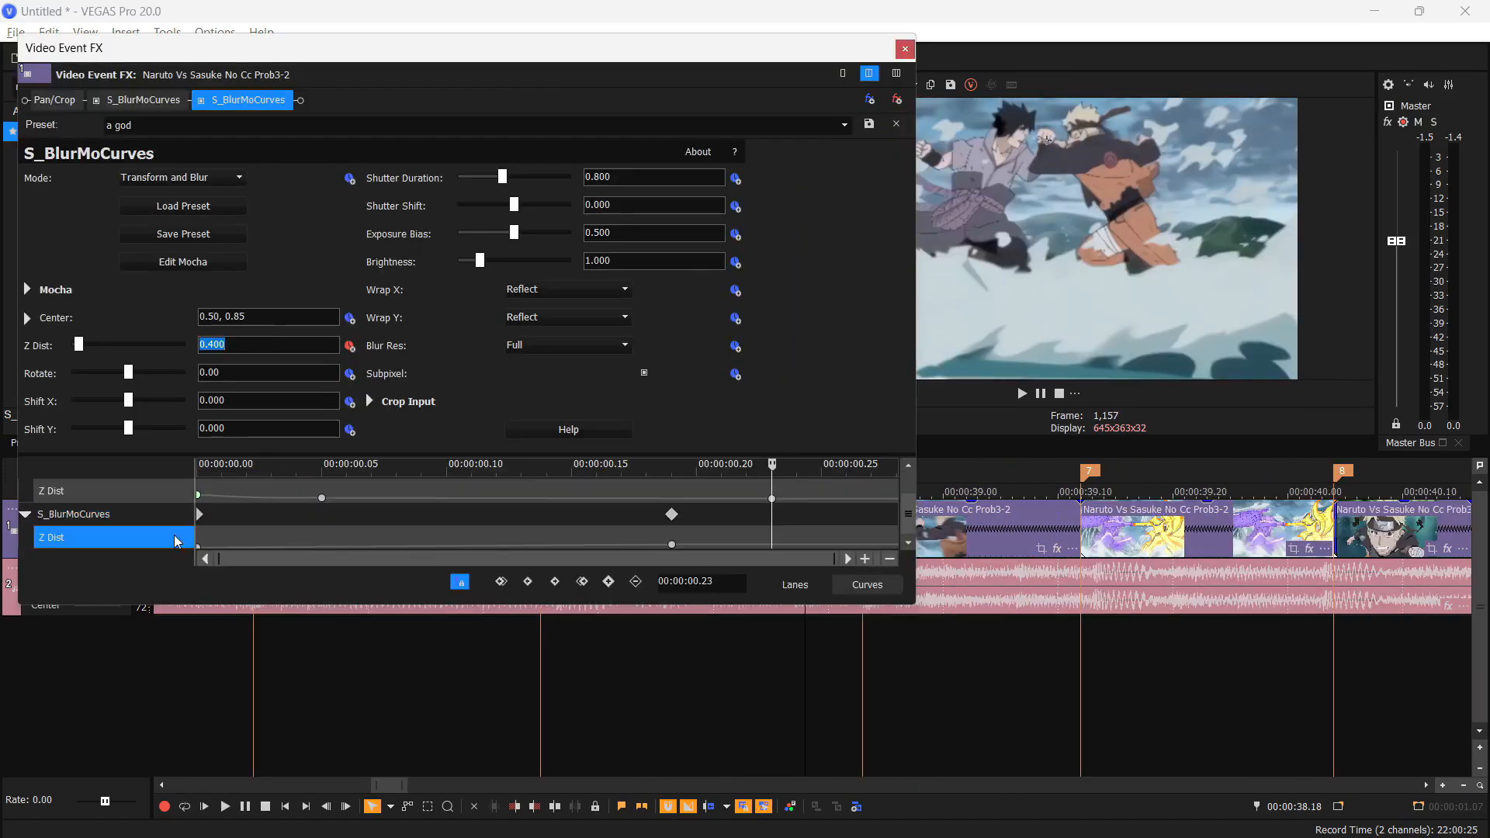
Keyframe the clash clip's Z Dist at its start, centred at 0.50, 0.57, and preview
left_click(905, 49)
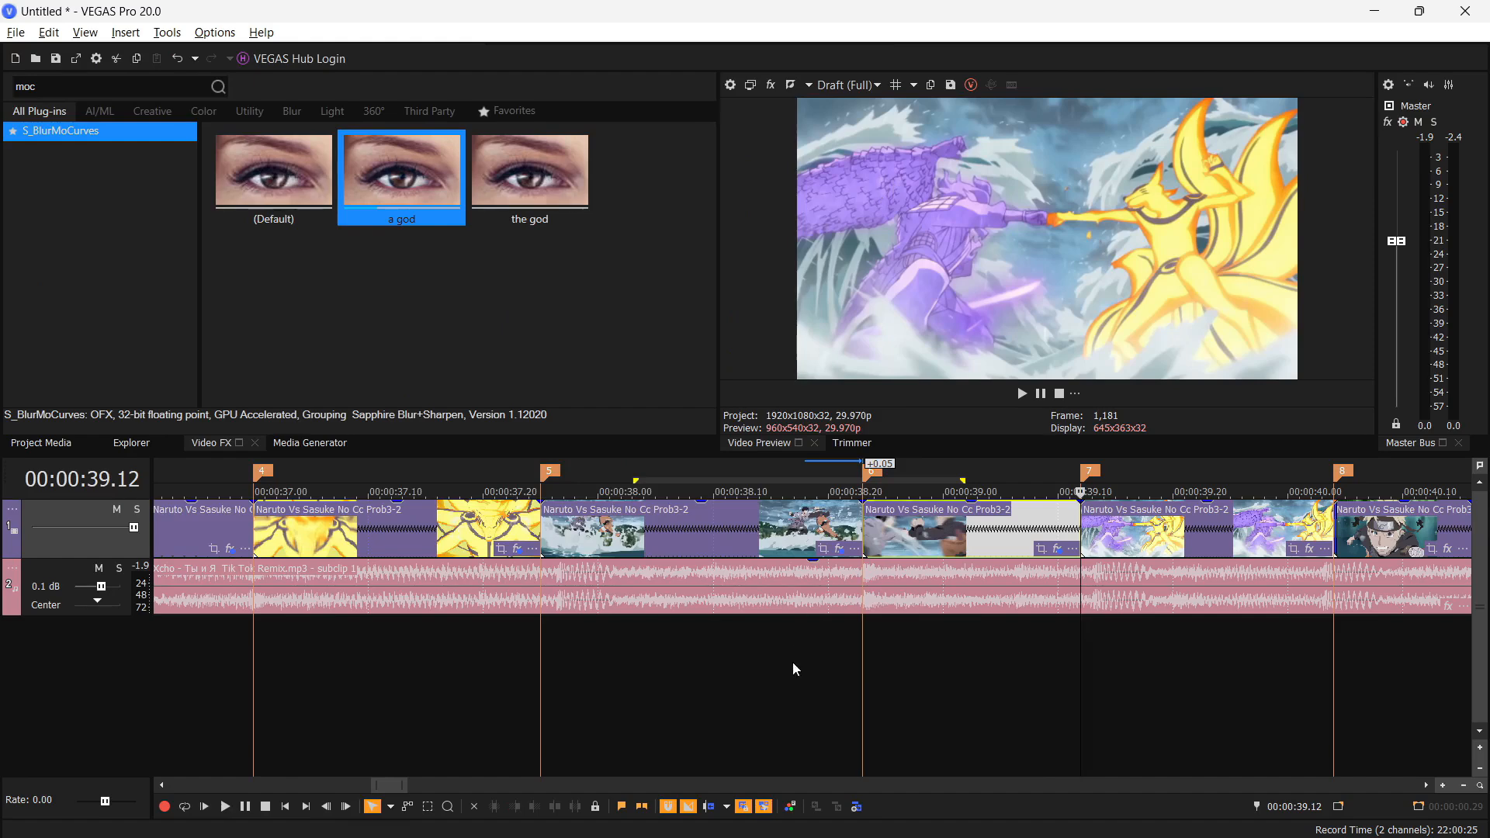
mouse_move(834, 682)
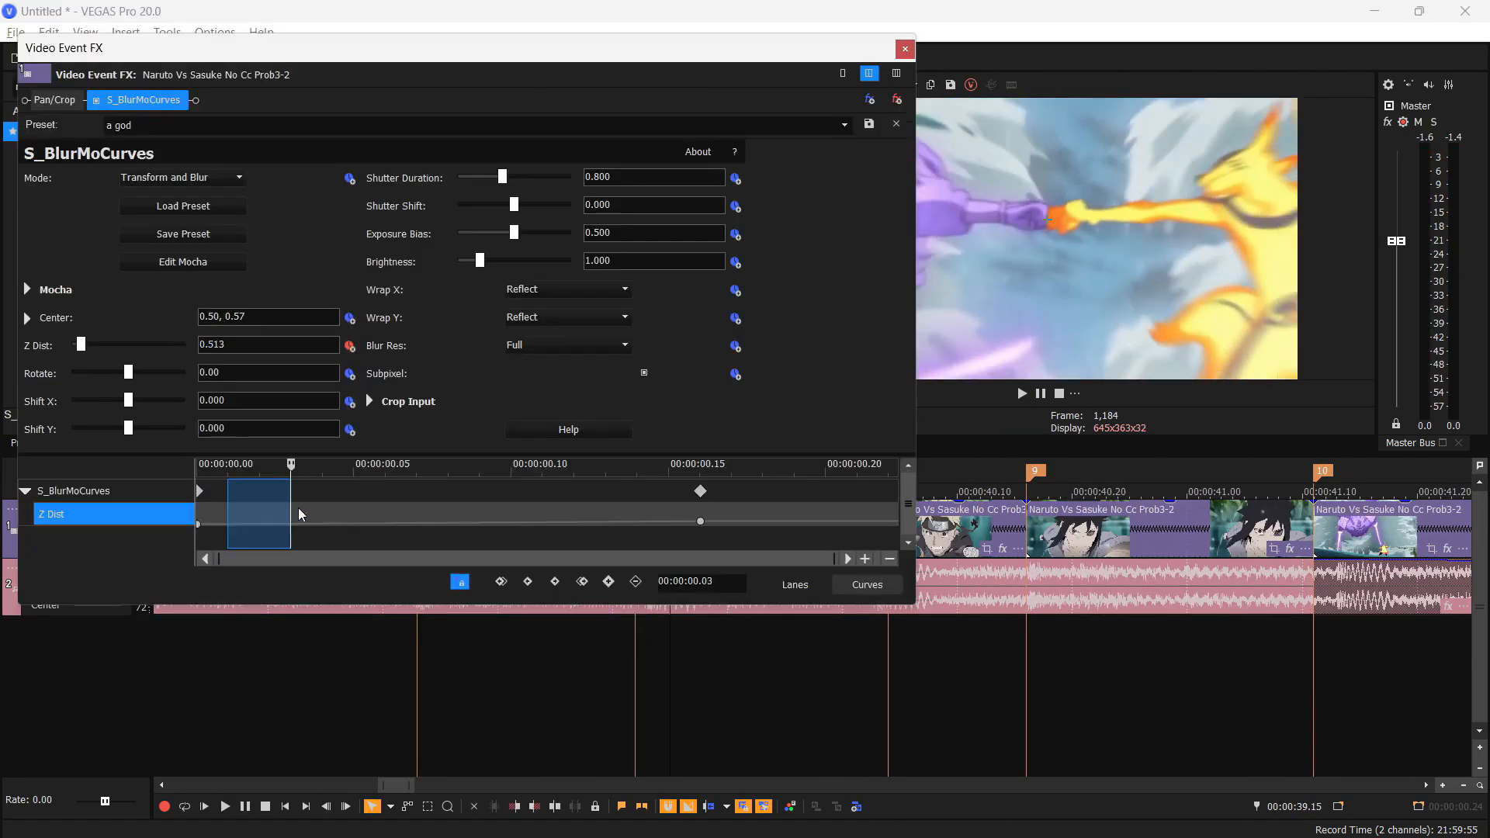
left_click(904, 49)
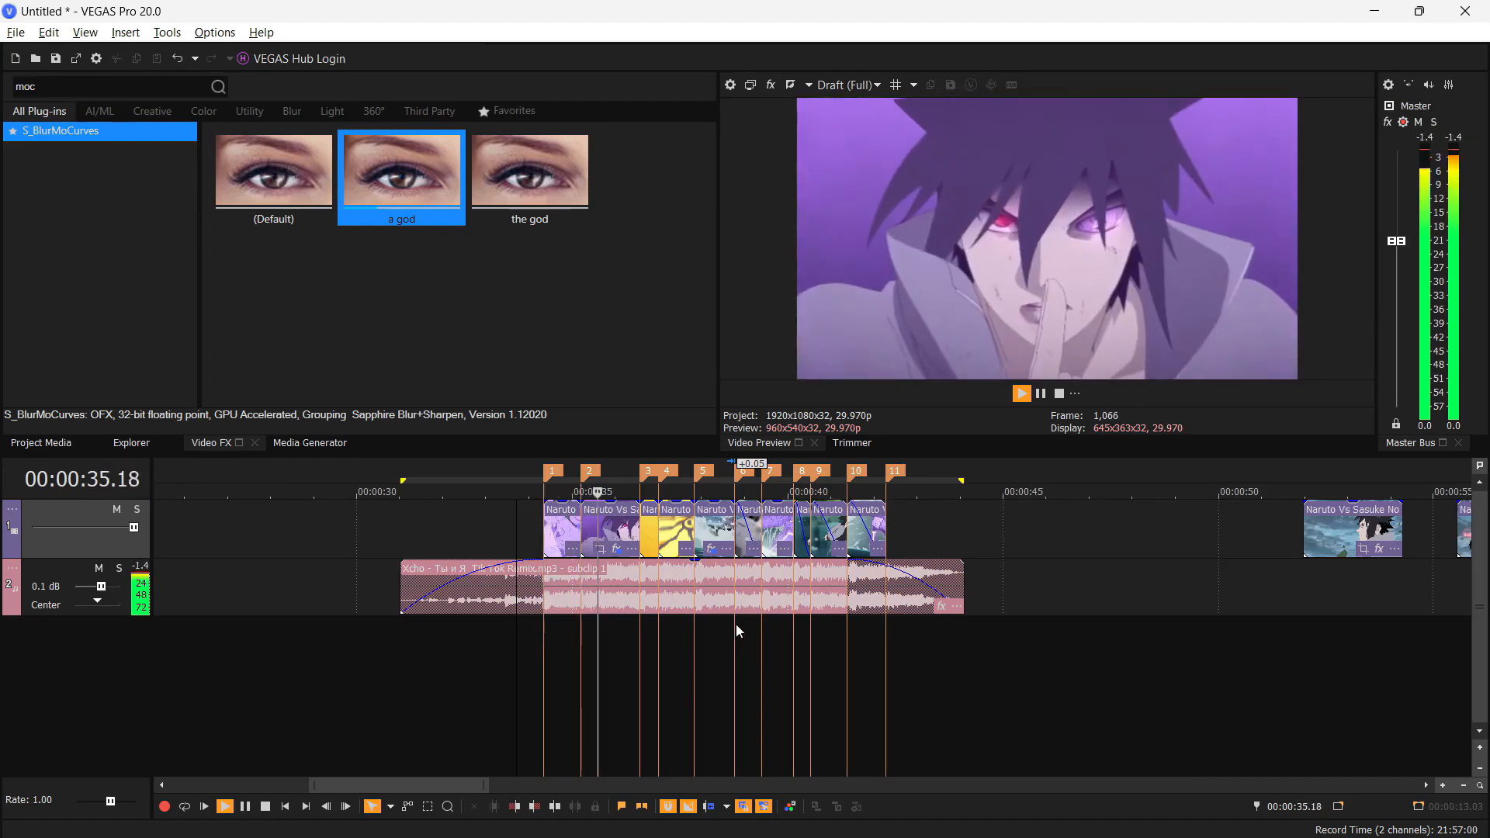
Stop playback and apply S_Shake with the ASSHAKE preset to the purple close-up
left_click(1021, 393)
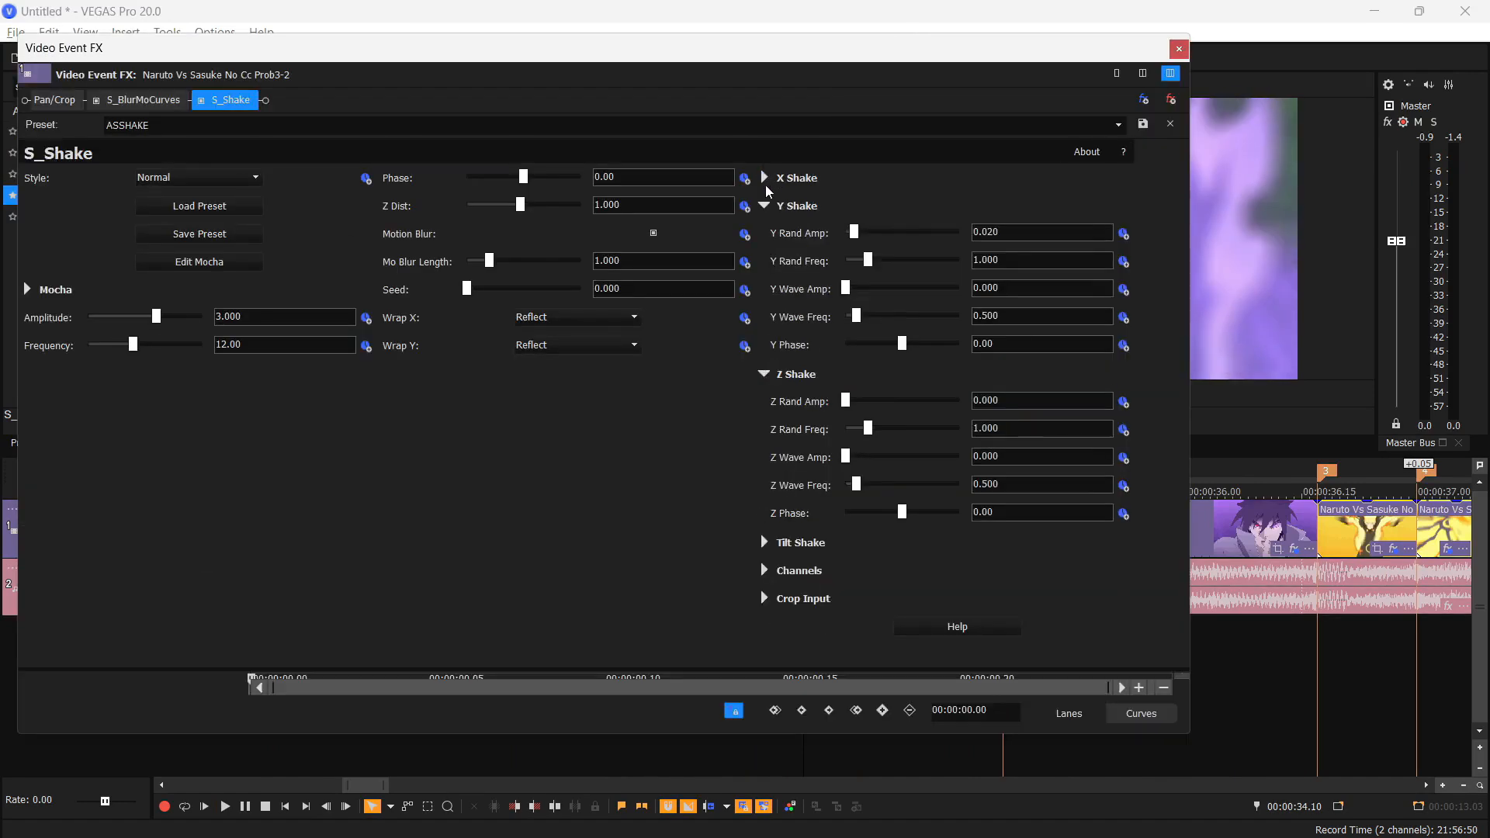
Collapse the Y and Z Shake groups and give the Amplitude keyframe a Smooth Fade
left_click(763, 206)
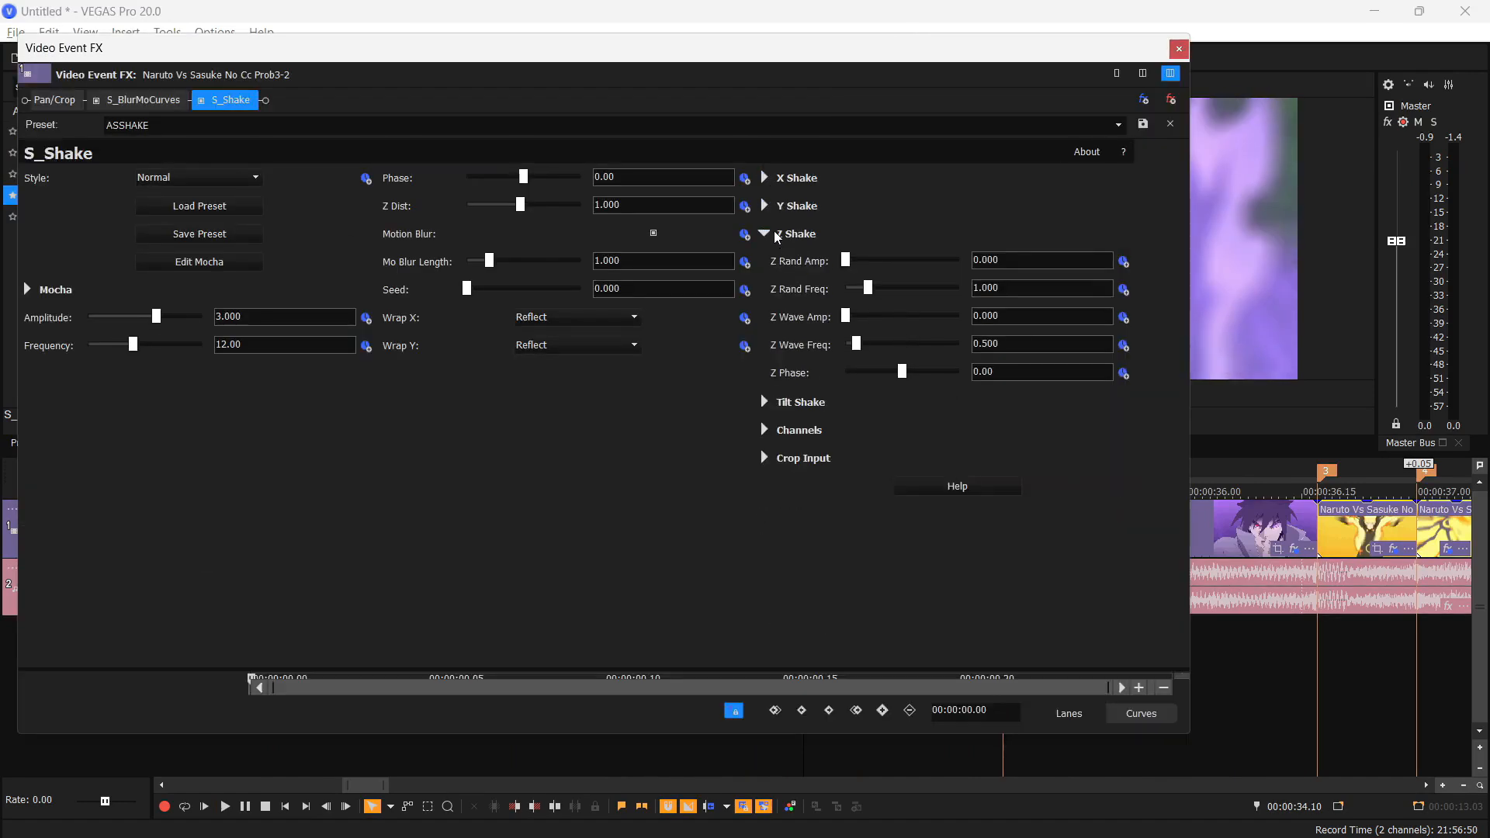
left_click(764, 234)
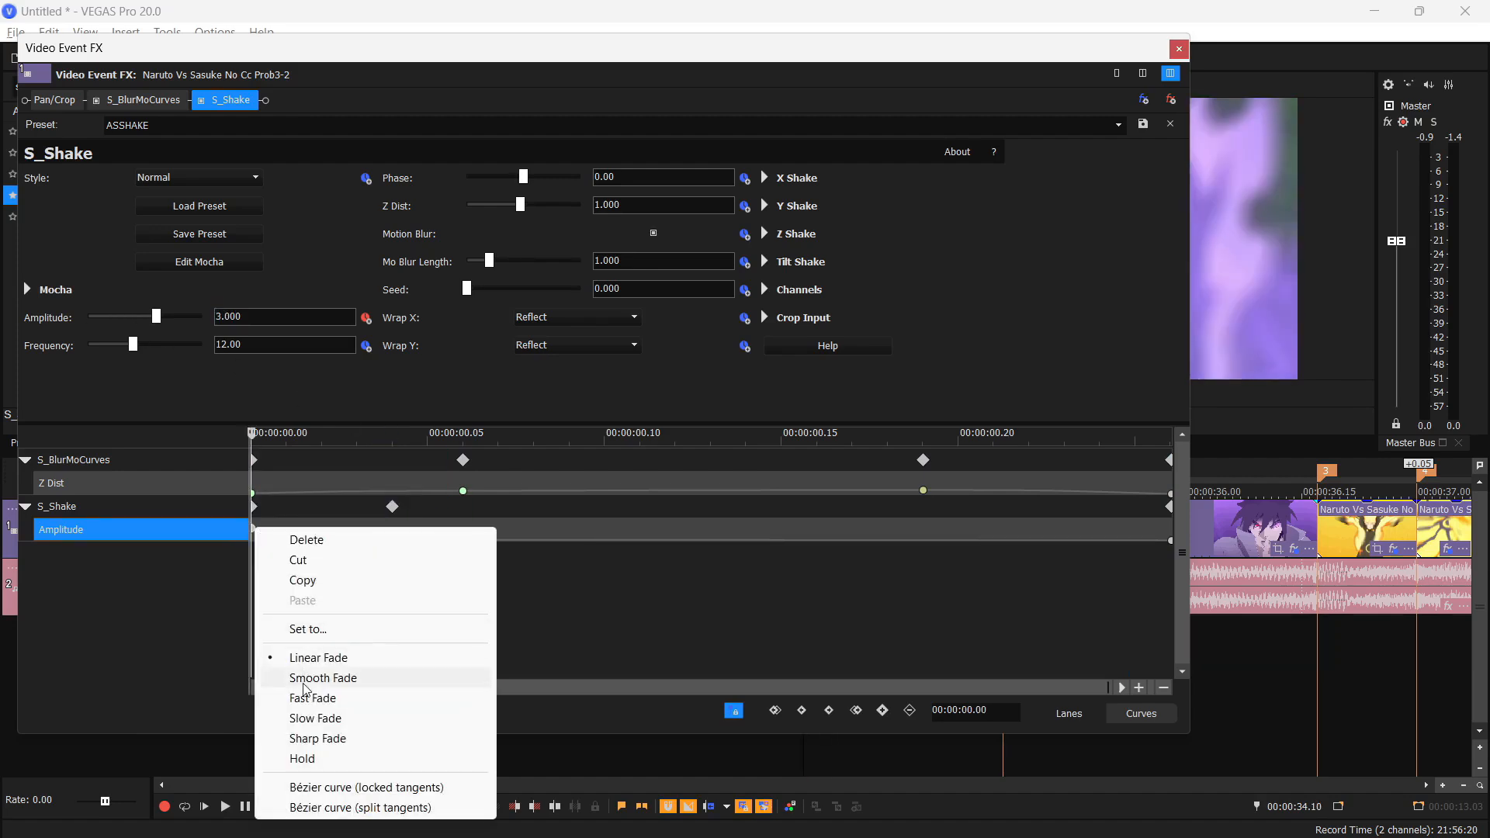
left_click(1178, 49)
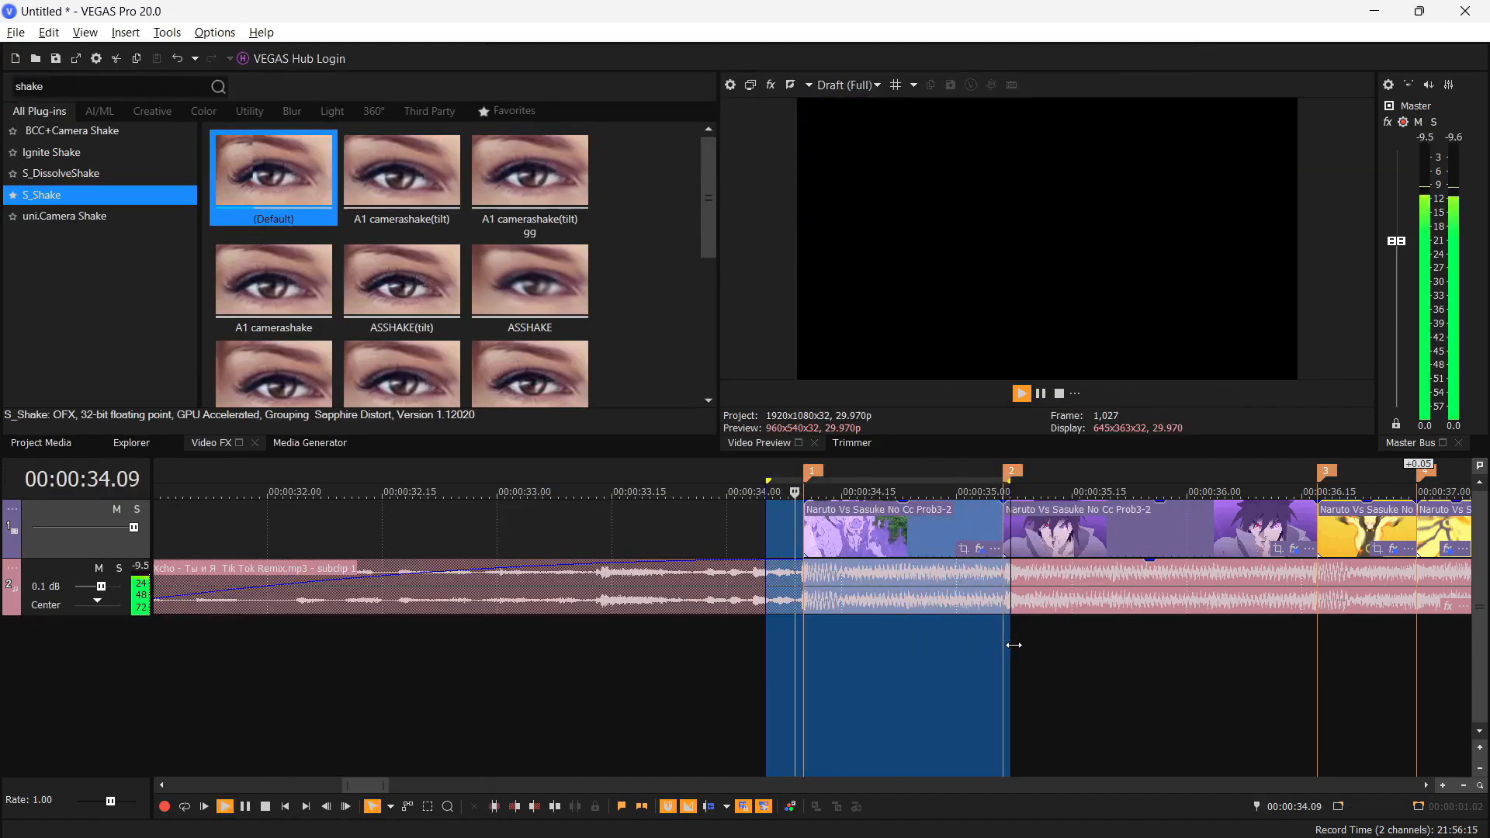
In the next clip's S_Shake, drag X Rand Amp down to 0
left_click(1021, 393)
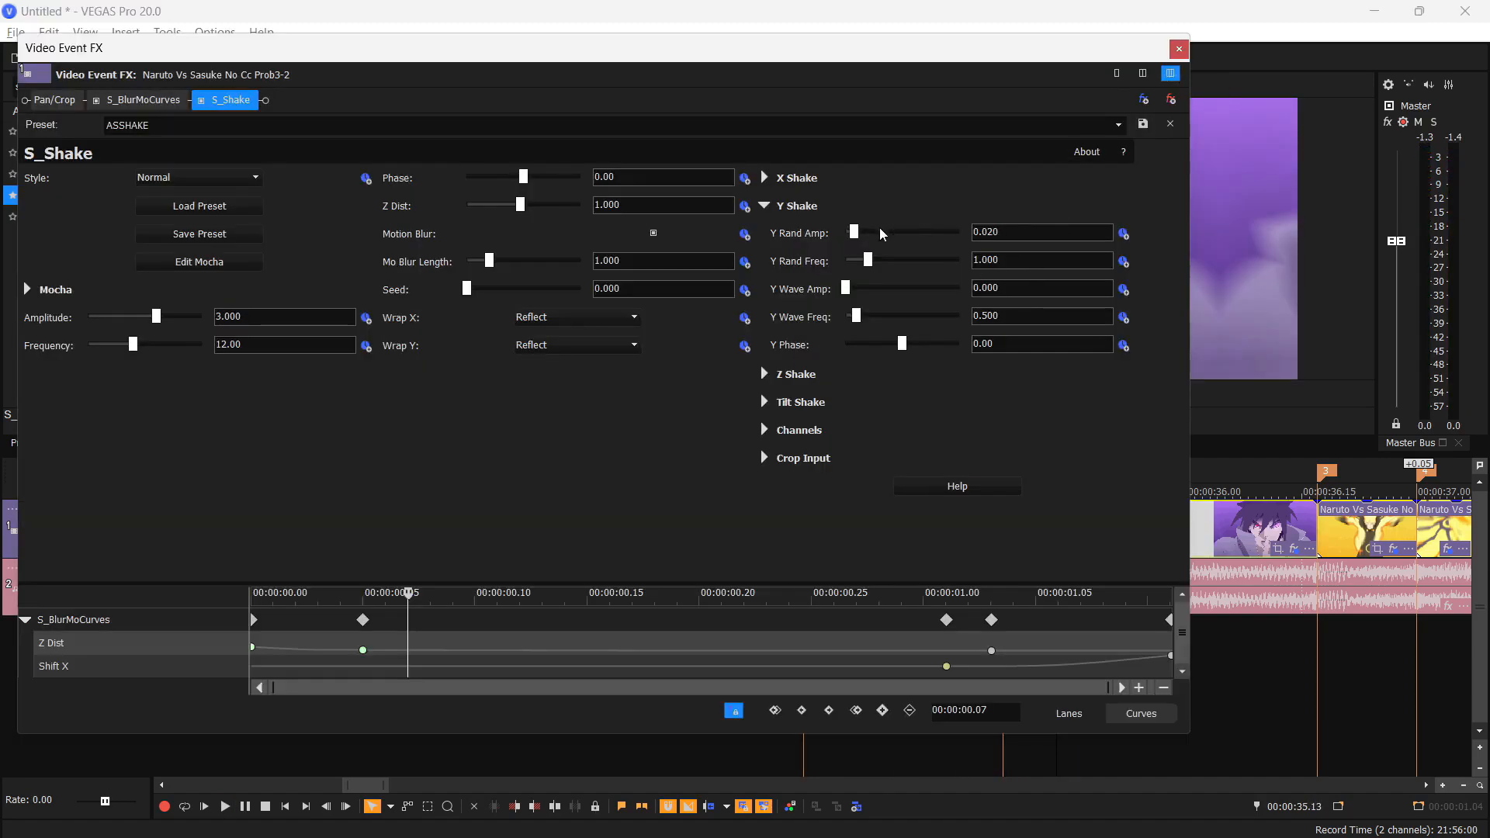
left_click(764, 206)
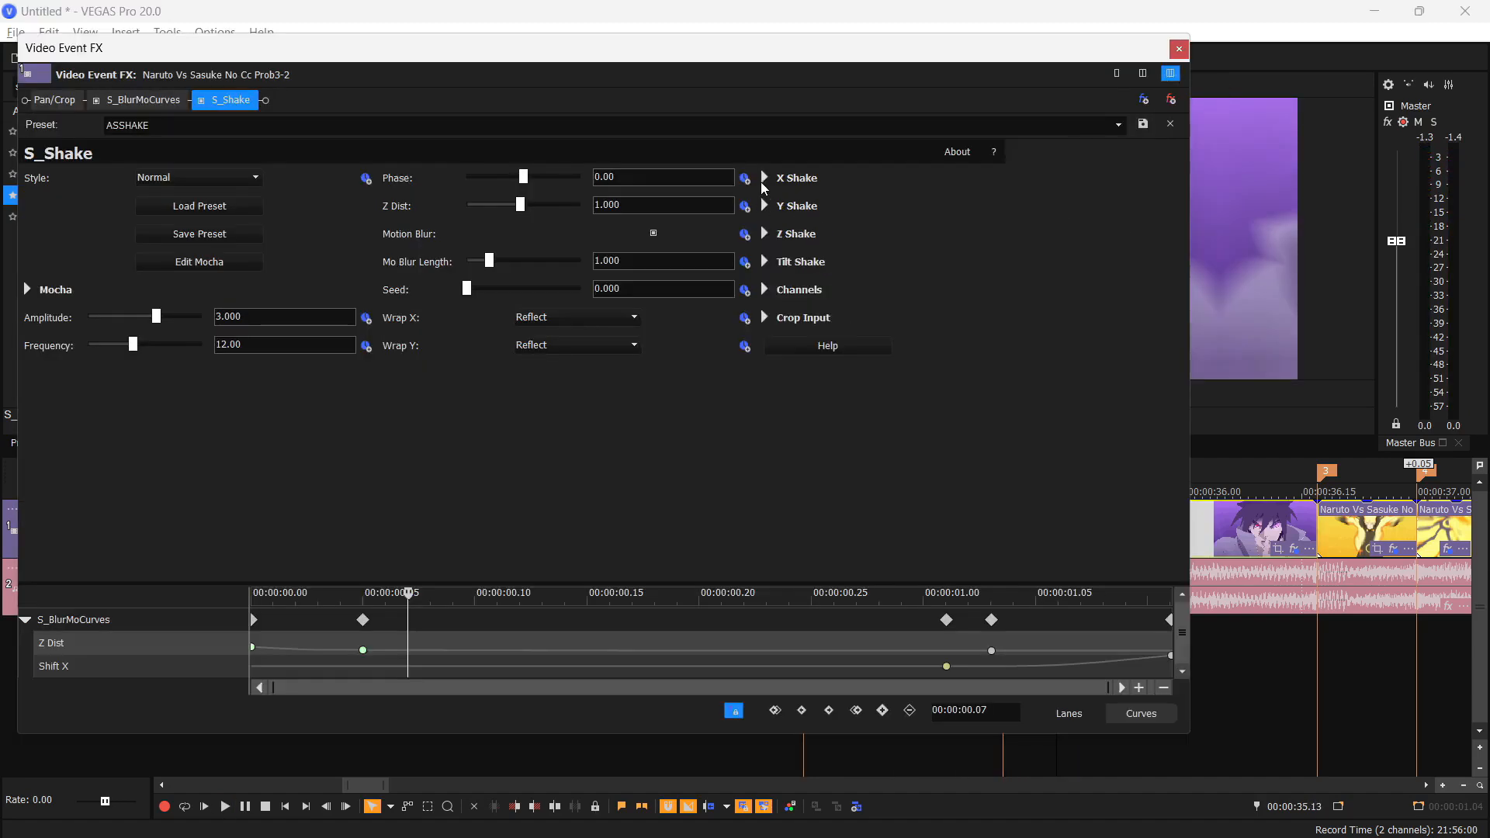
left_click(763, 178)
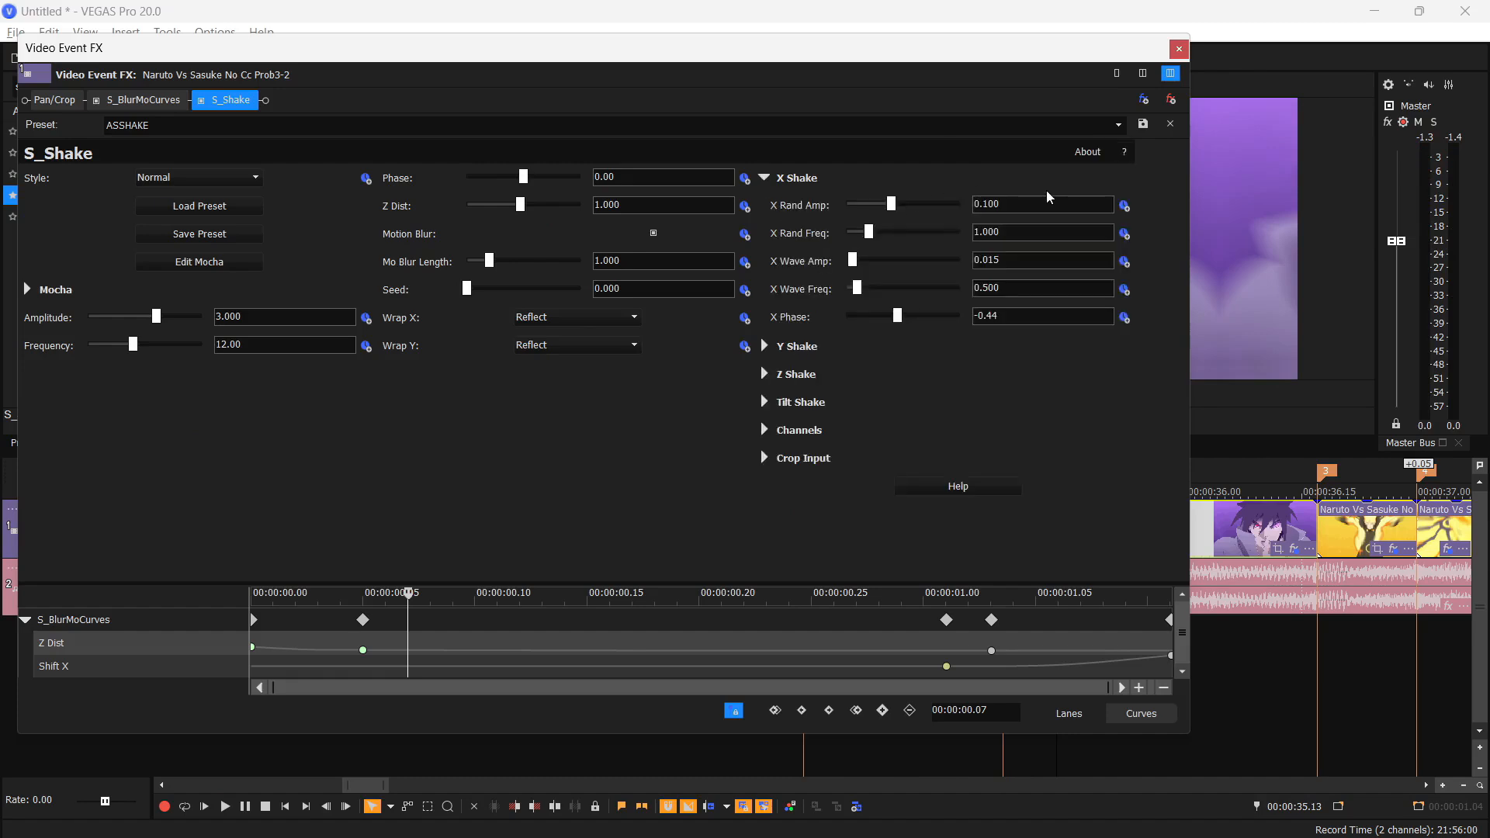
left_click_drag(889, 203, 866, 203)
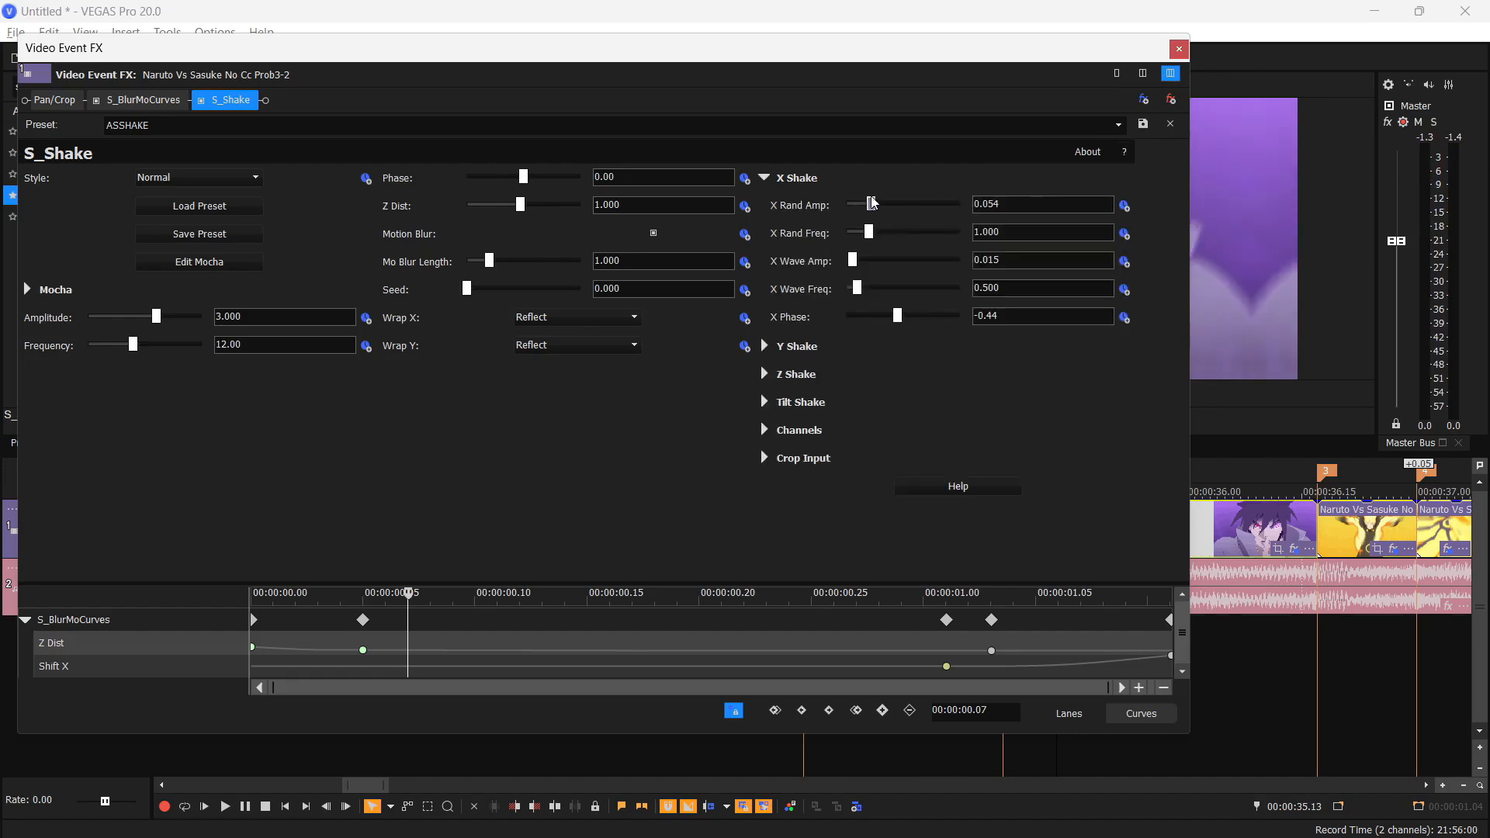
left_click_drag(868, 203, 845, 203)
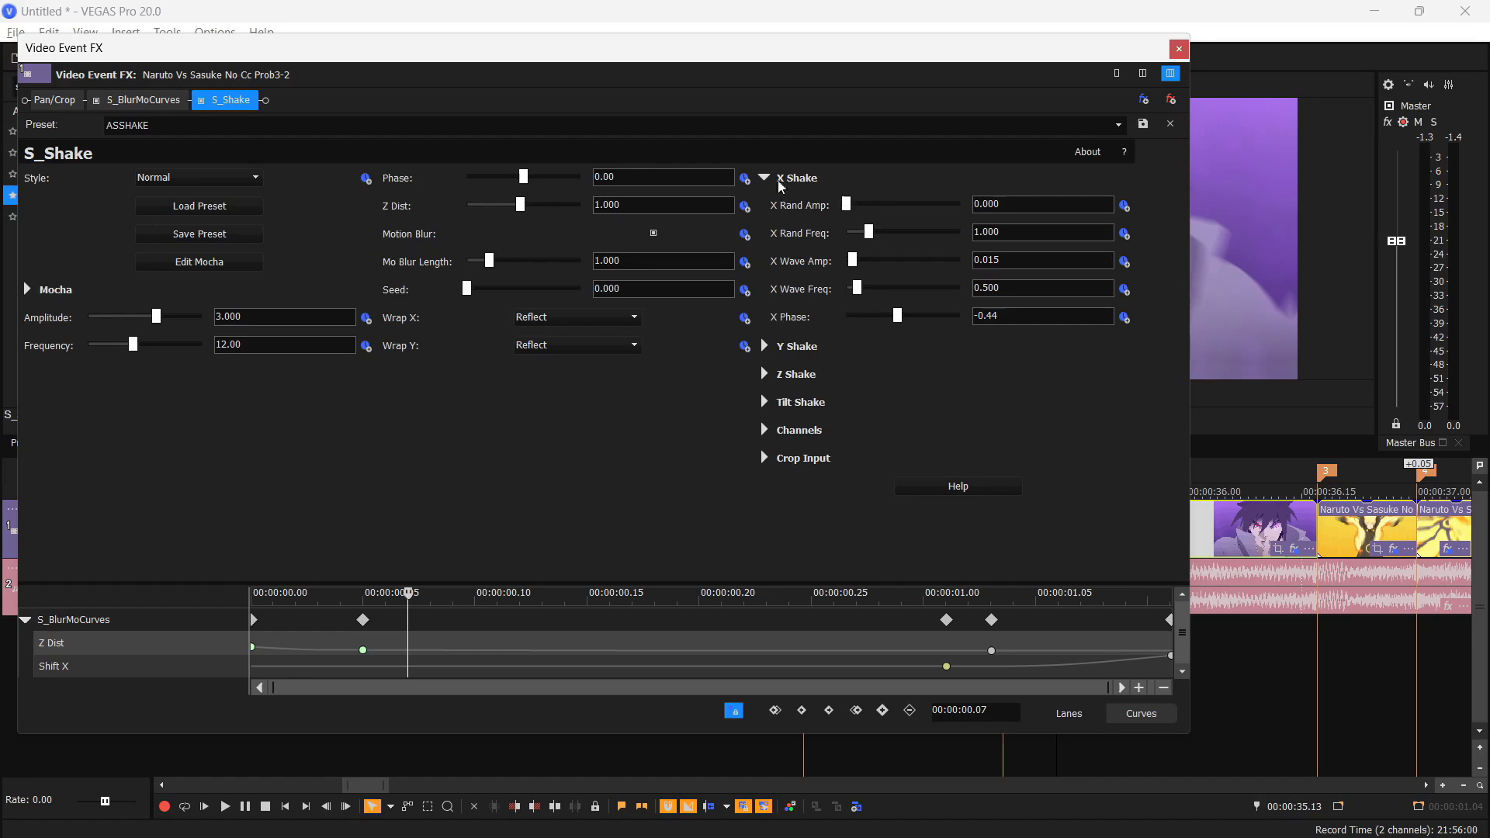
left_click(764, 178)
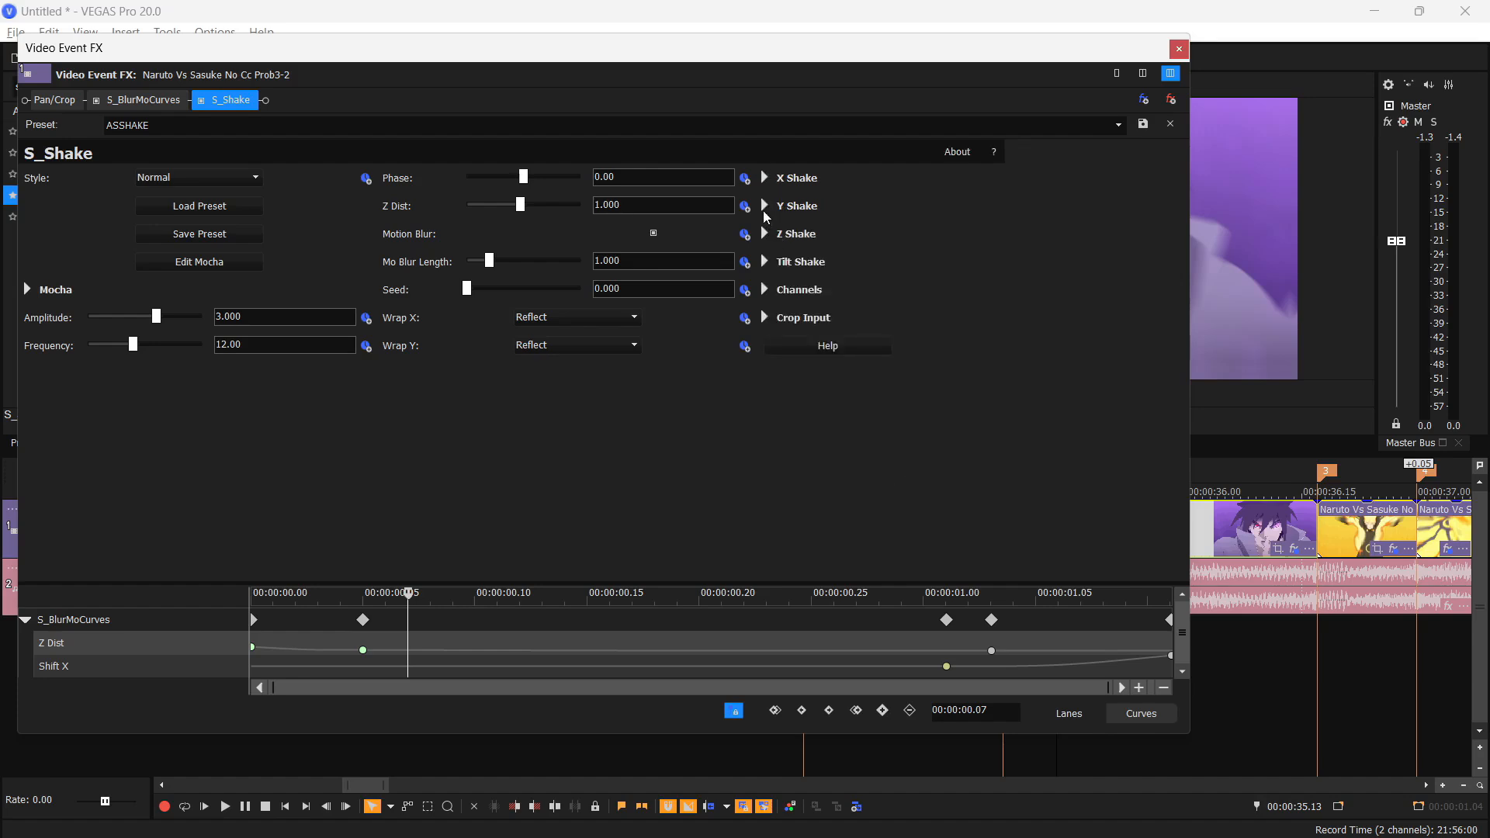
Set Y Rand Amp to 0 and commit Amplitude 0.2
left_click(764, 205)
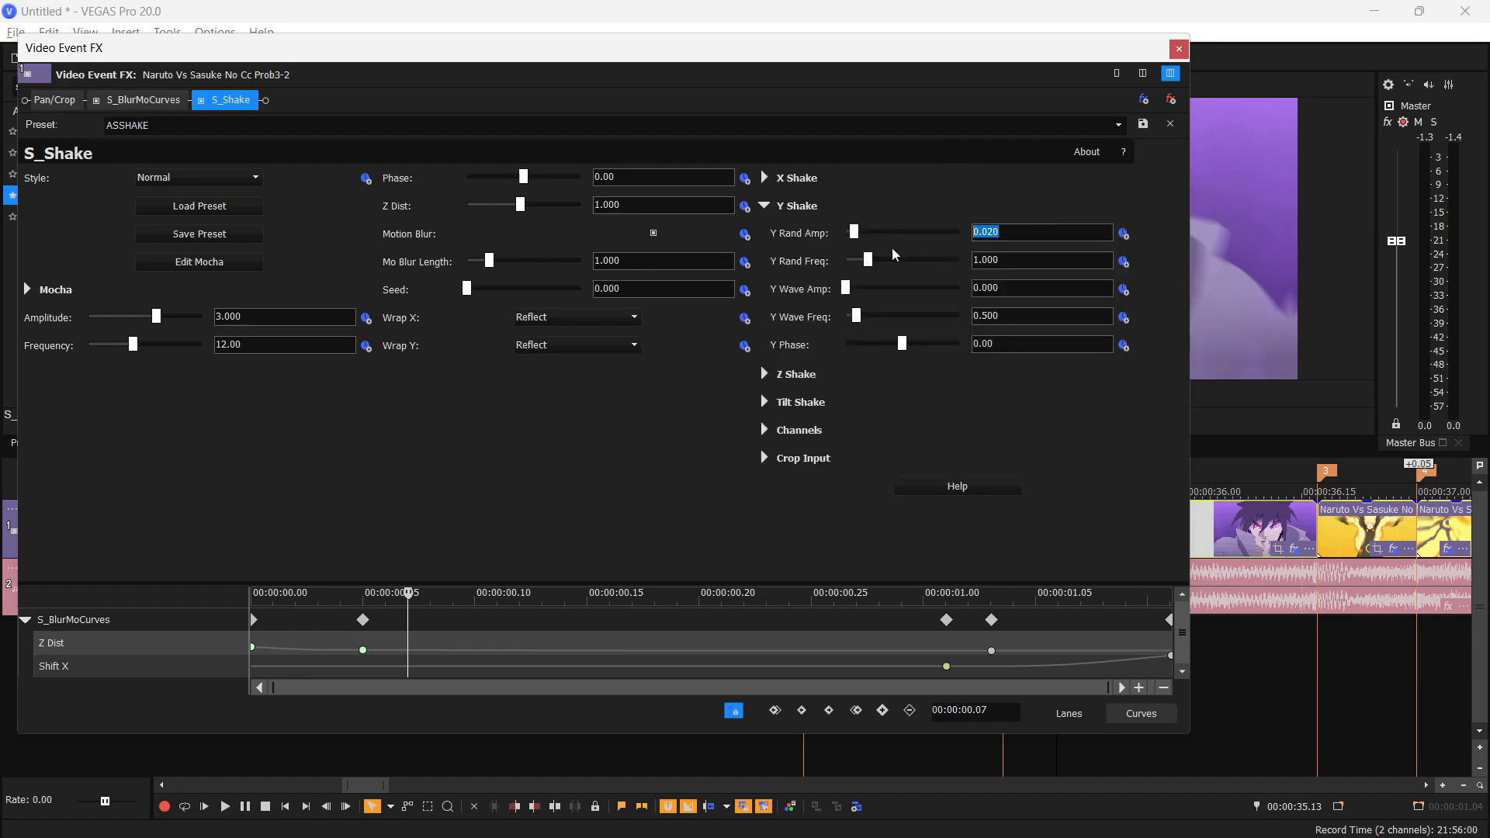
type(".0")
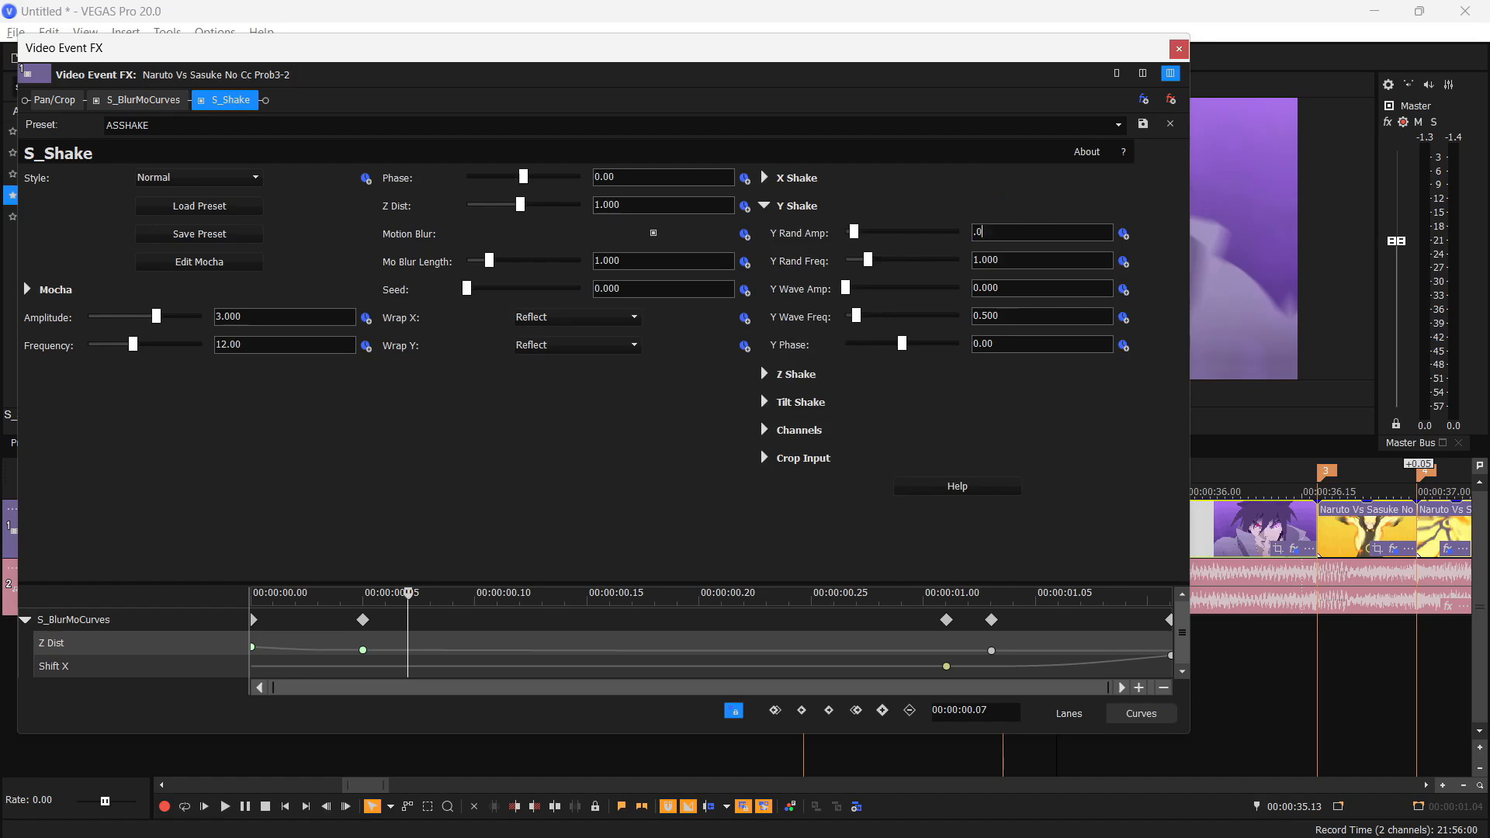
left_click(765, 205)
type(".2")
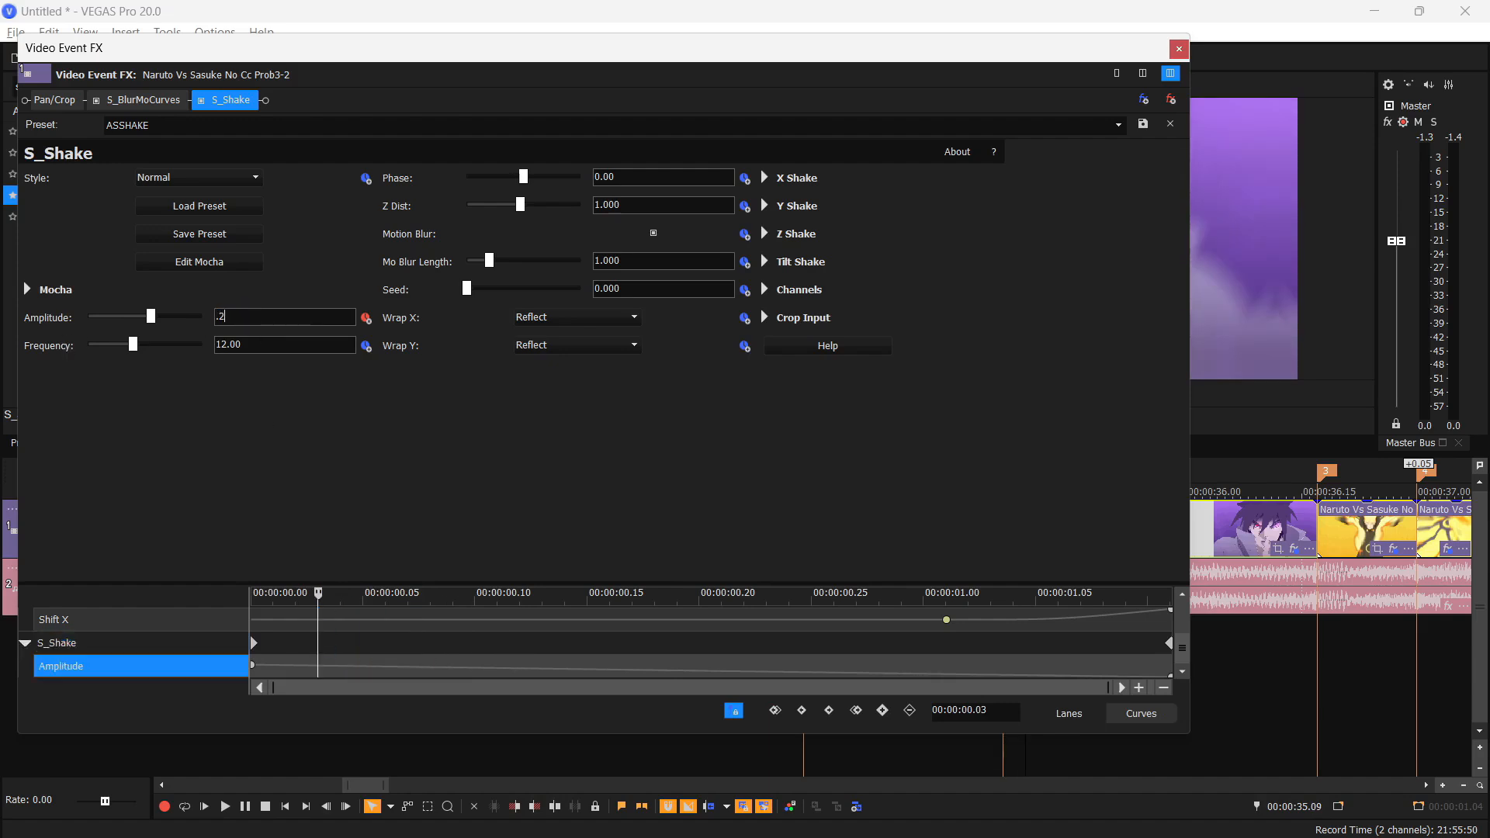
left_click(1178, 49)
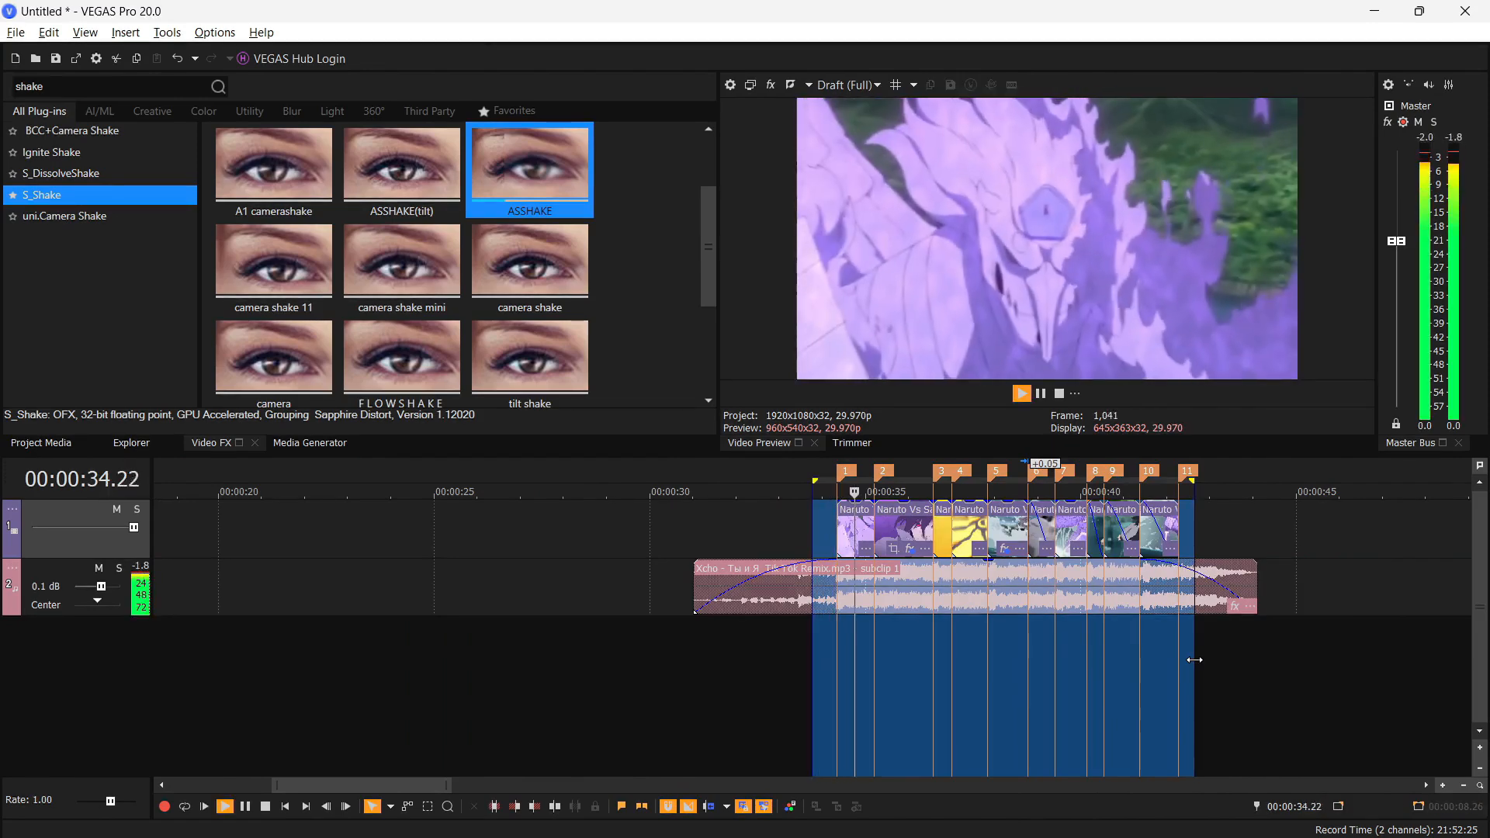
left_click(1020, 394)
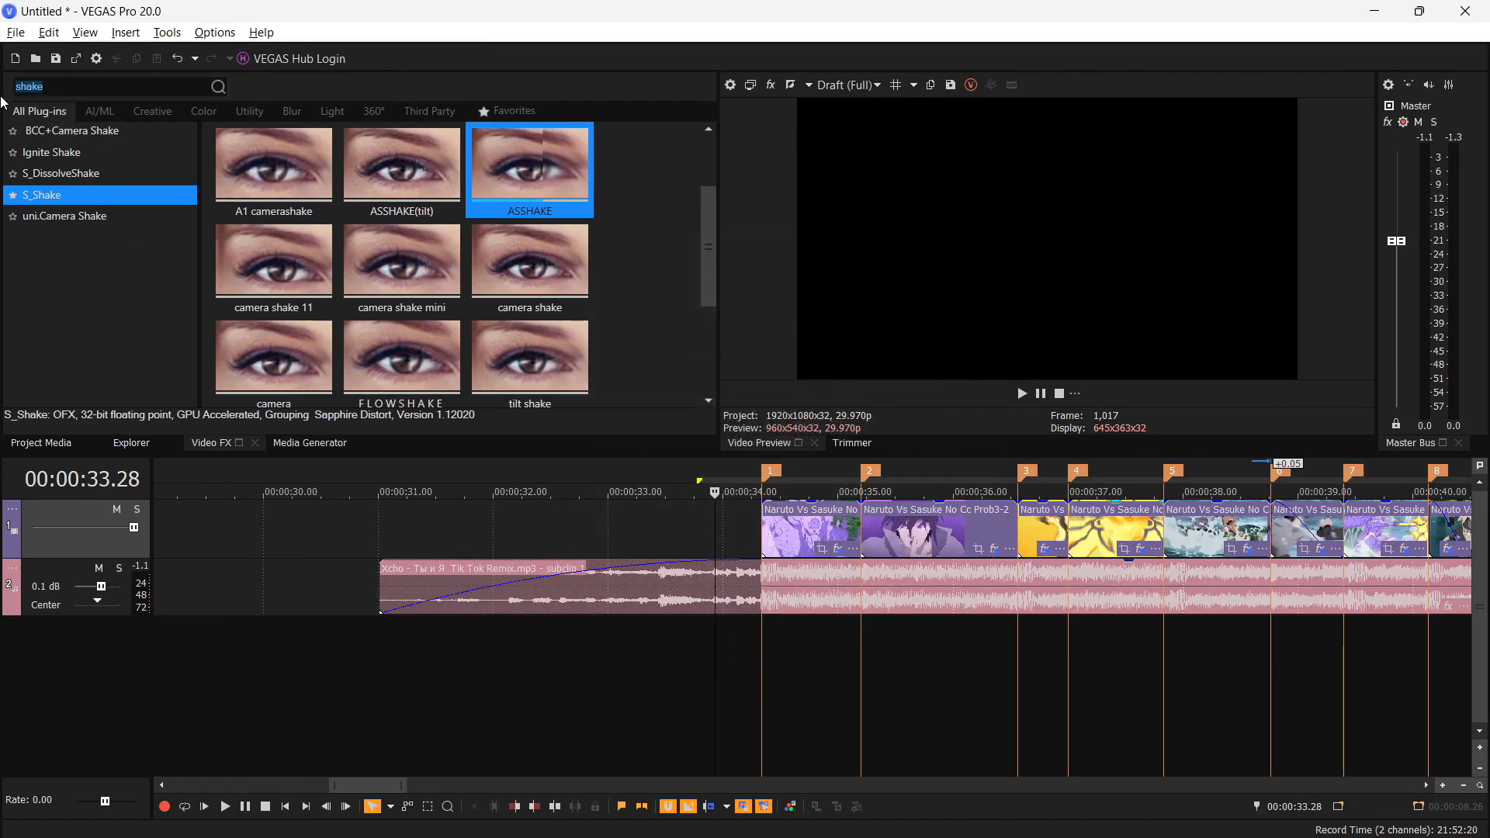
Apply S_Glow with Threshold 0 and Brightness 5, keyframed to fade down quickly
type("glow")
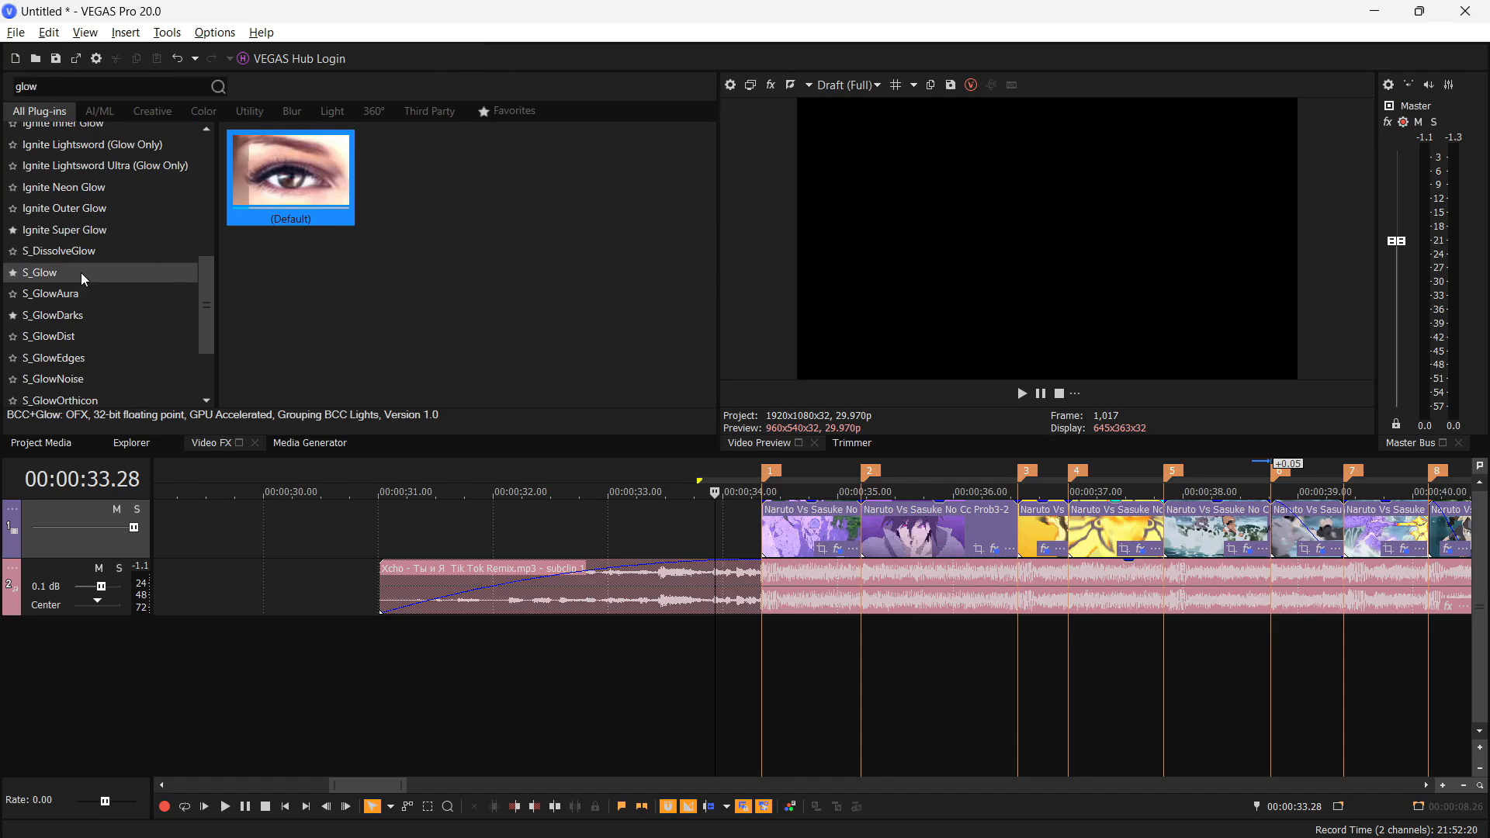
left_click(38, 273)
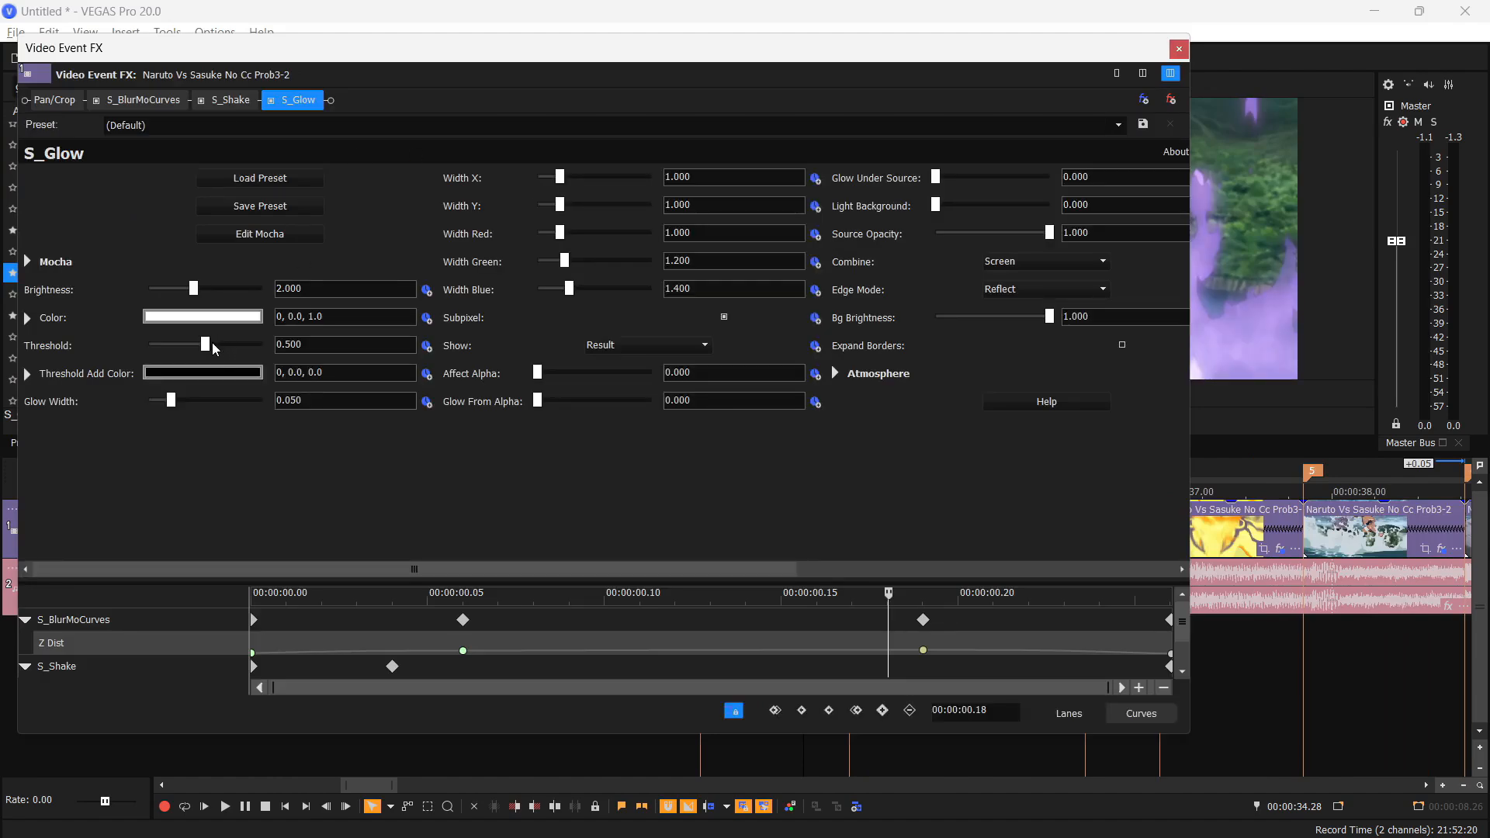
left_click_drag(202, 343, 148, 344)
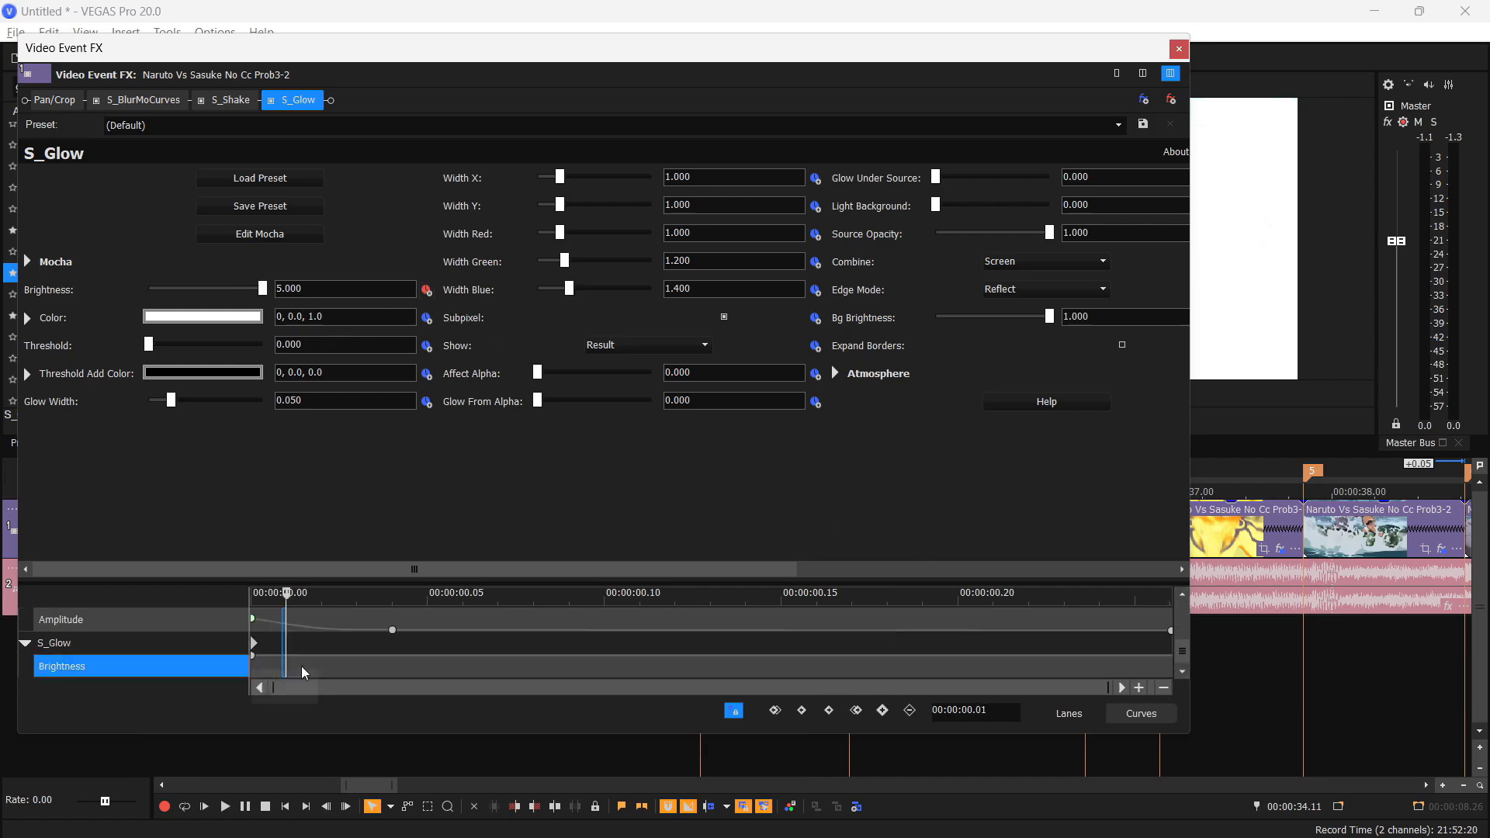
left_click(605, 593)
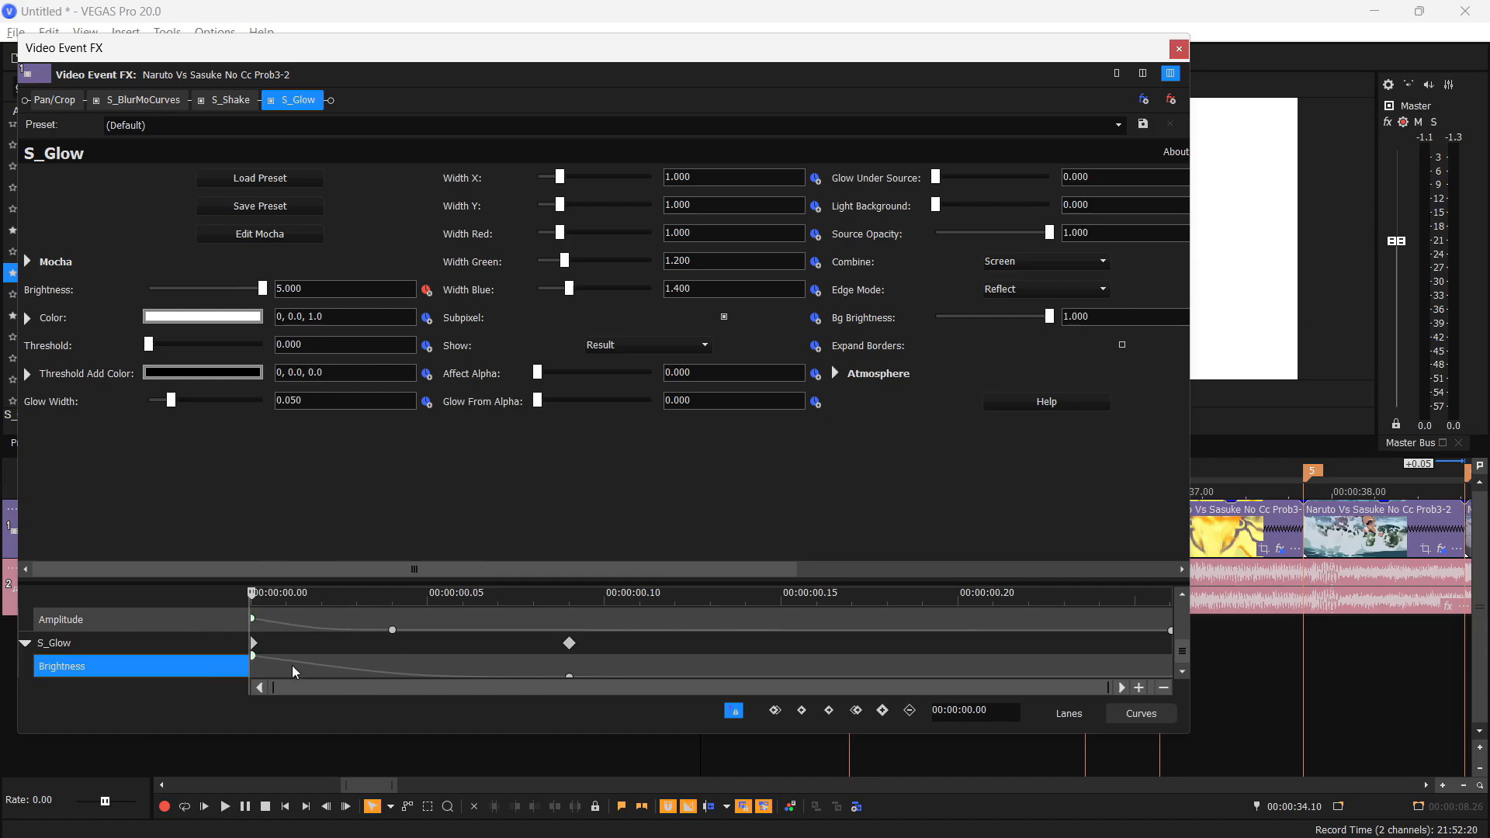
left_click(1178, 49)
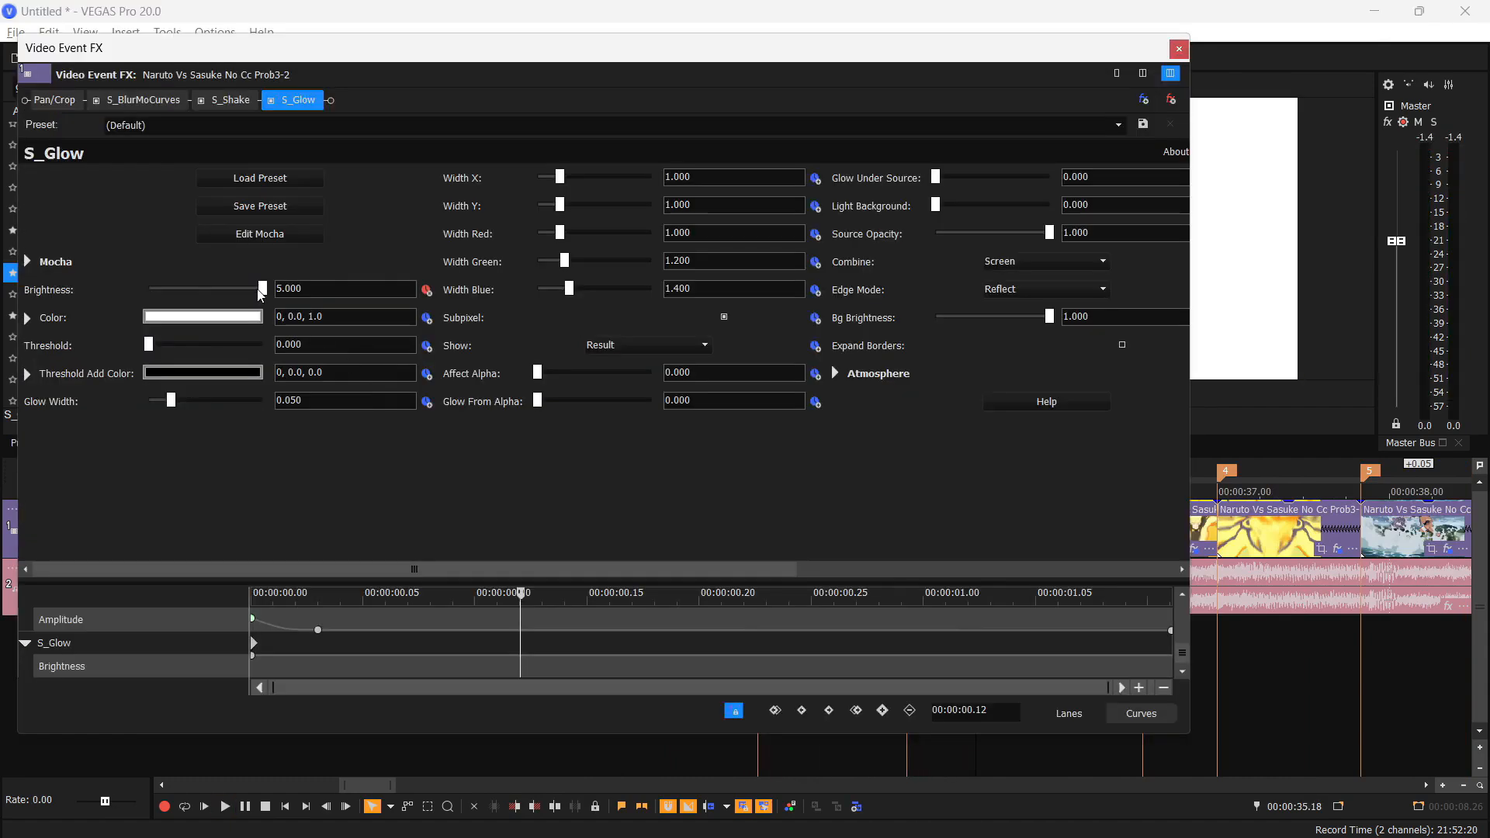
mouse_move(264, 289)
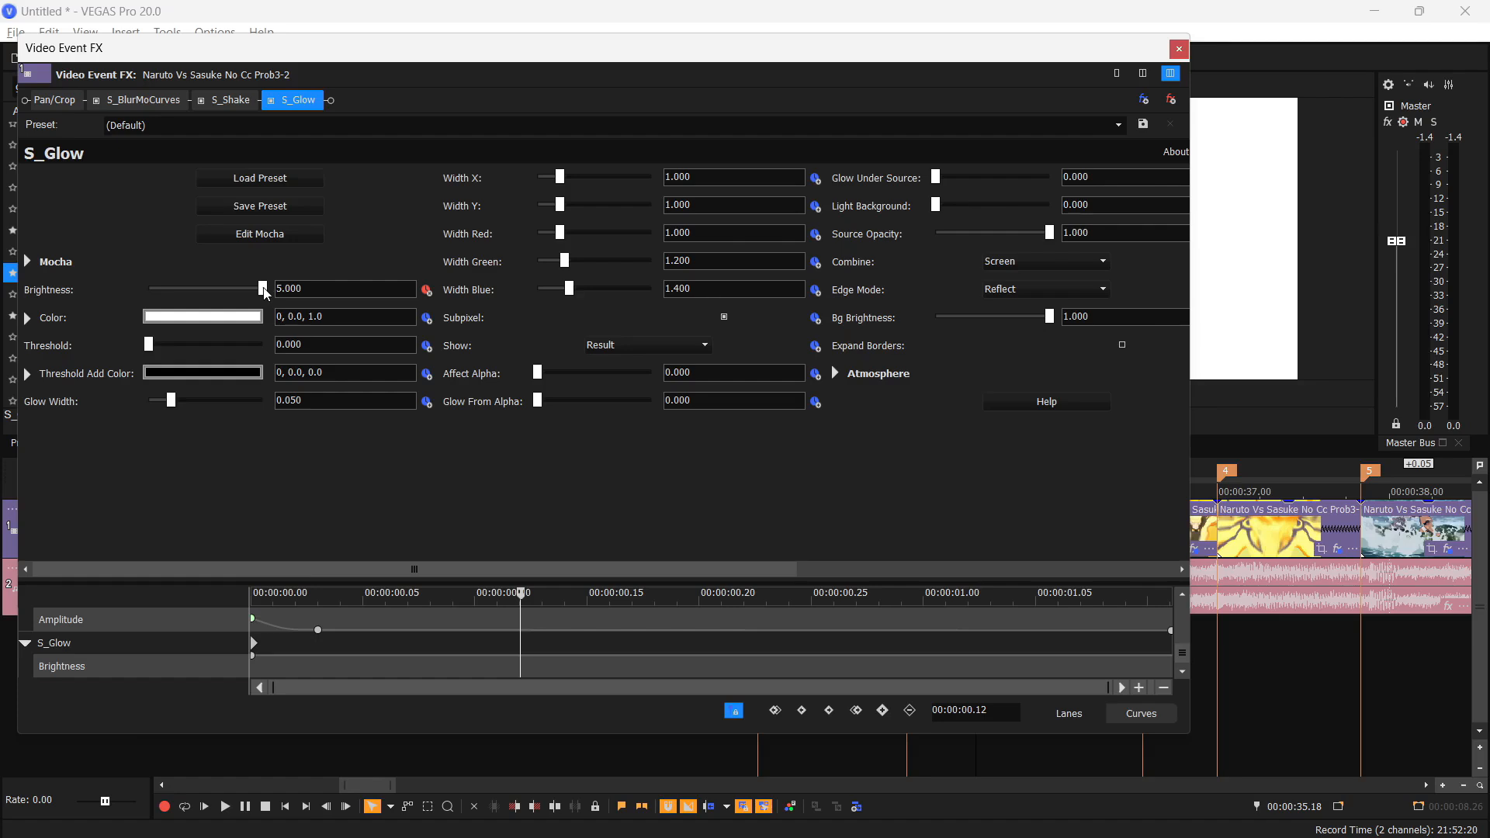
left_click(1179, 49)
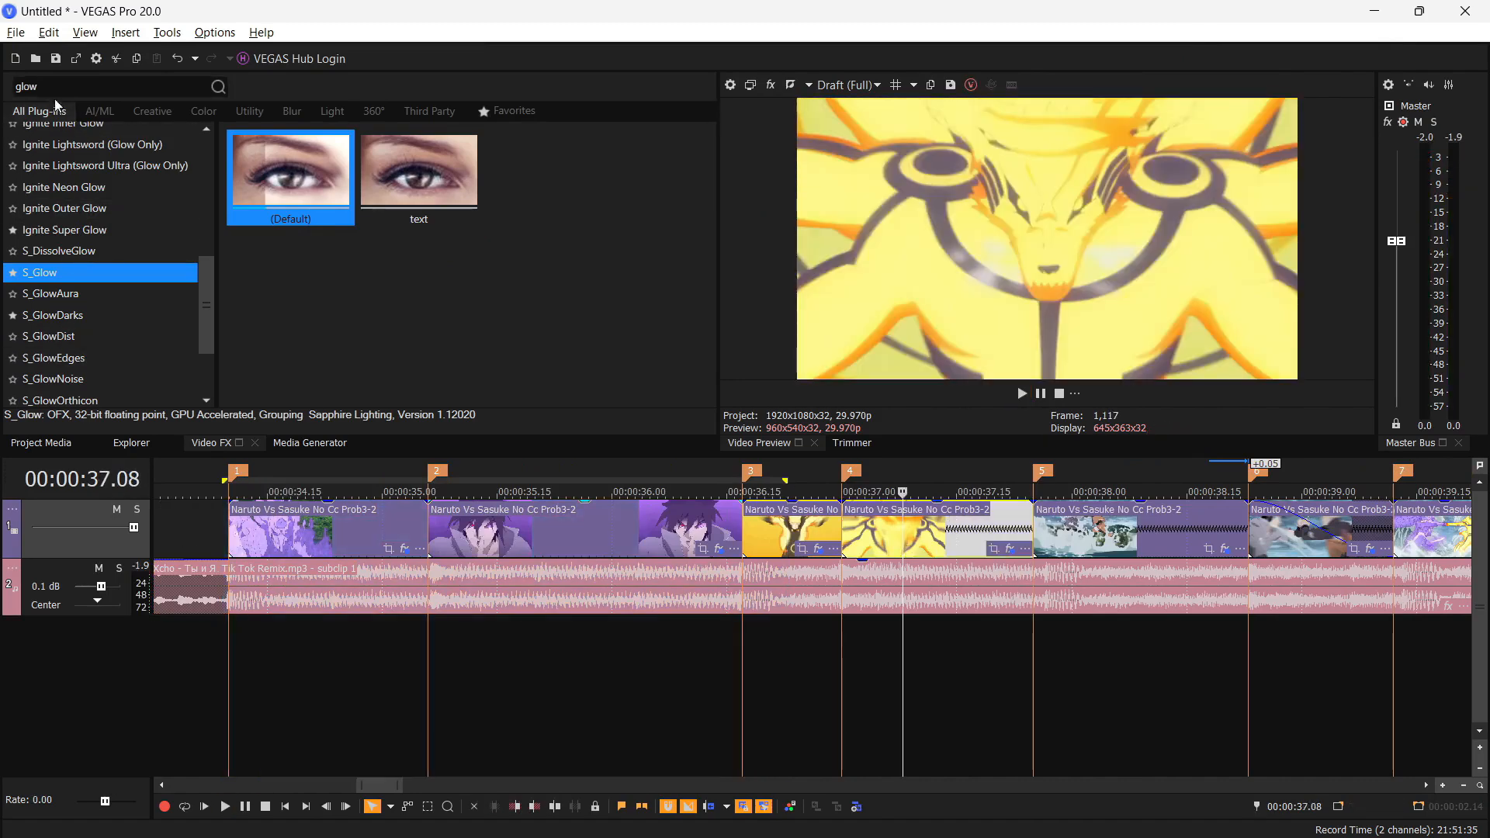
Search Video FX for 'fli' to list the flicker plug-ins like S_Flicker
type("fli")
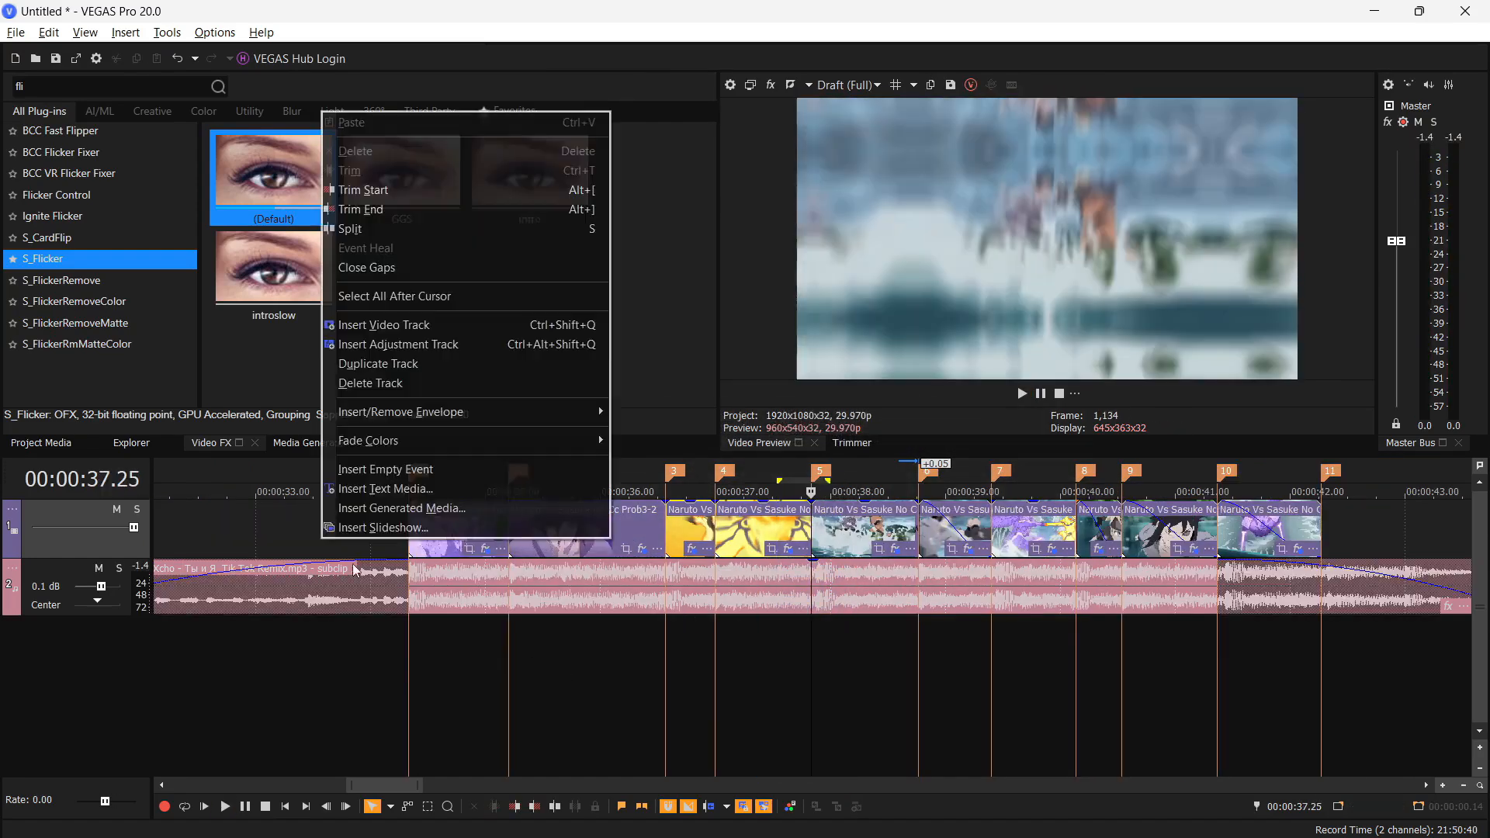
mouse_move(426, 331)
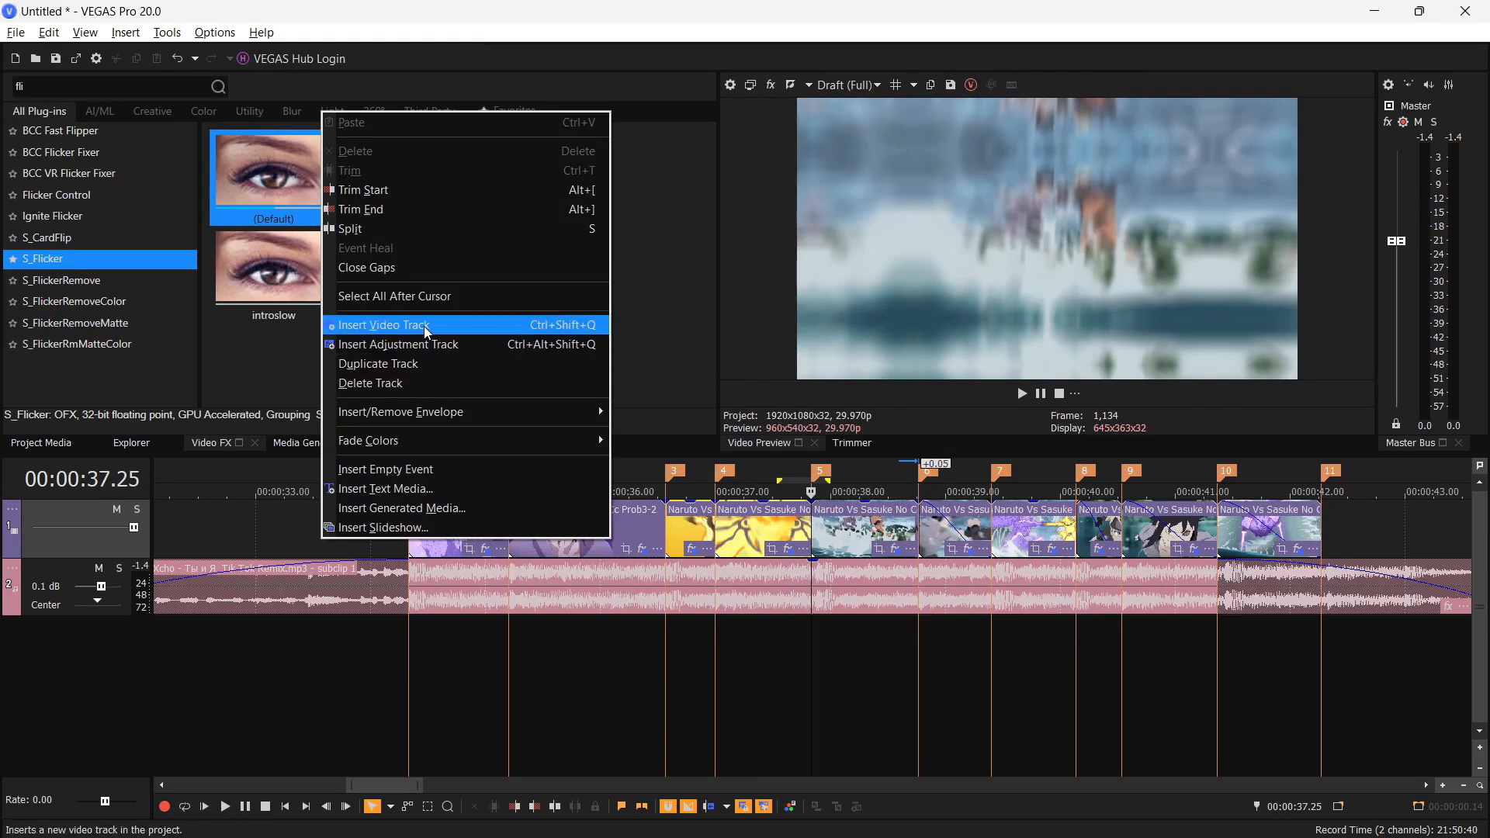
Insert a top video track holding a copy of the blue fight clip at the same time
left_click(383, 325)
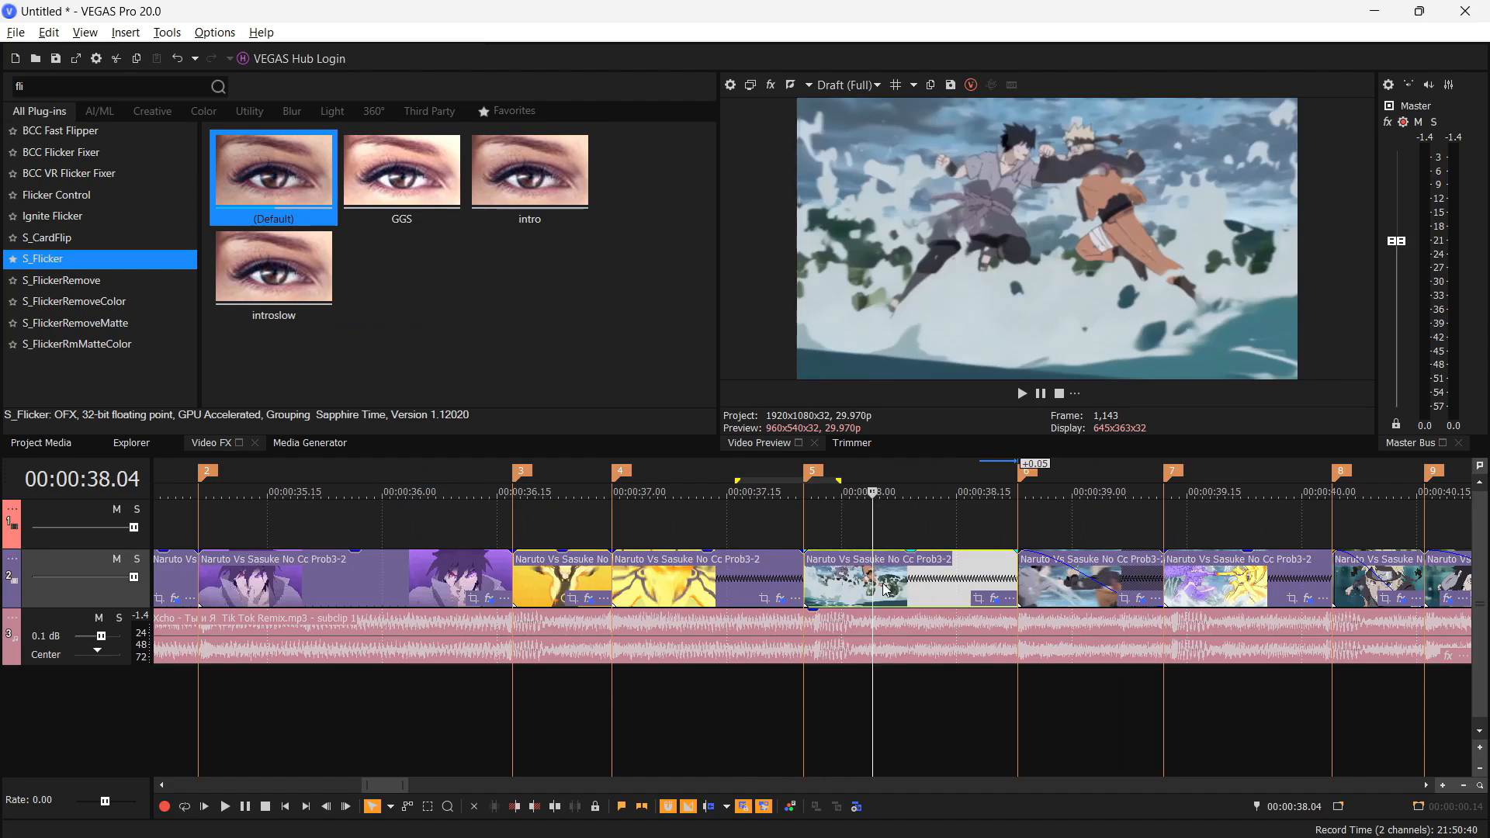
mouse_move(841, 588)
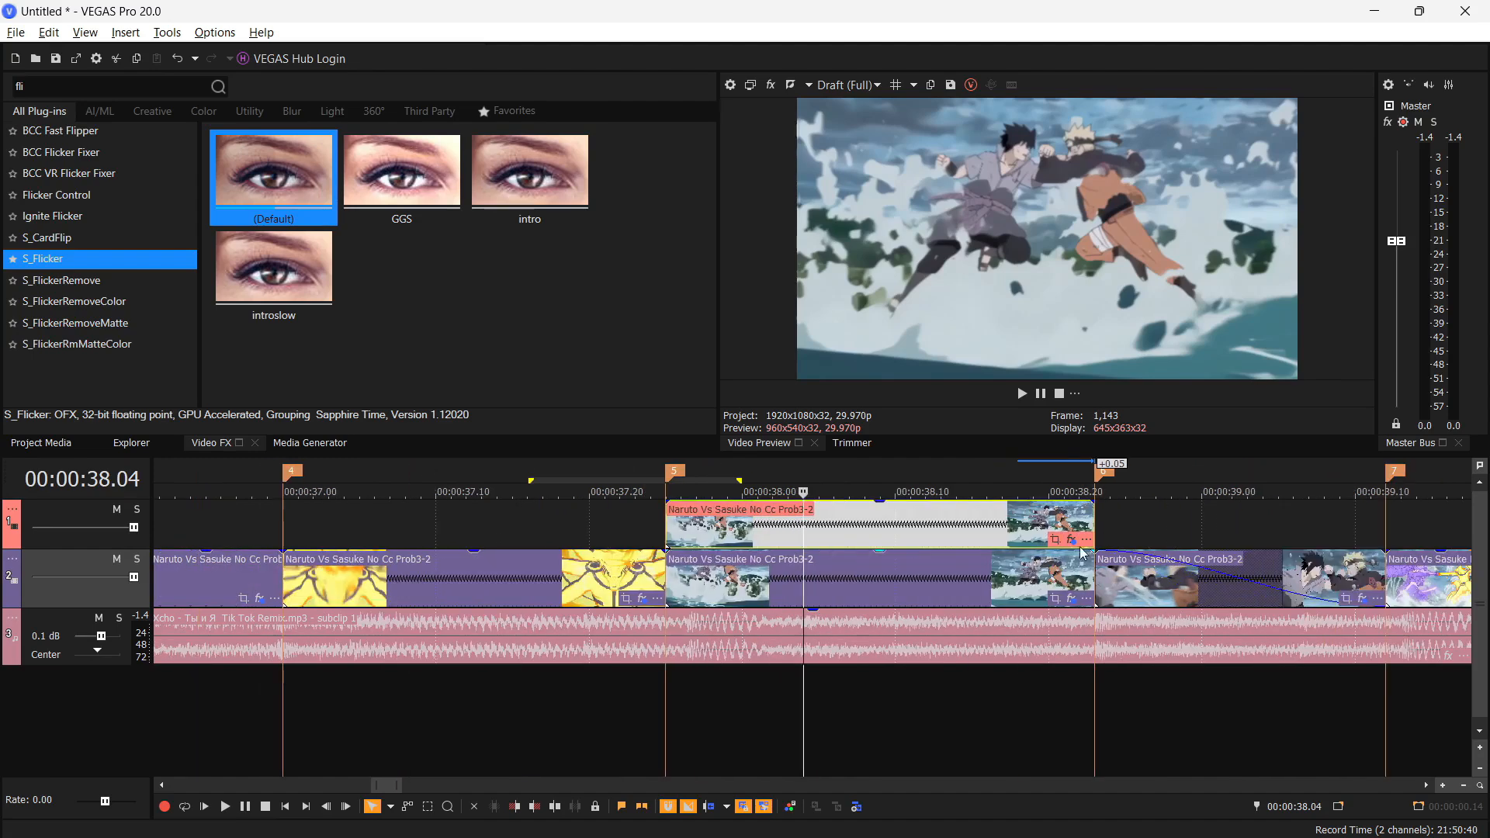
left_click(1055, 539)
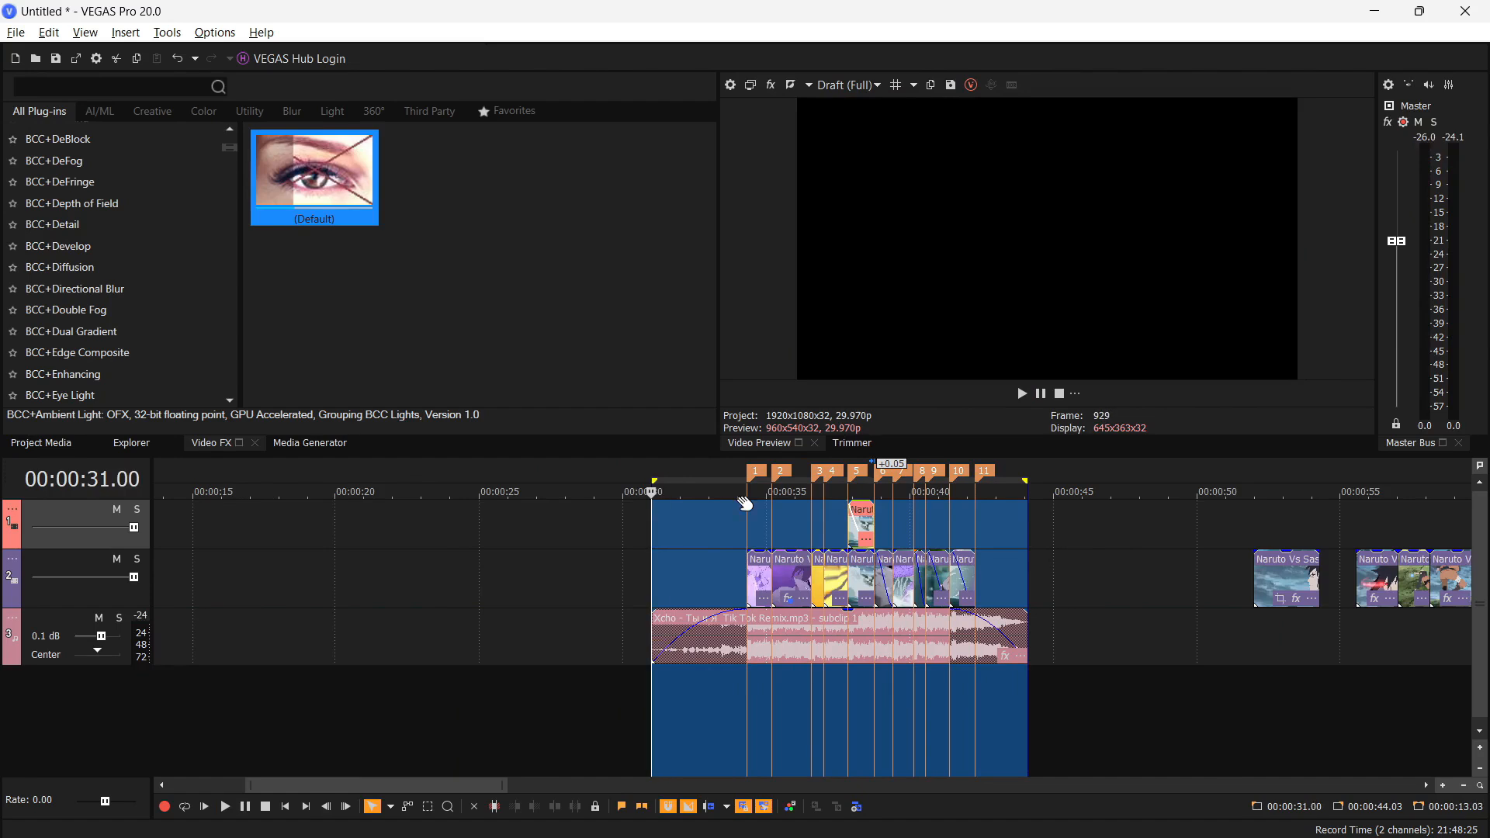
mouse_move(721, 590)
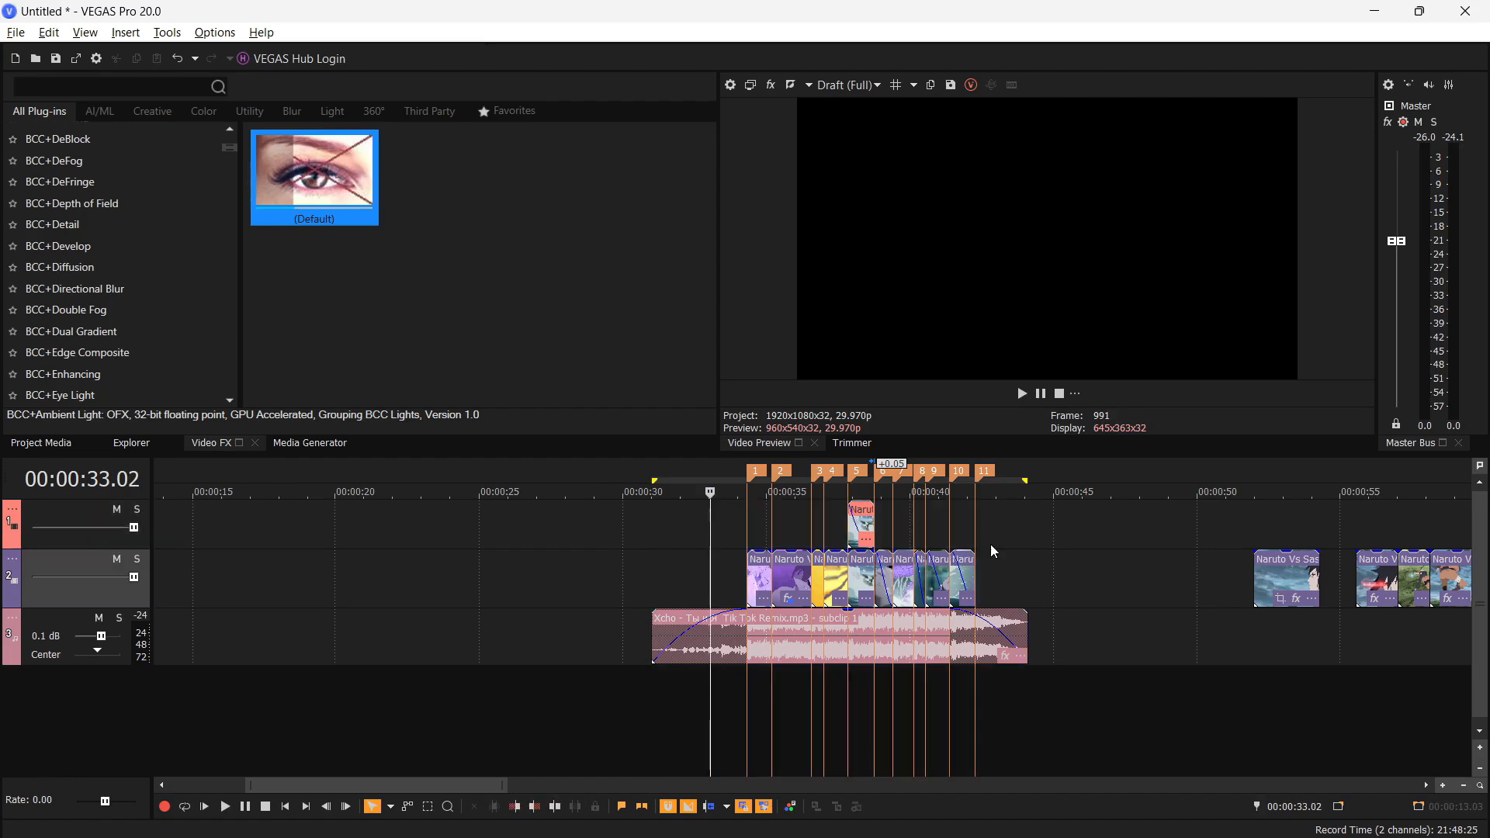
mouse_move(735, 599)
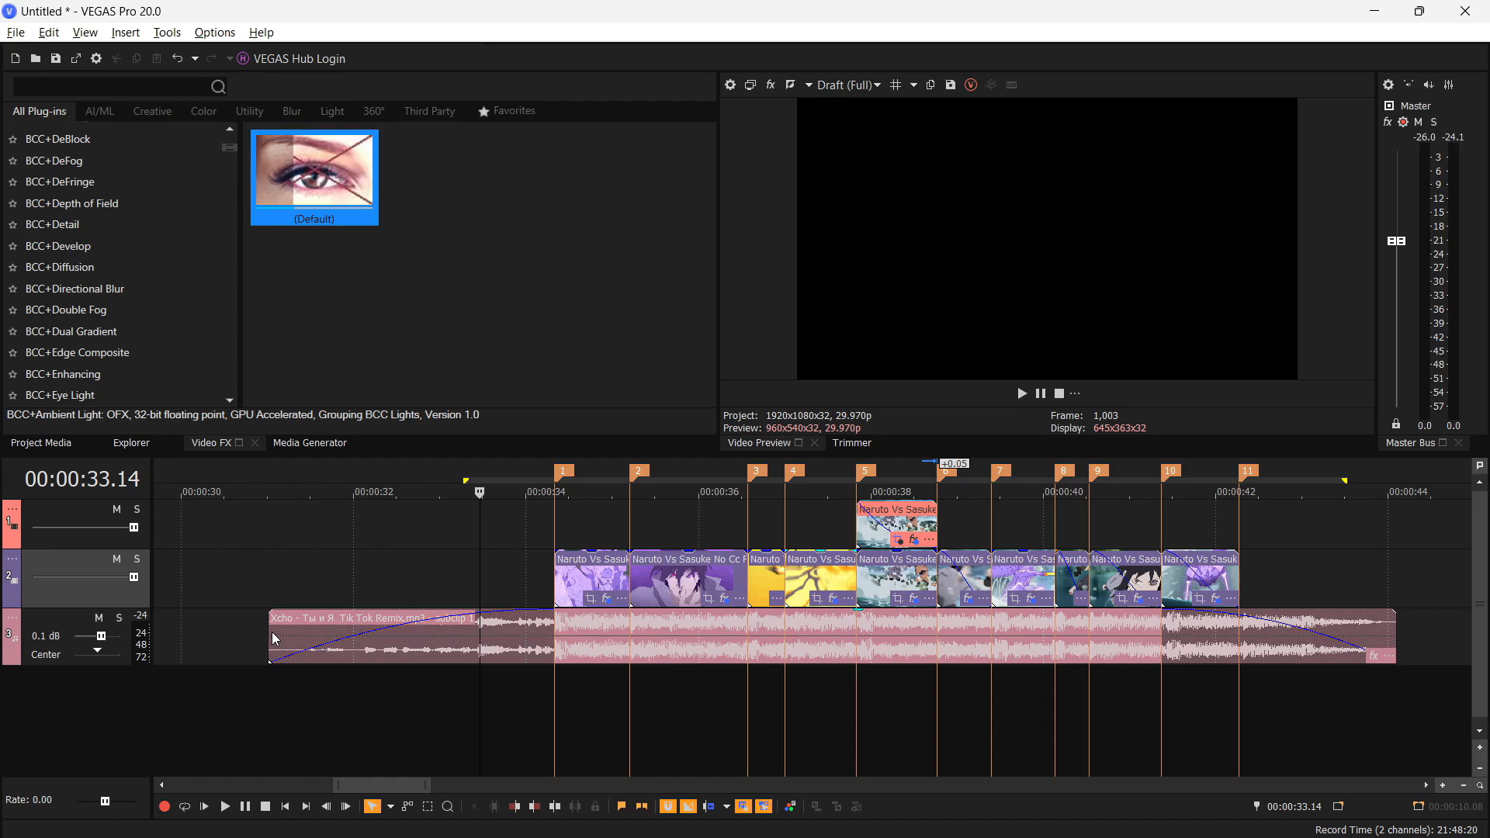
mouse_move(277, 627)
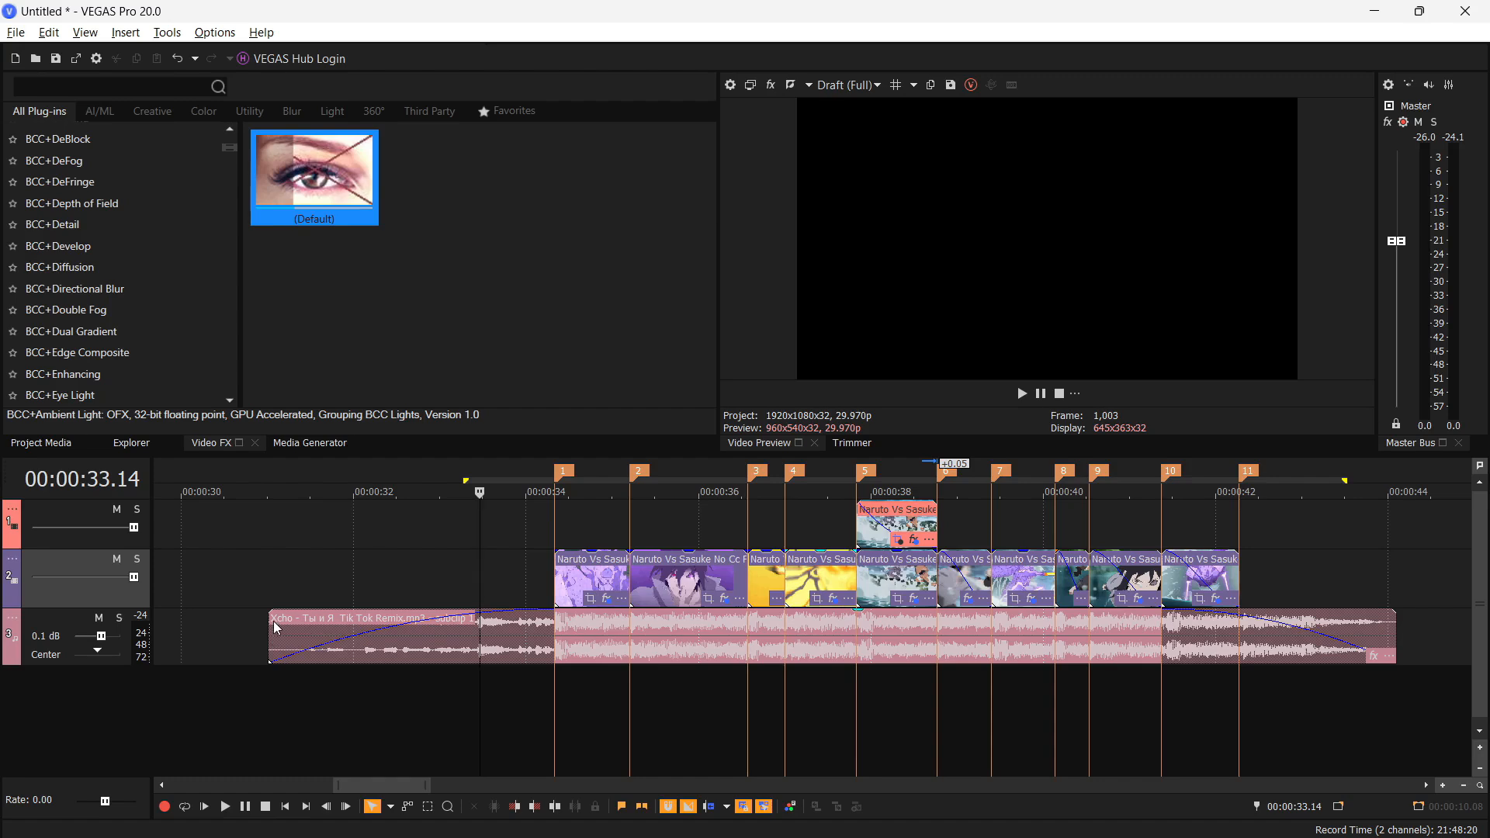
mouse_move(327, 643)
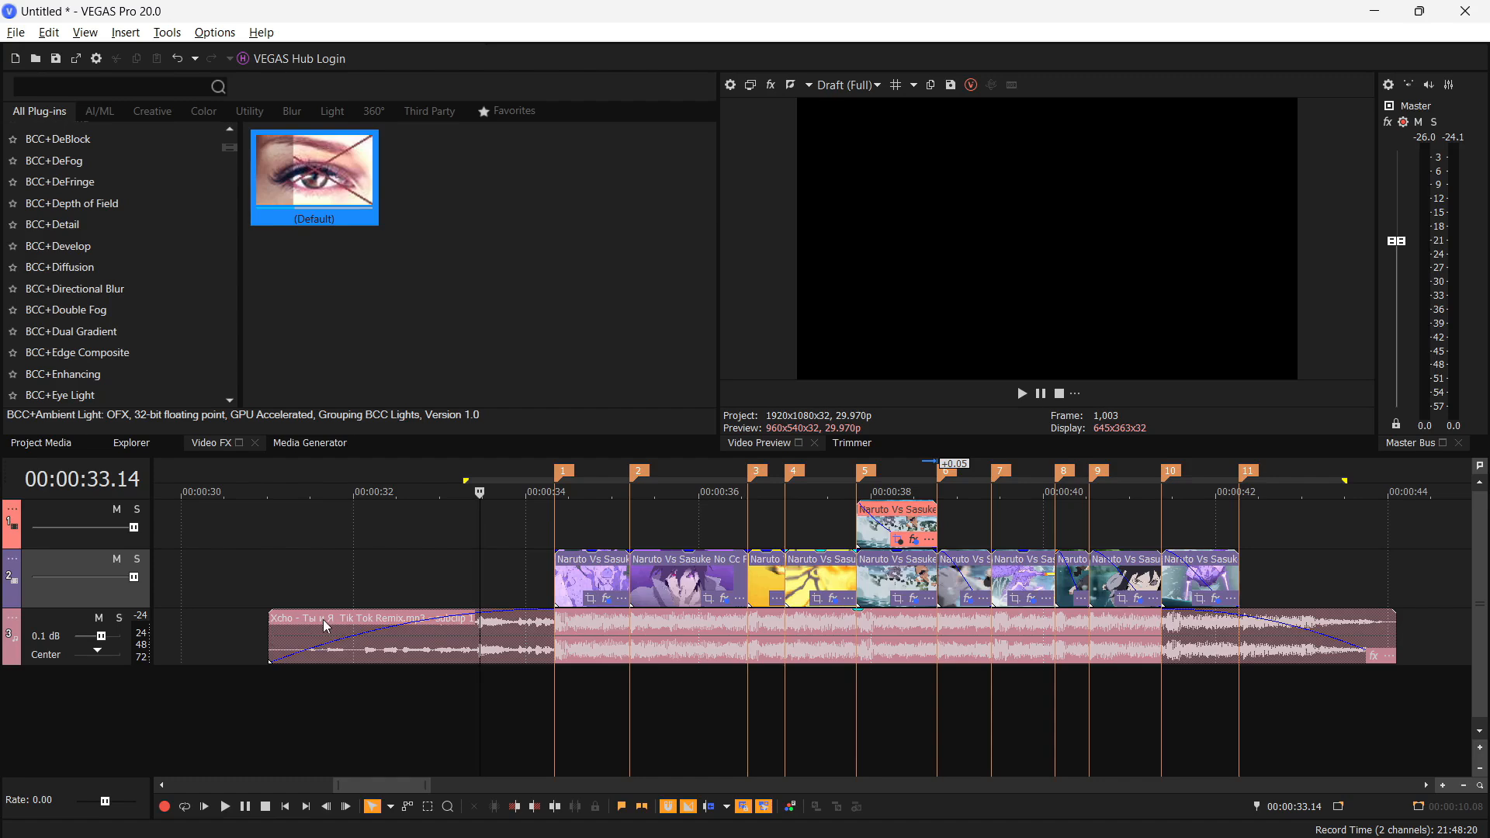